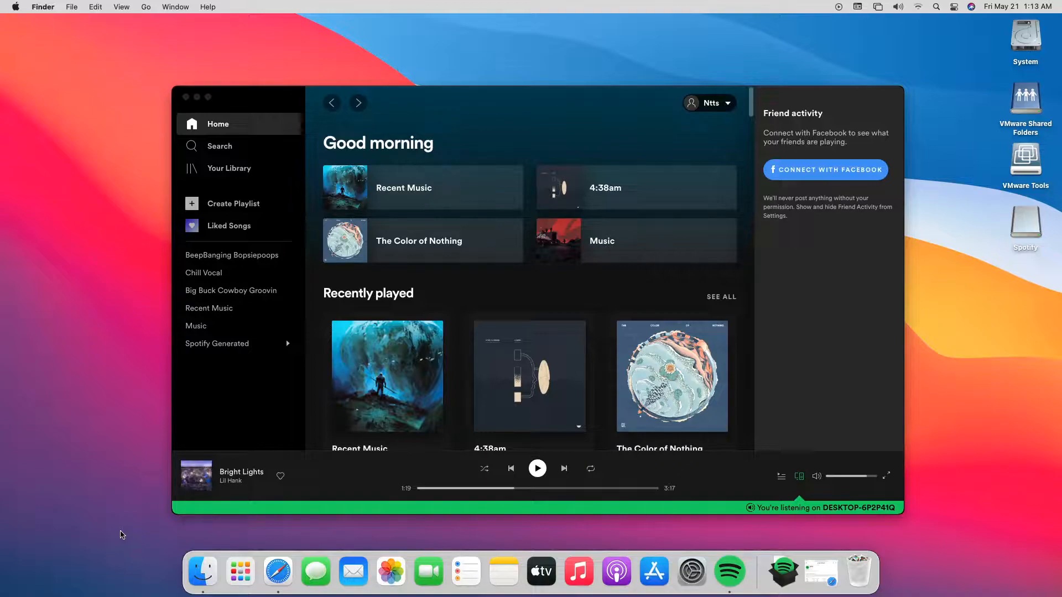
- Quit Spotify from its context menu in Finder's Applications folder
{"action": "left_click", "coordinate": [203, 571]}
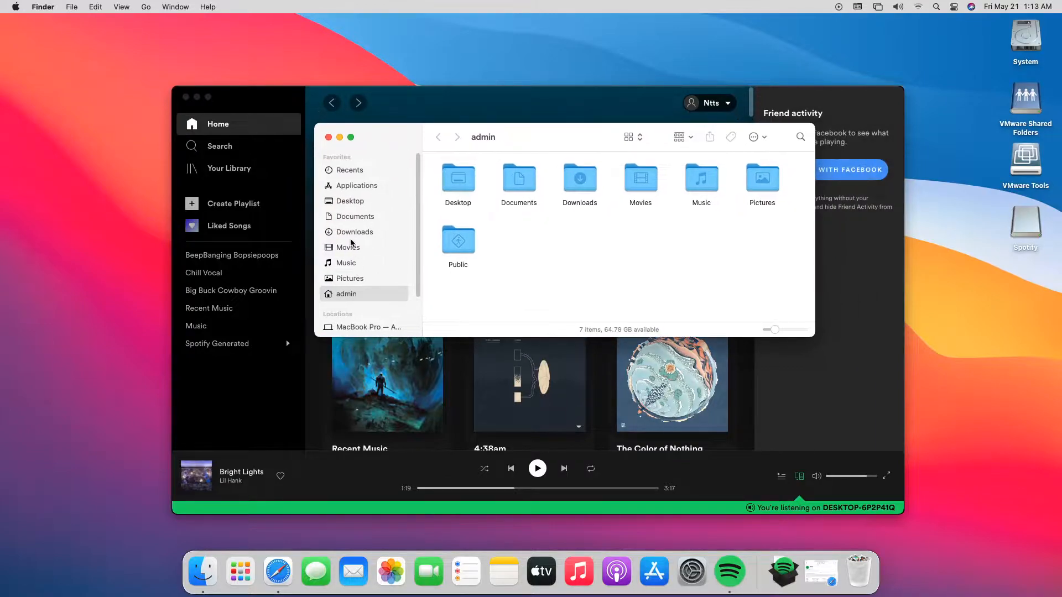
{"action": "left_click", "coordinate": [356, 186]}
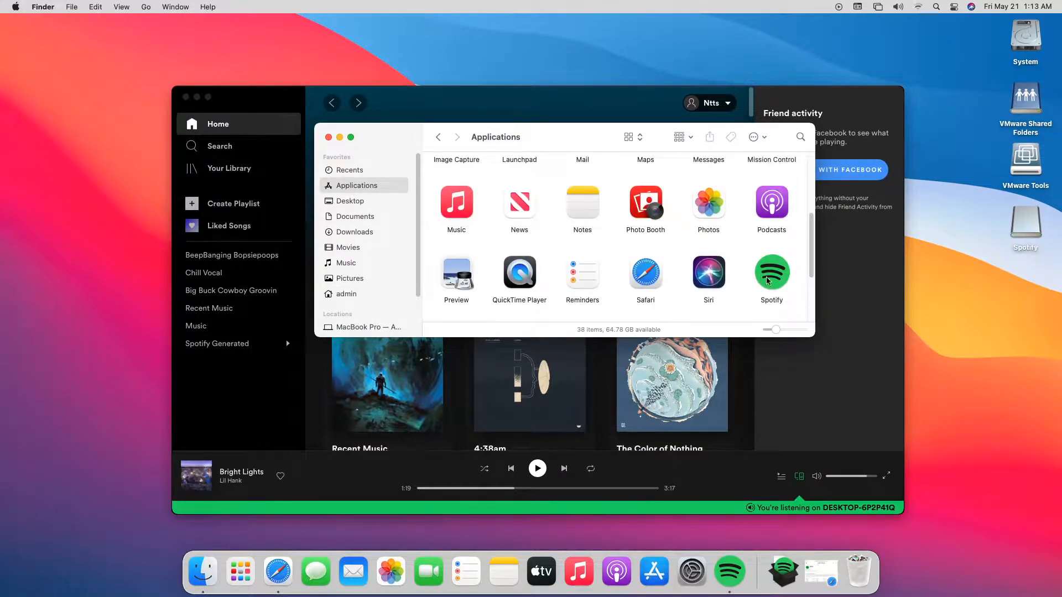
{"action": "right_click", "coordinate": [771, 272]}
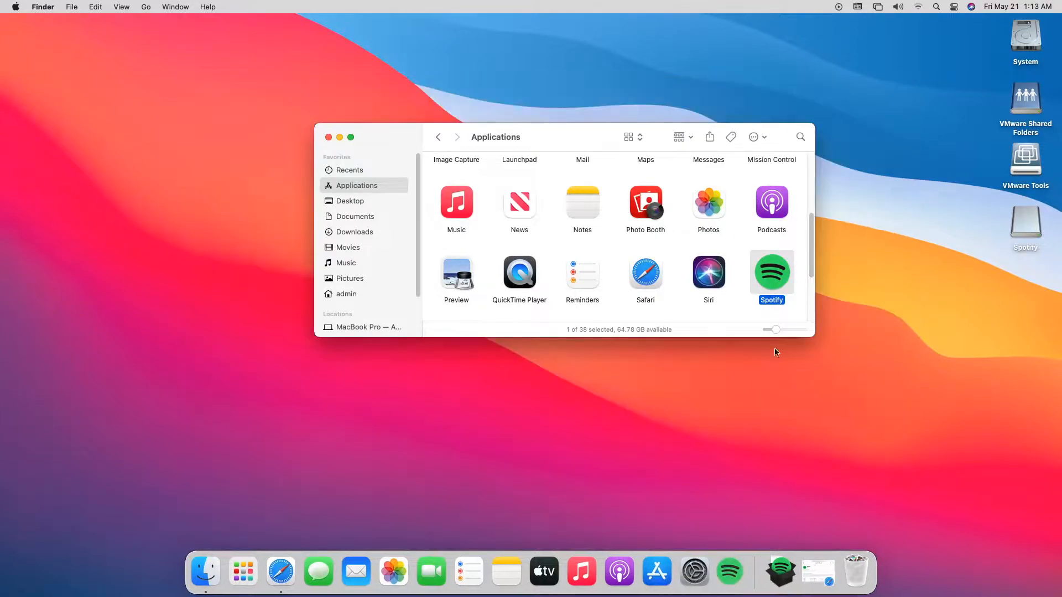
{"action": "right_click", "coordinate": [771, 272]}
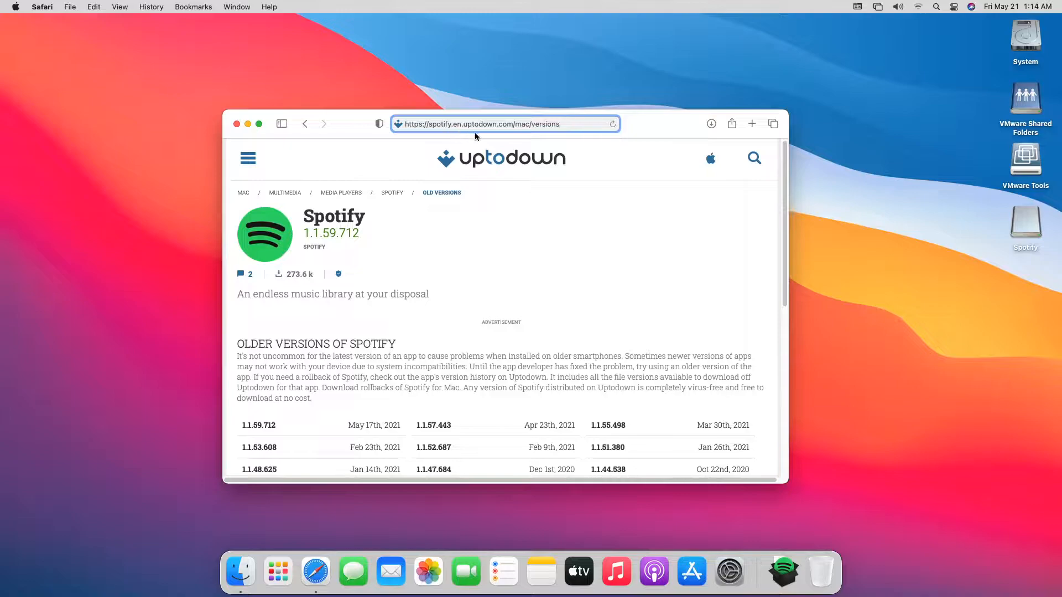
{"action": "mouse_move", "coordinate": [564, 148]}
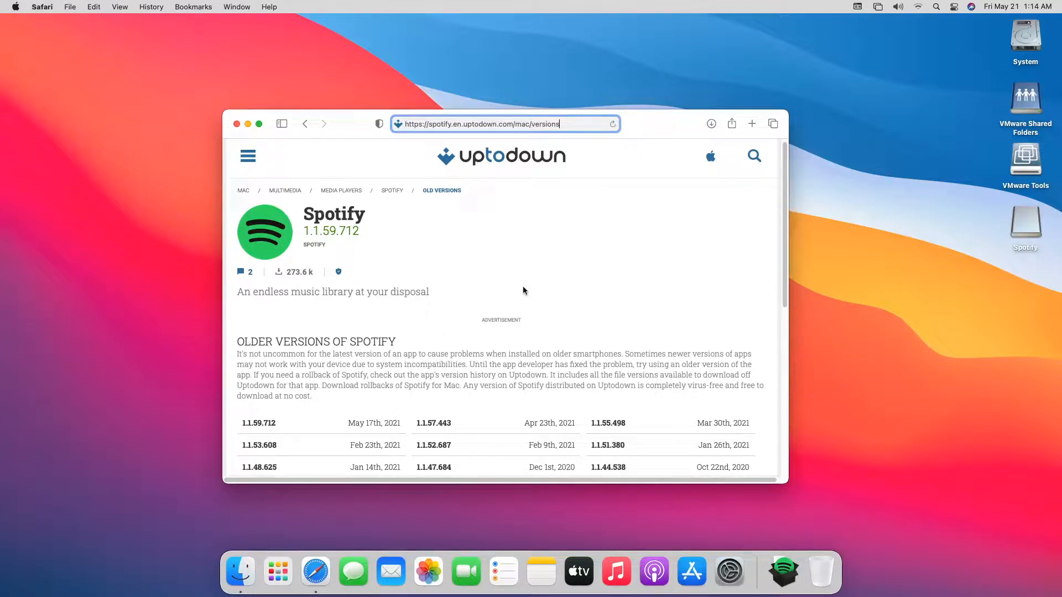
- Scroll the Uptodown list of older Spotify Mac versions down to August 2020 releases
{"action": "scroll", "scroll_direction": "down", "scroll_amount": 3}
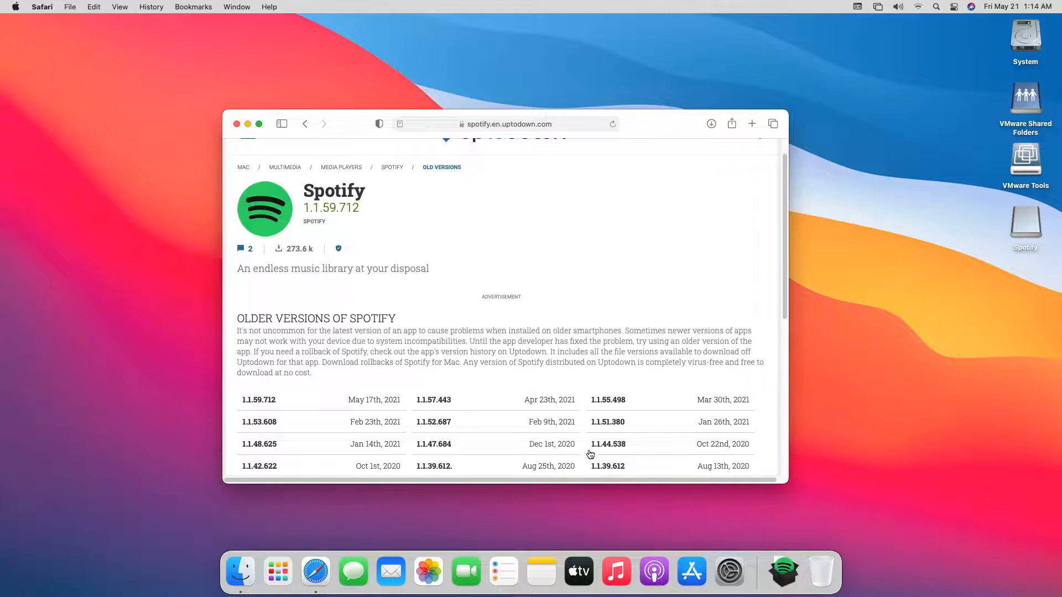
{"action": "mouse_move", "coordinate": [448, 455]}
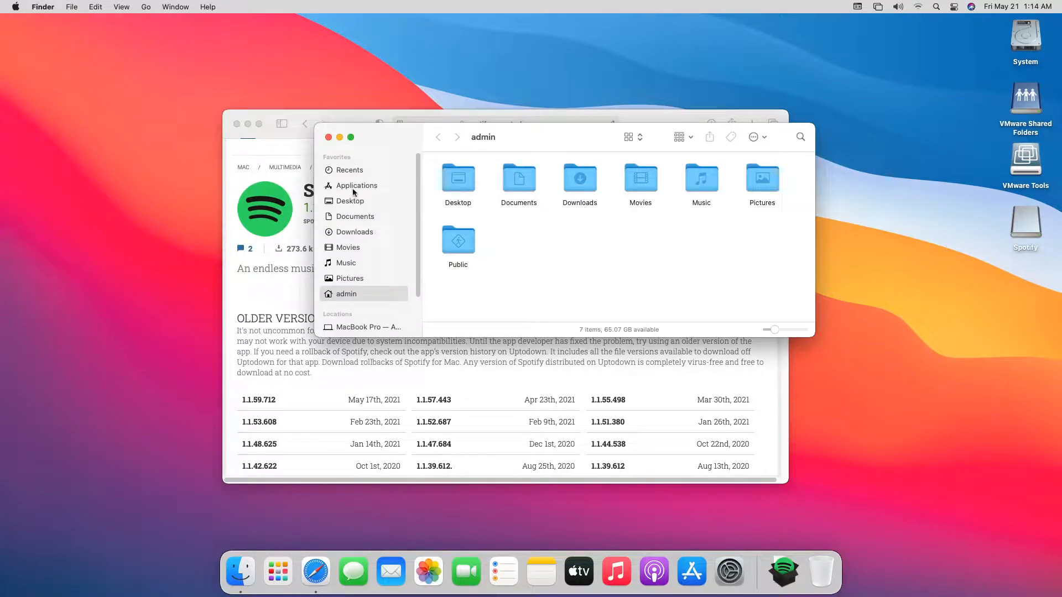
- Mount spotify-1-1-47-684.dmg from Downloads and select the Spotify app inside it
{"action": "left_click", "coordinate": [354, 233]}
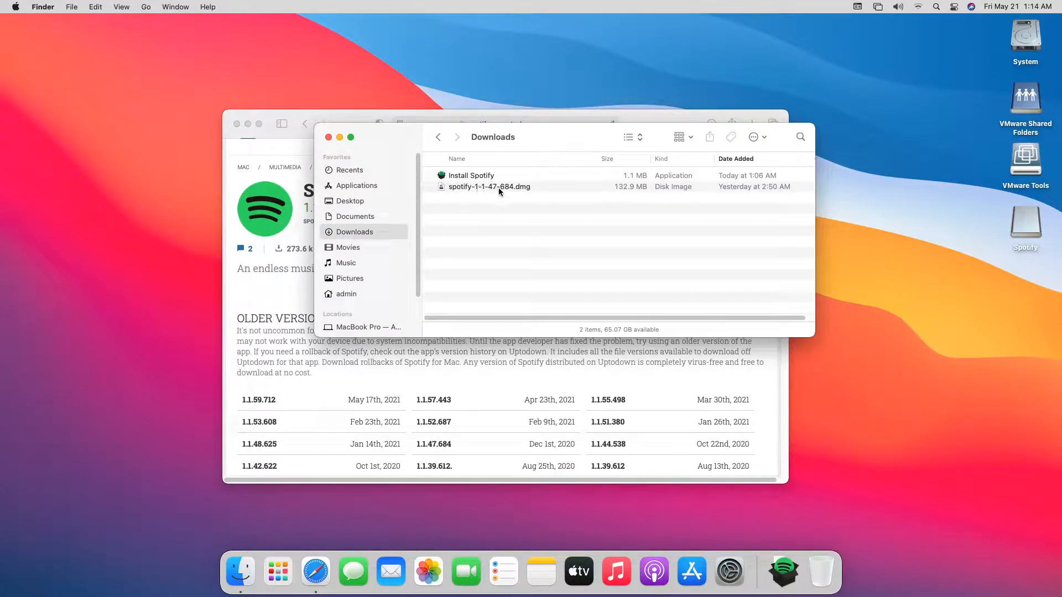
{"action": "double_click", "coordinate": [489, 186]}
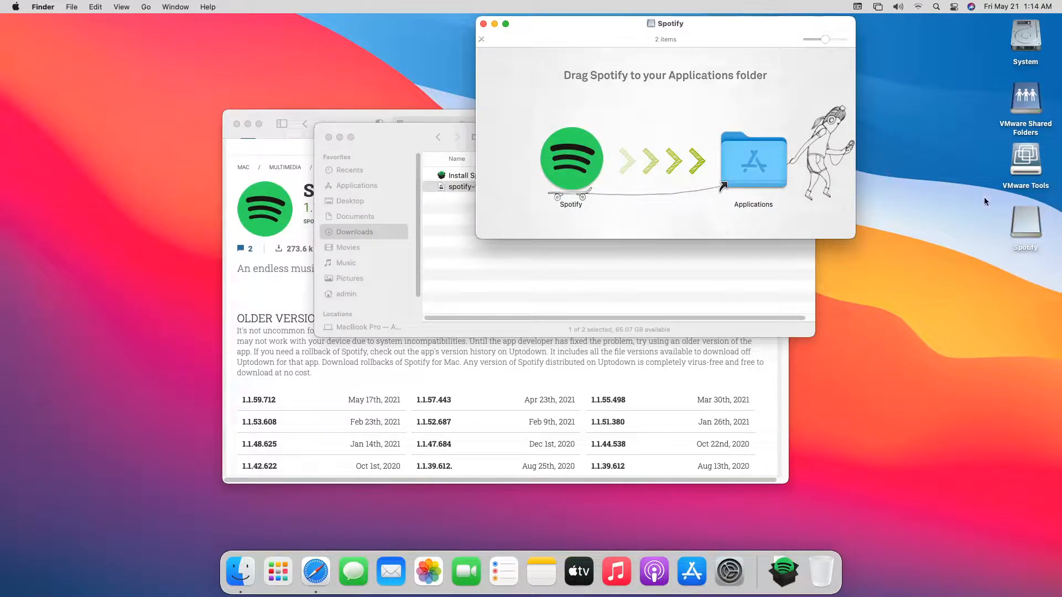
{"action": "mouse_move", "coordinate": [568, 165]}
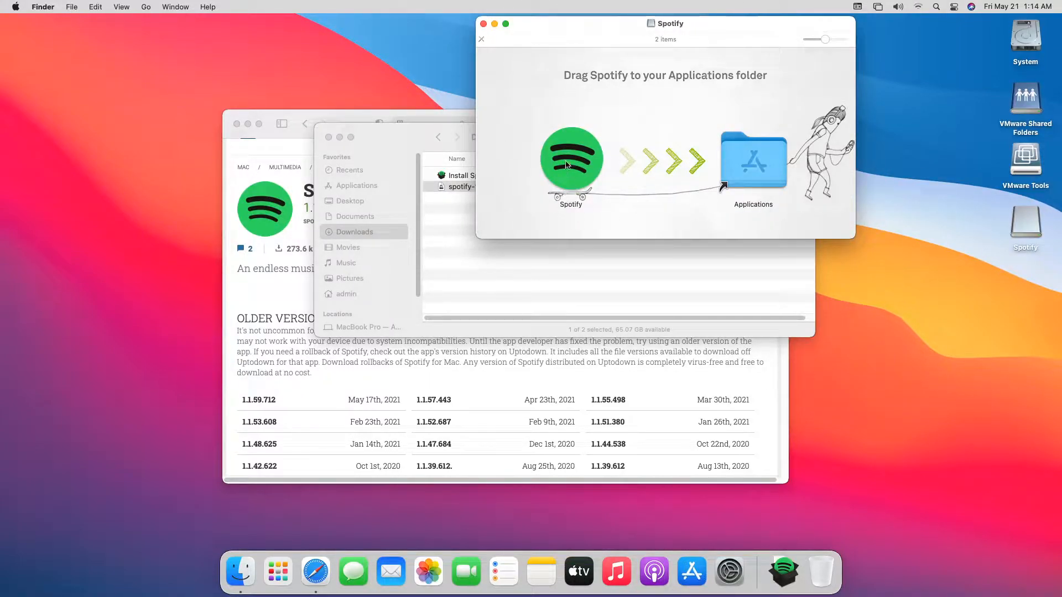
{"action": "left_click", "coordinate": [570, 159]}
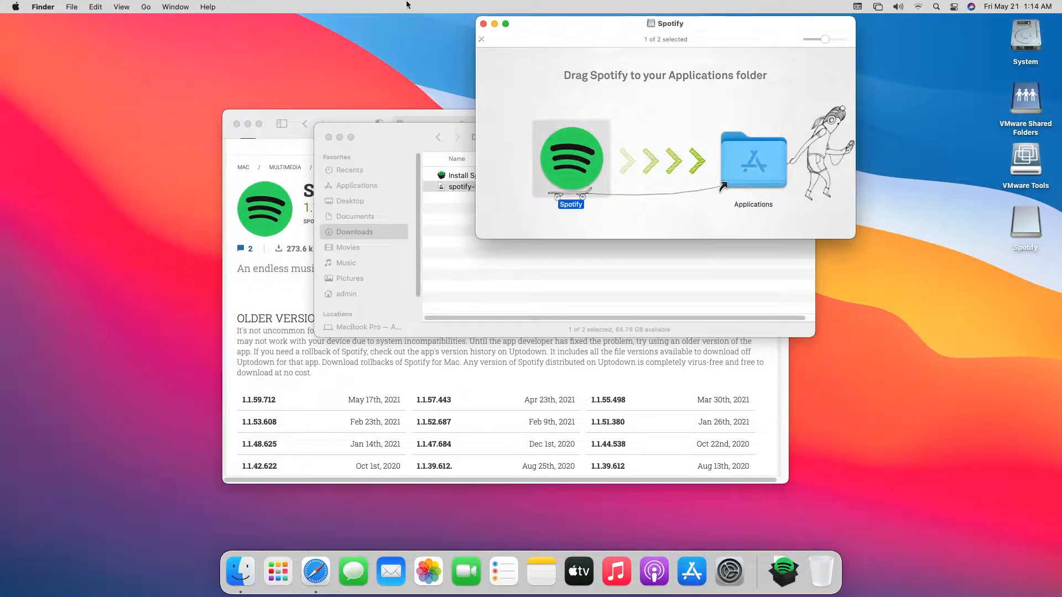
- Launch Spotify 1.1.47.684 from the disk image, approving the downloaded-app security prompt
{"action": "left_click", "coordinate": [481, 38]}
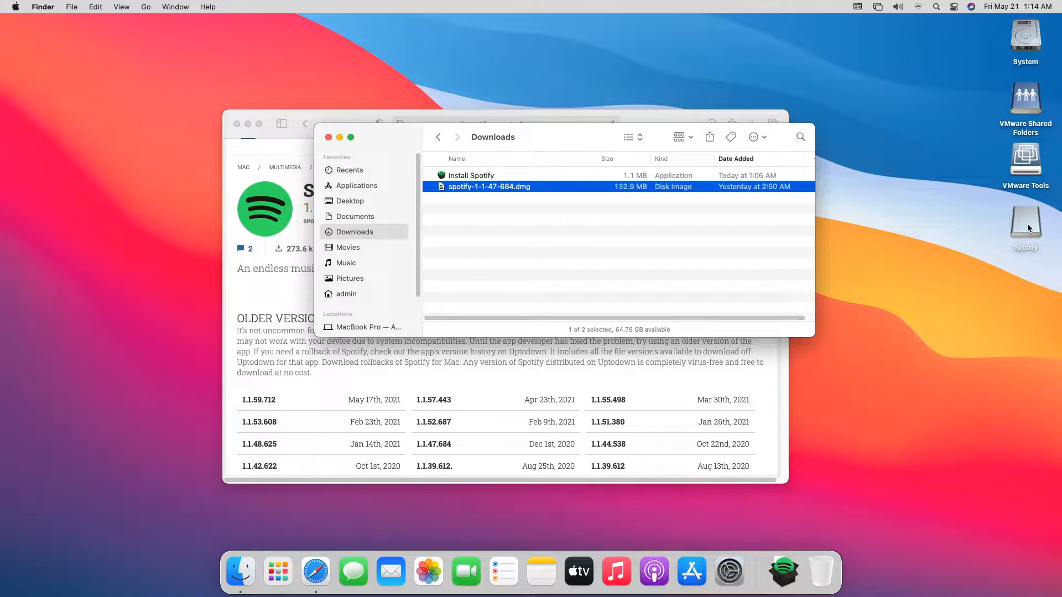
{"action": "mouse_move", "coordinate": [610, 249]}
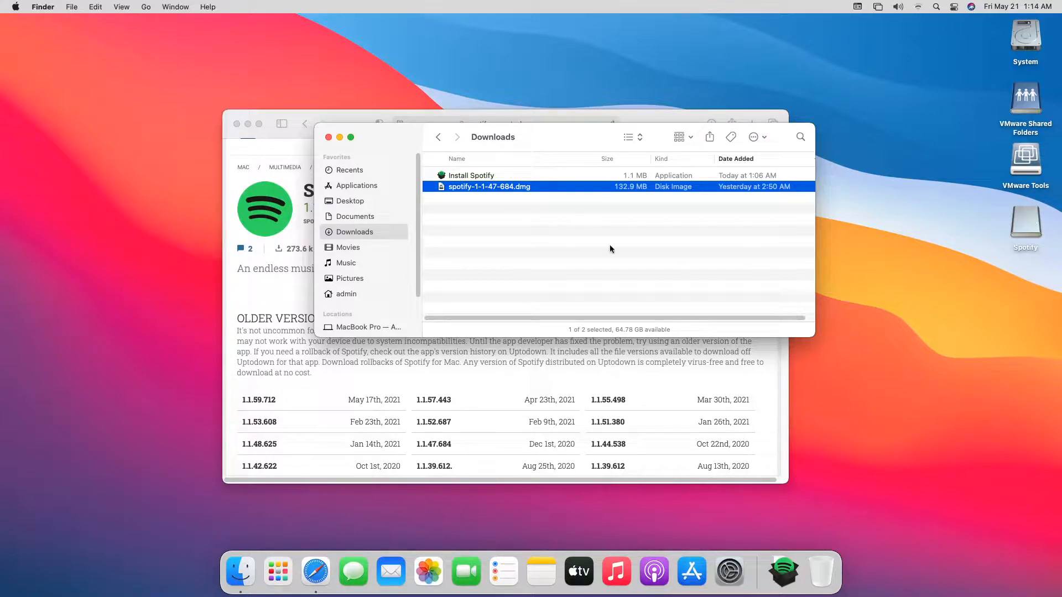
{"action": "mouse_move", "coordinate": [240, 572]}
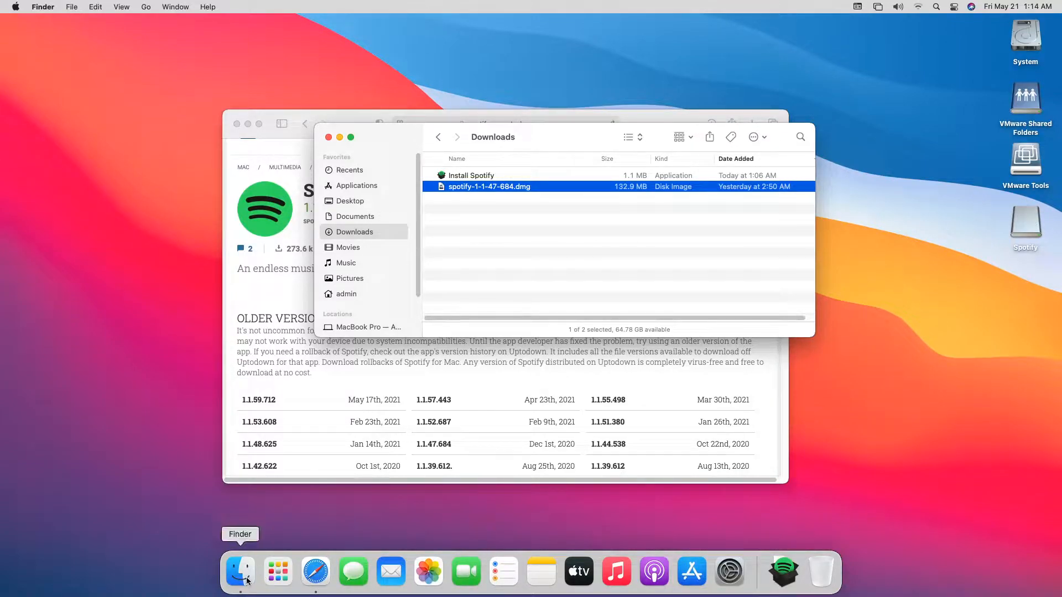
{"action": "mouse_move", "coordinate": [235, 577]}
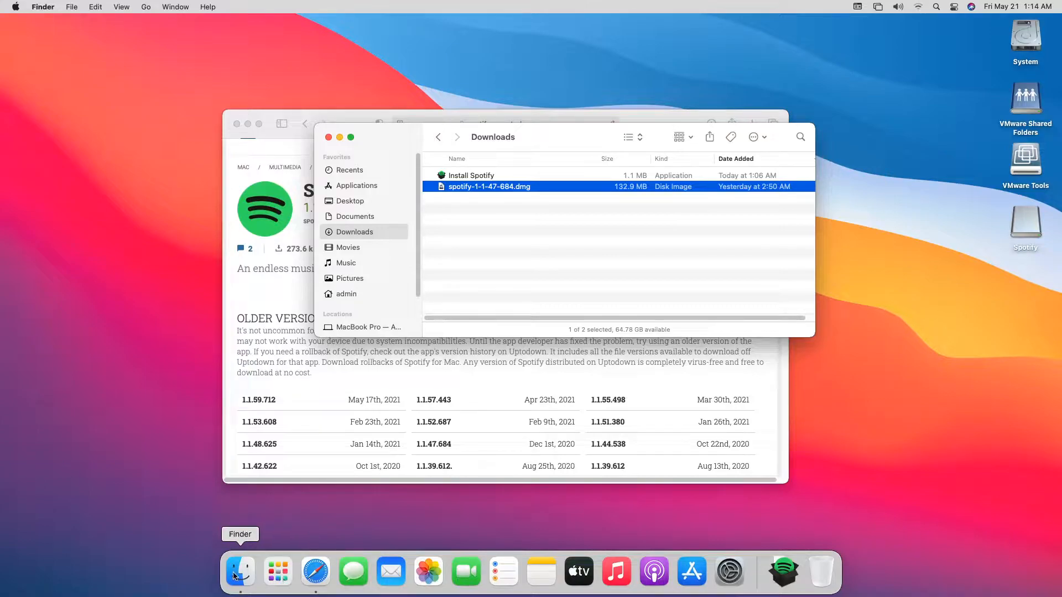
{"action": "left_click", "coordinate": [277, 571]}
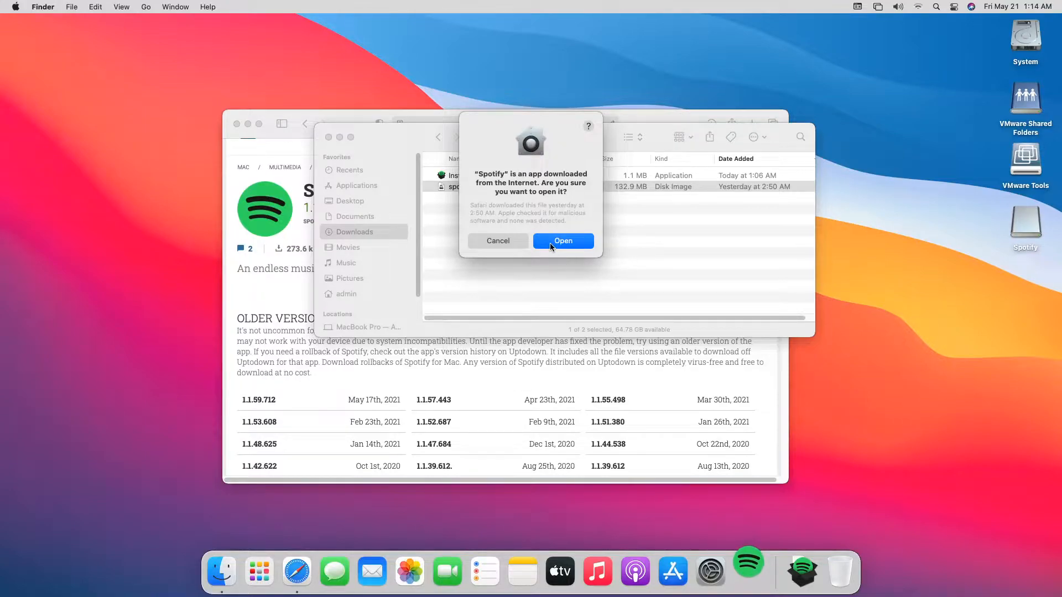
{"action": "left_click", "coordinate": [563, 241]}
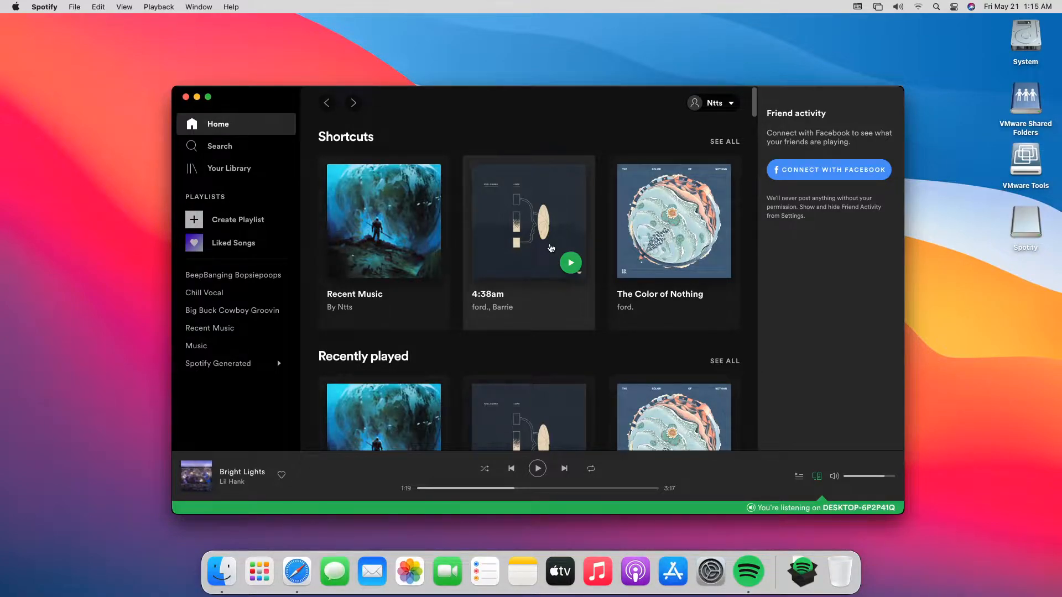
{"action": "mouse_move", "coordinate": [133, 53]}
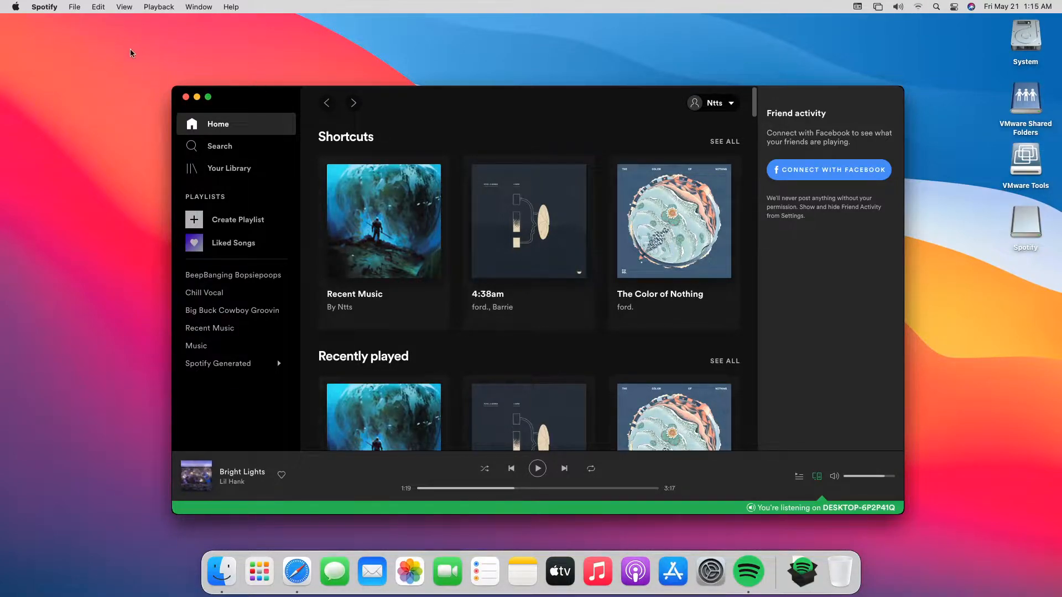
{"action": "mouse_move", "coordinate": [45, 10]}
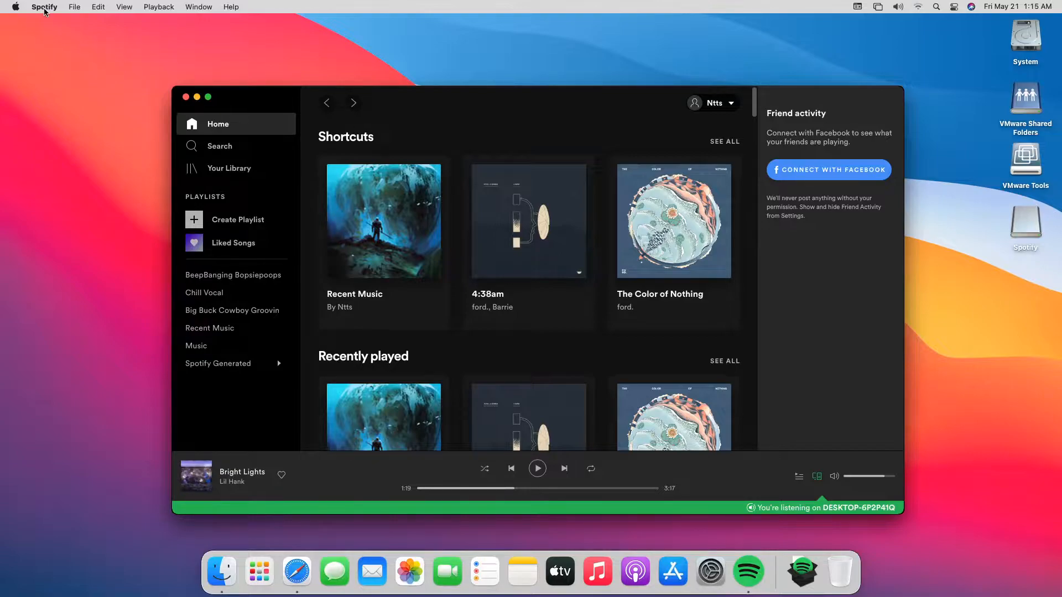
- Download version 1.1.59.712 from About Spotify so it's ready to install on restart
{"action": "left_click", "coordinate": [44, 7]}
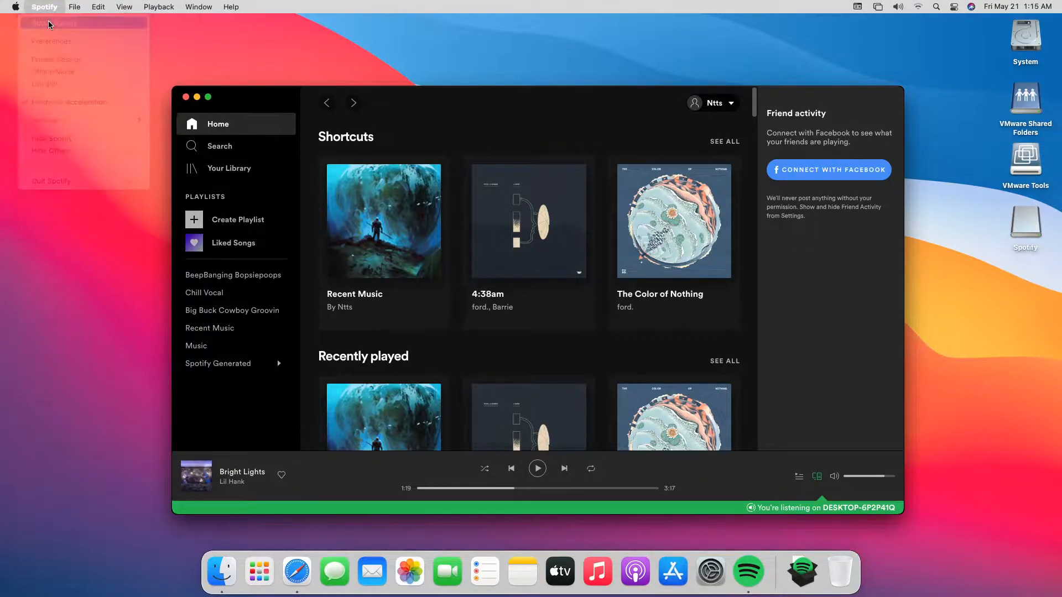
{"action": "left_click", "coordinate": [50, 23]}
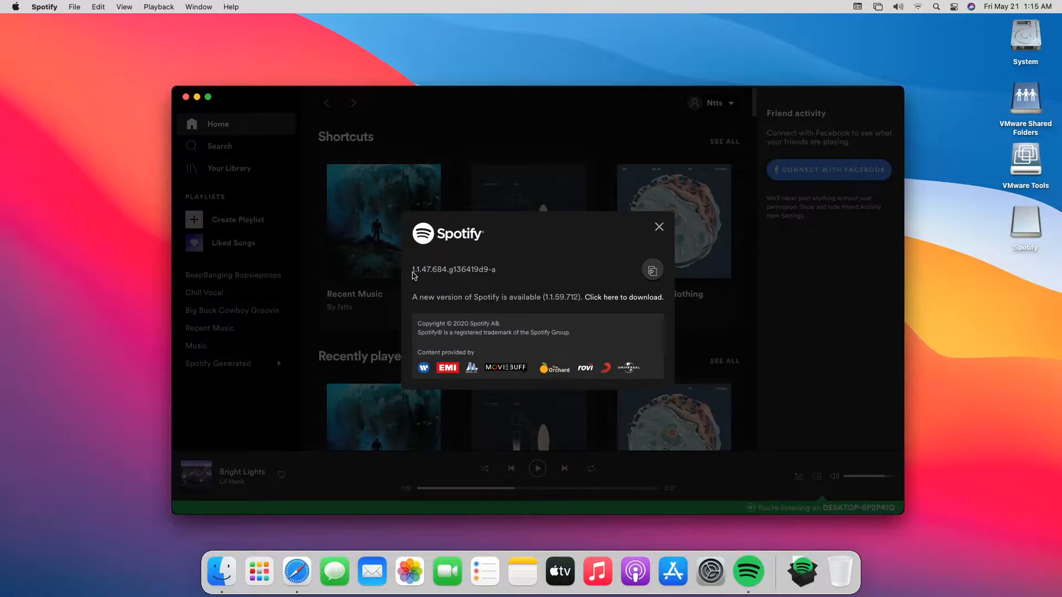
{"action": "mouse_move", "coordinate": [438, 277]}
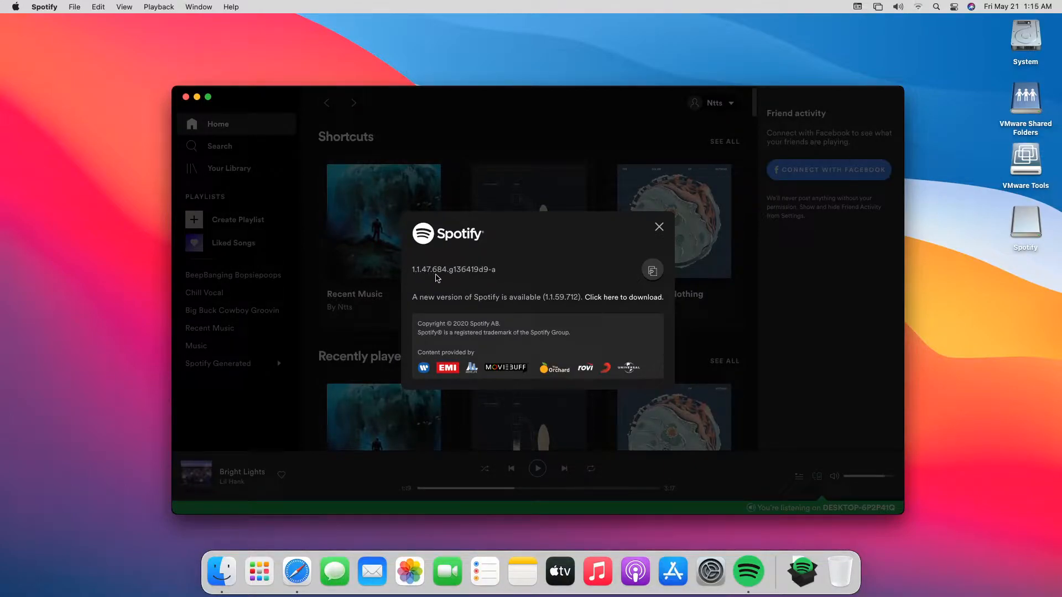
{"action": "mouse_move", "coordinate": [452, 304]}
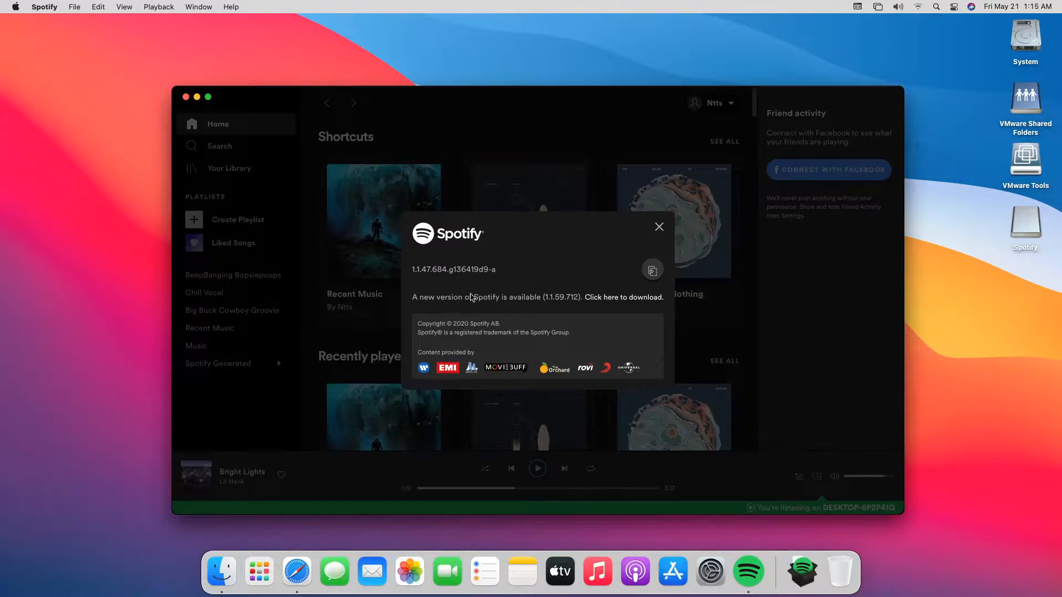
{"action": "mouse_move", "coordinate": [628, 299]}
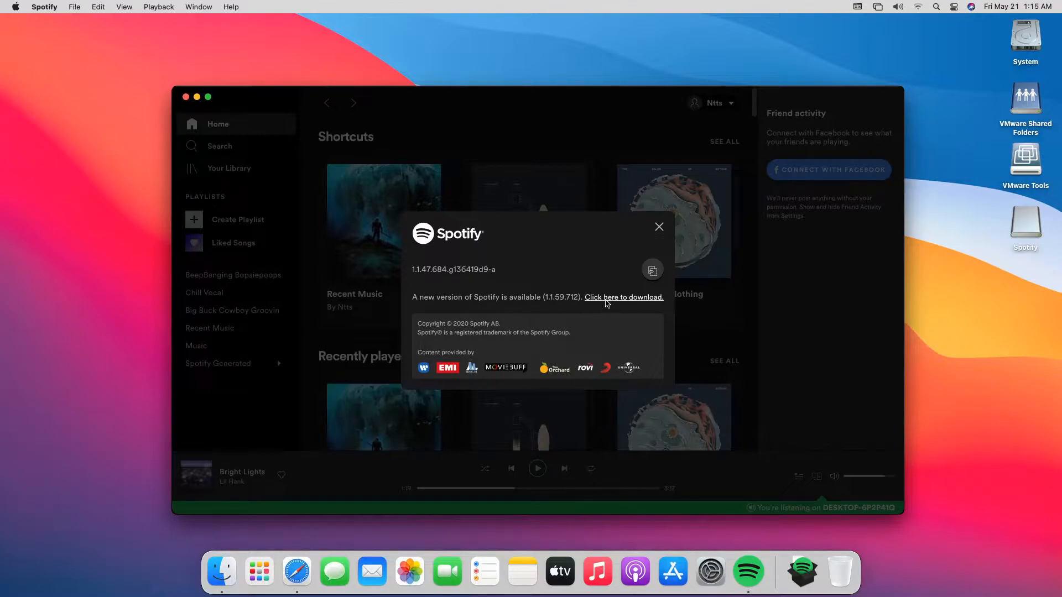
{"action": "left_click", "coordinate": [624, 297]}
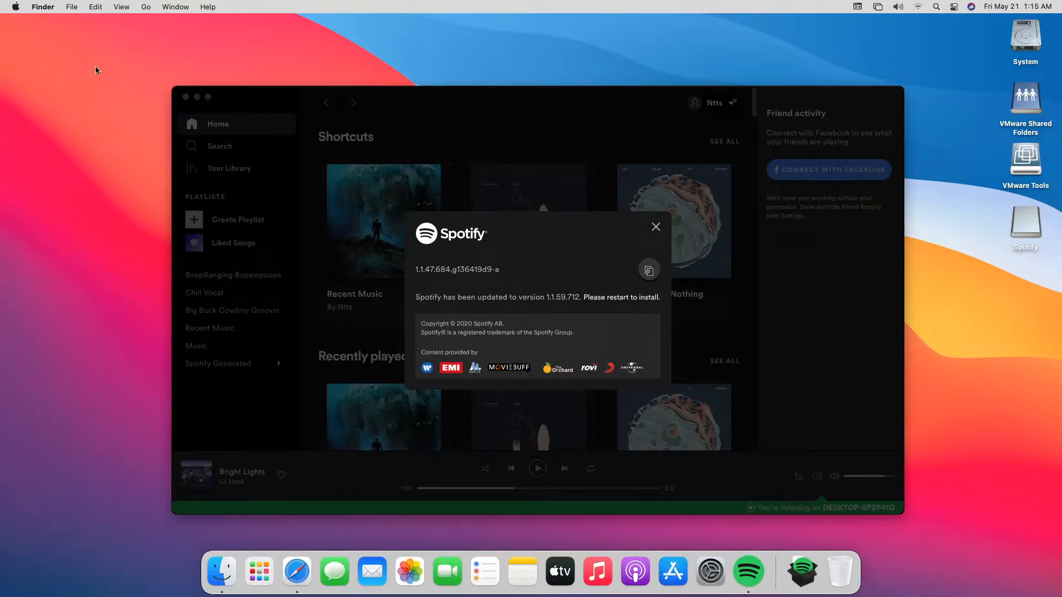
- Navigate Finder into Application Support > Spotify > PersistentCache
{"action": "left_click", "coordinate": [146, 7]}
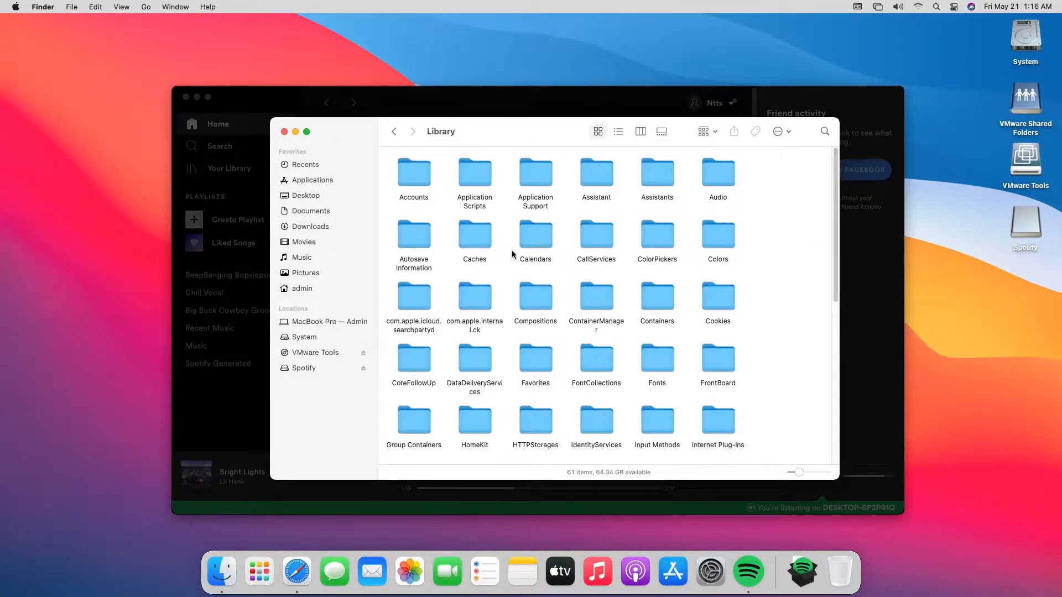
{"action": "double_click", "coordinate": [535, 173]}
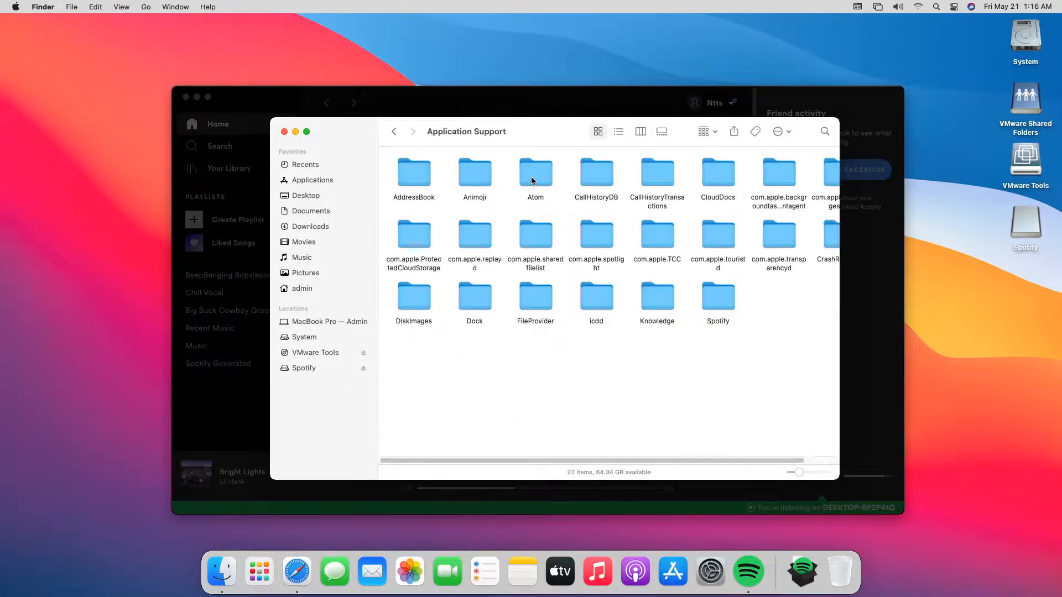
{"action": "double_click", "coordinate": [718, 296]}
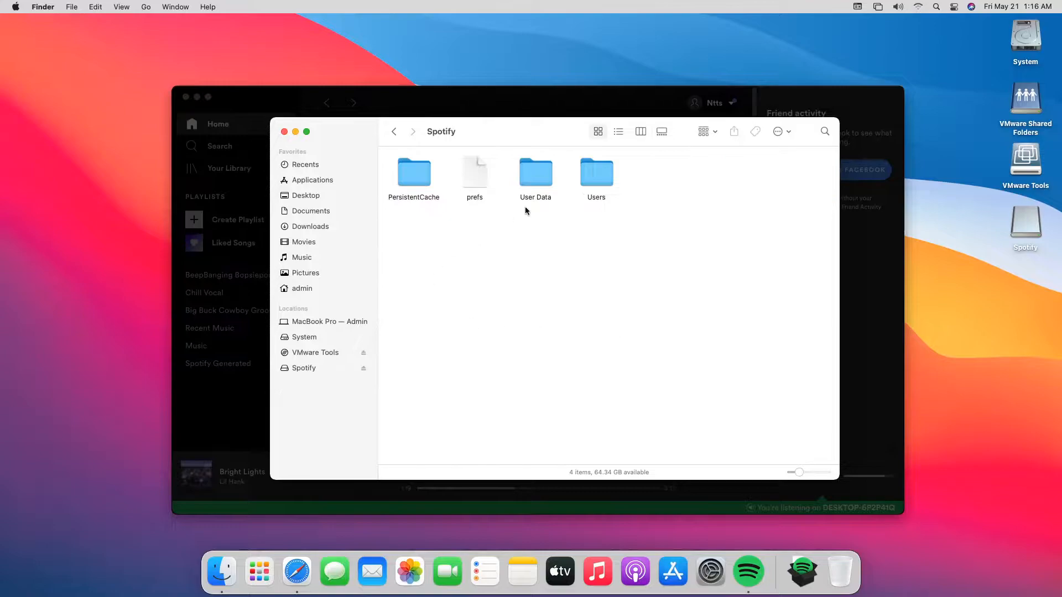
{"action": "mouse_move", "coordinate": [527, 153]}
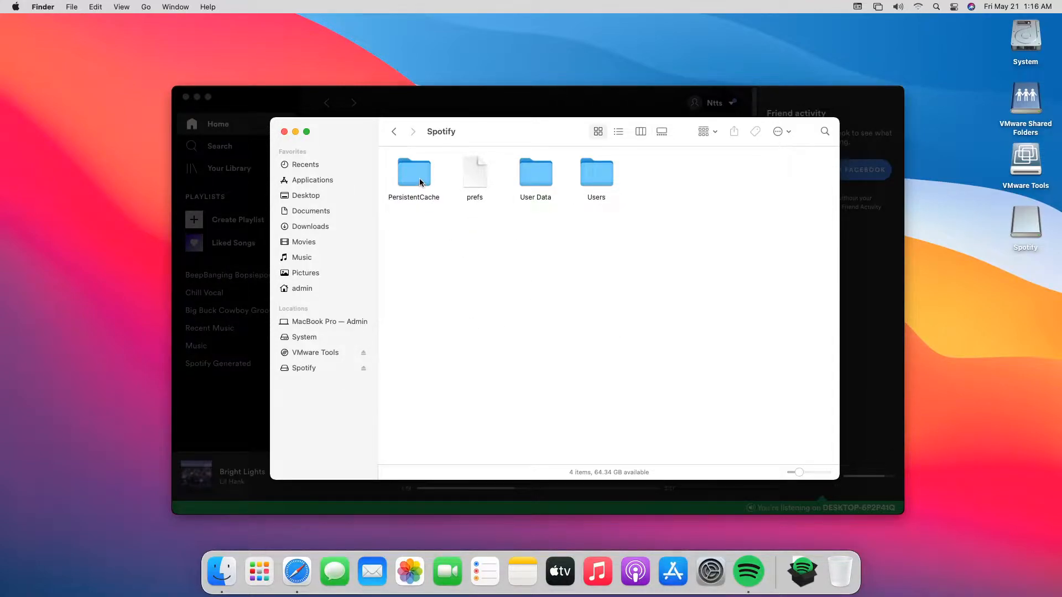
{"action": "double_click", "coordinate": [414, 171]}
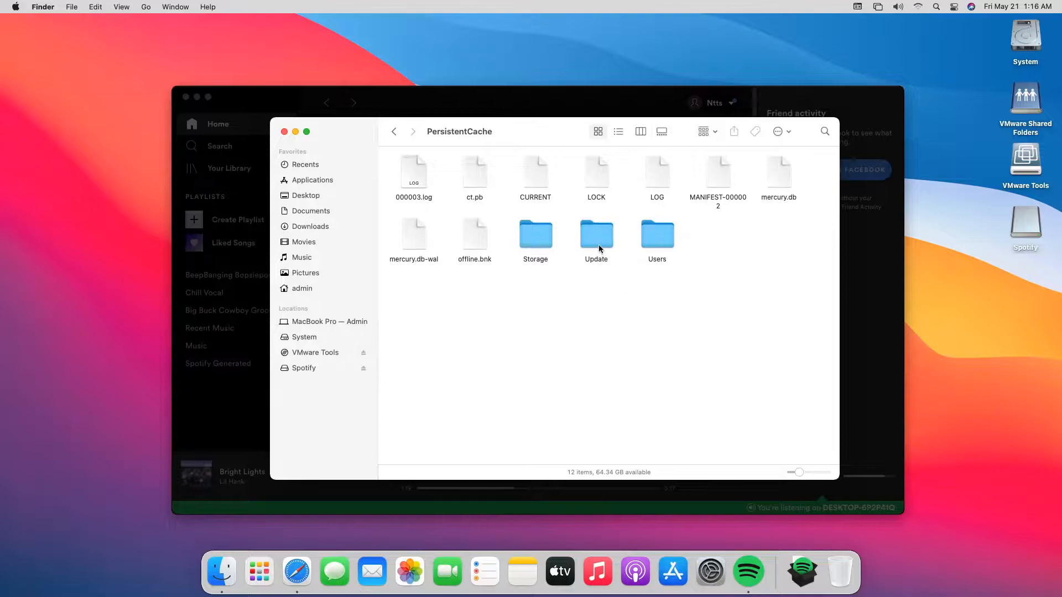
- Move both auto-update files inside the Update folder to Trash
{"action": "double_click", "coordinate": [596, 232]}
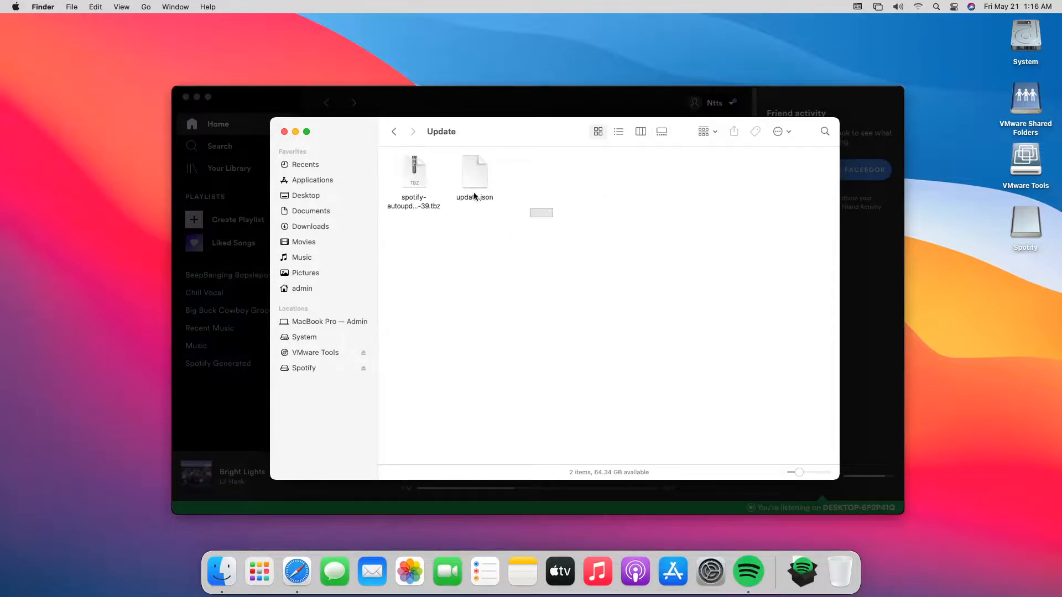
{"action": "right_click", "coordinate": [474, 171]}
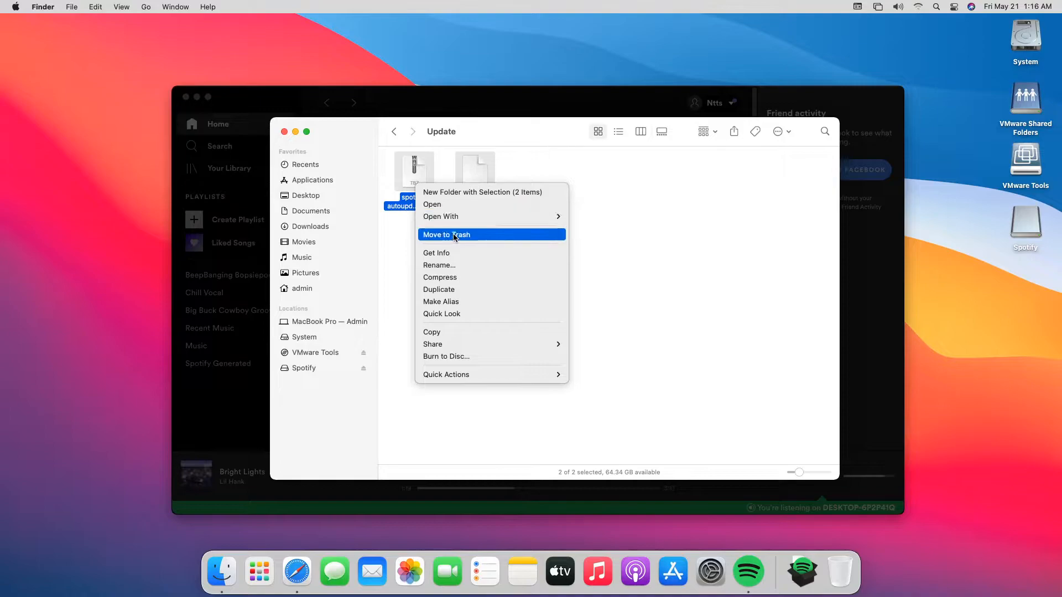
{"action": "left_click", "coordinate": [456, 234]}
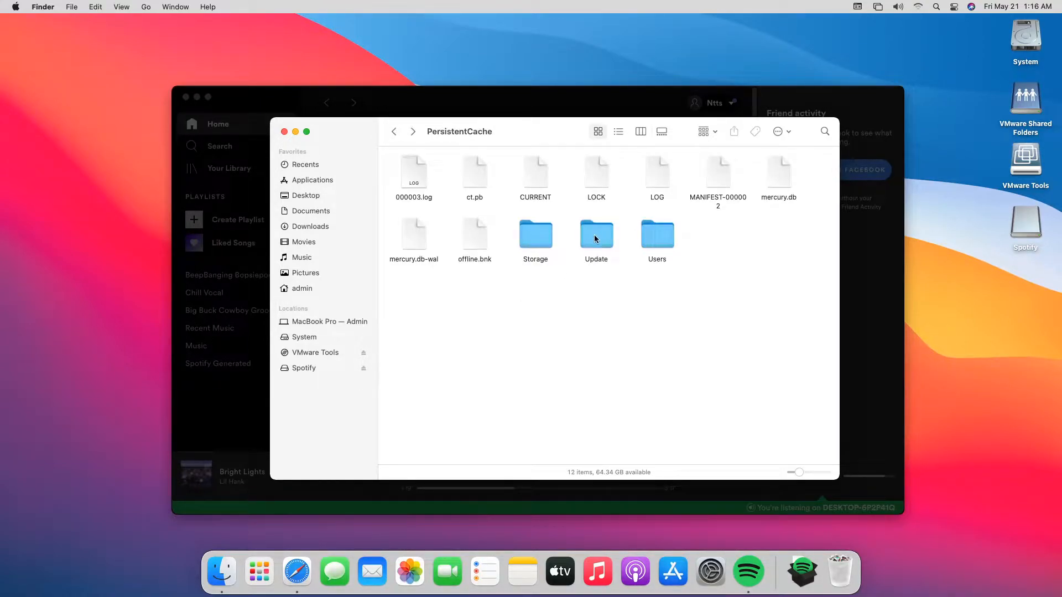
- In Get Info, set the Update folder's owner access to Read only and tick Locked
{"action": "right_click", "coordinate": [596, 235]}
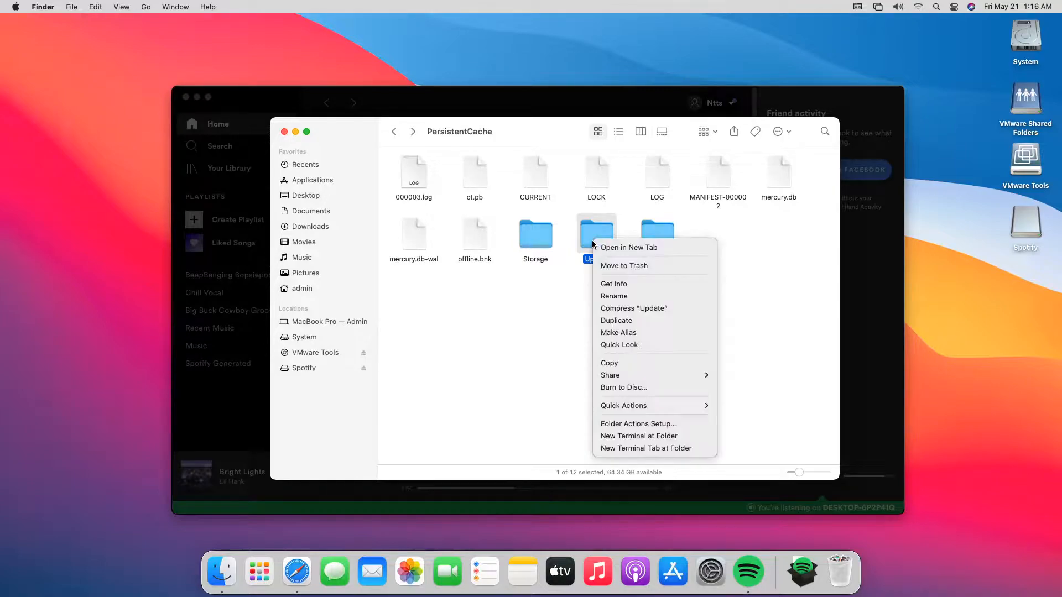
{"action": "left_click", "coordinate": [614, 297]}
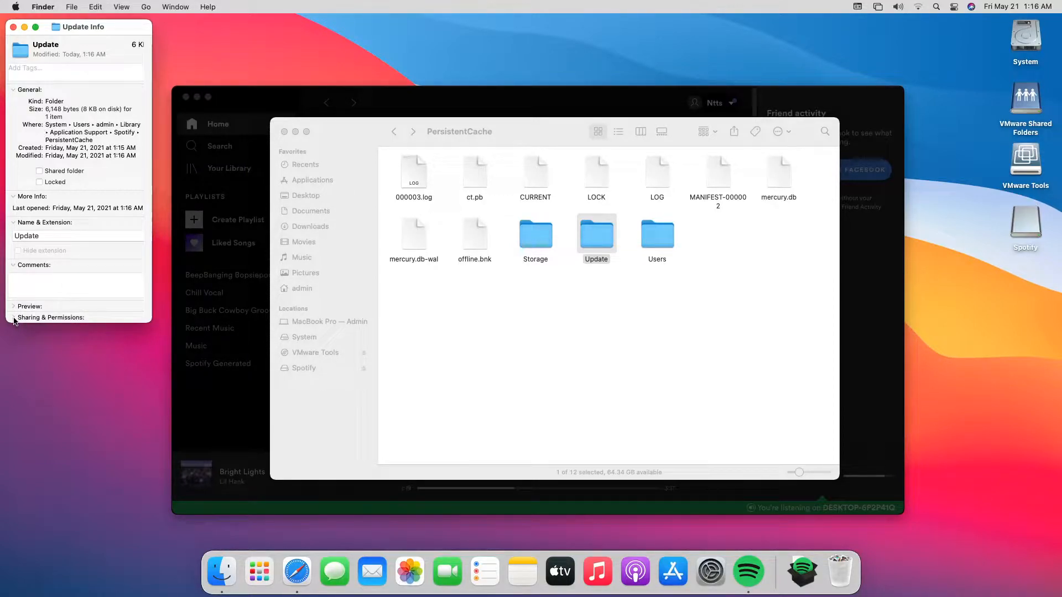
{"action": "left_click", "coordinate": [51, 317]}
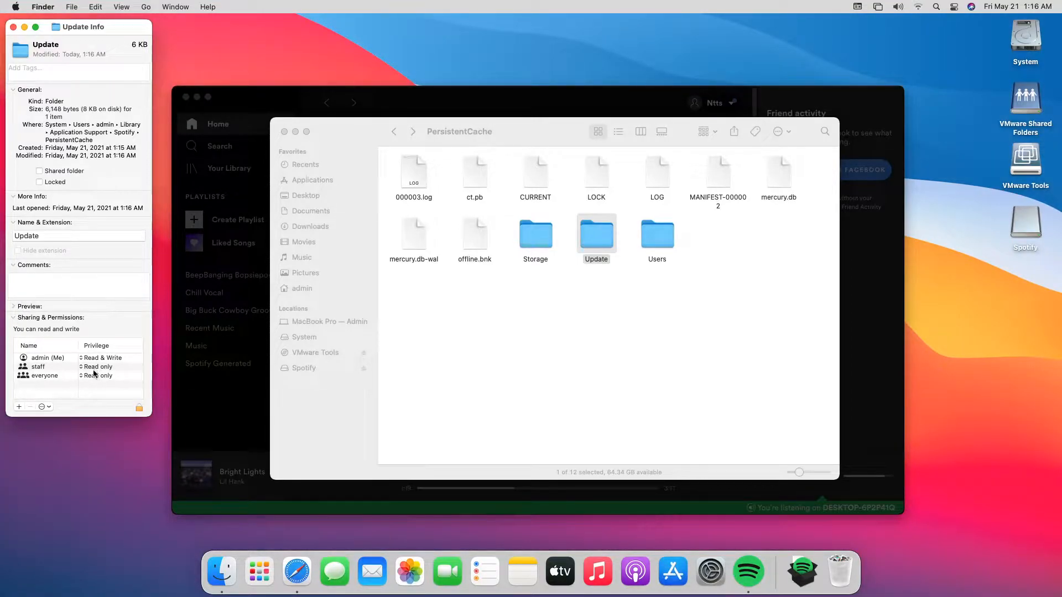
{"action": "left_click", "coordinate": [97, 366]}
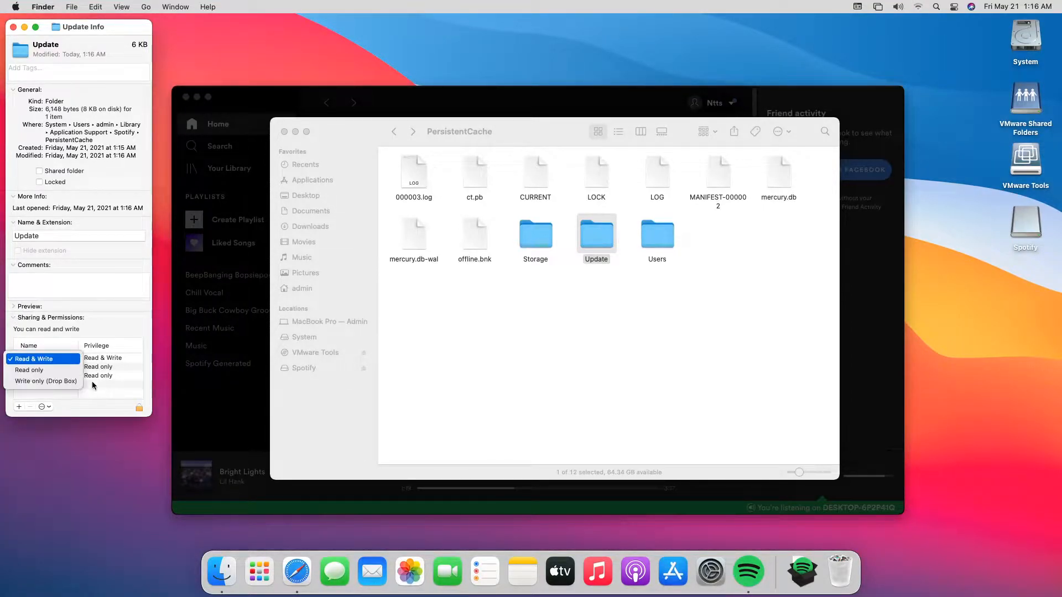
{"action": "left_click", "coordinate": [29, 370]}
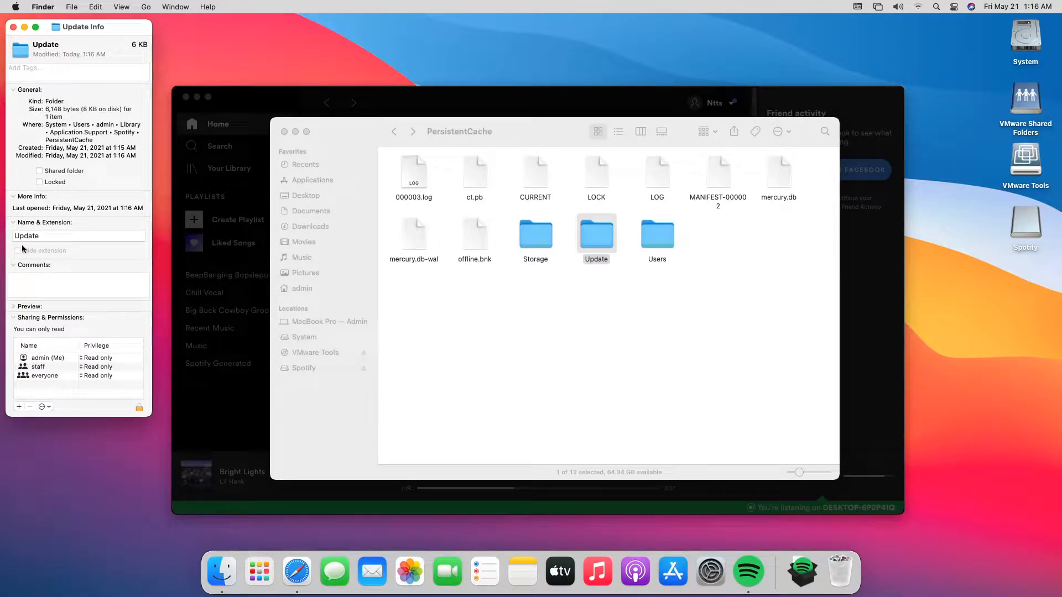
{"action": "left_click", "coordinate": [40, 181]}
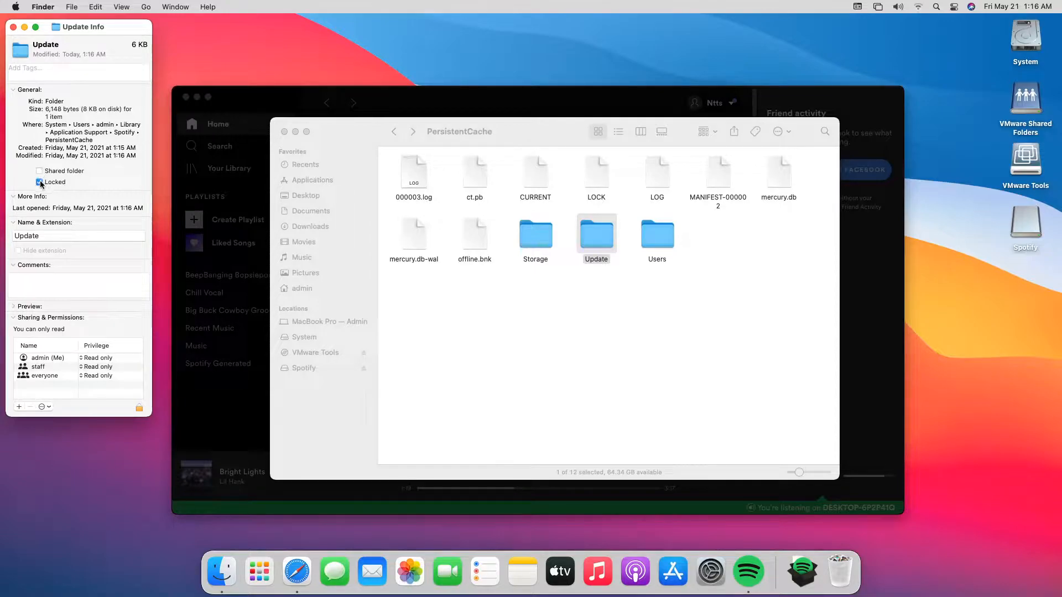
{"action": "left_click", "coordinate": [40, 181]}
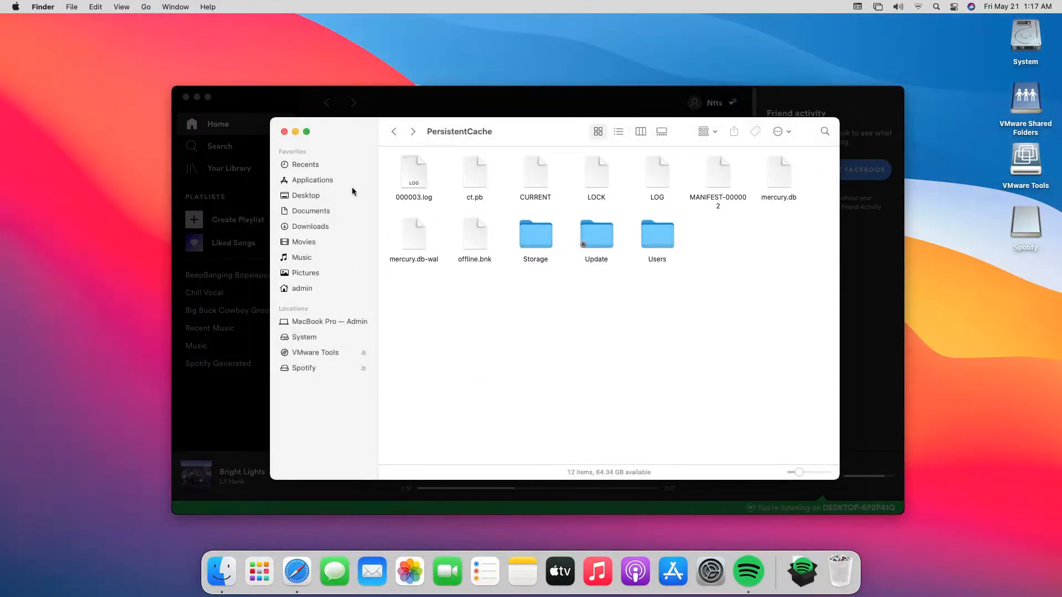
{"action": "mouse_move", "coordinate": [287, 133]}
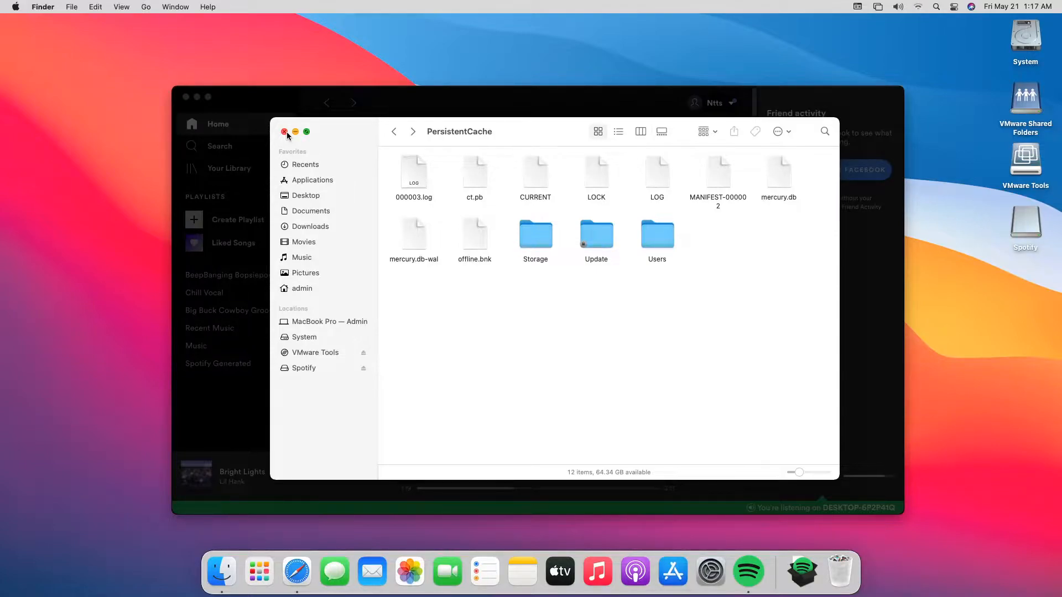
{"action": "mouse_move", "coordinate": [286, 135]}
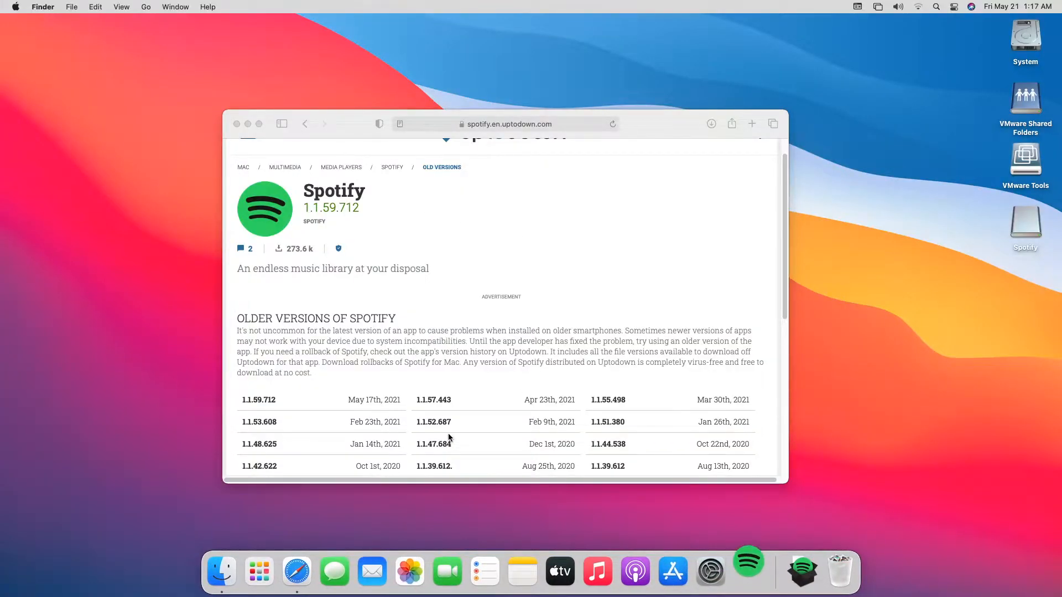
- Check About Spotify reports running version 1.1.59.712, then dismiss it
{"action": "left_click", "coordinate": [747, 561]}
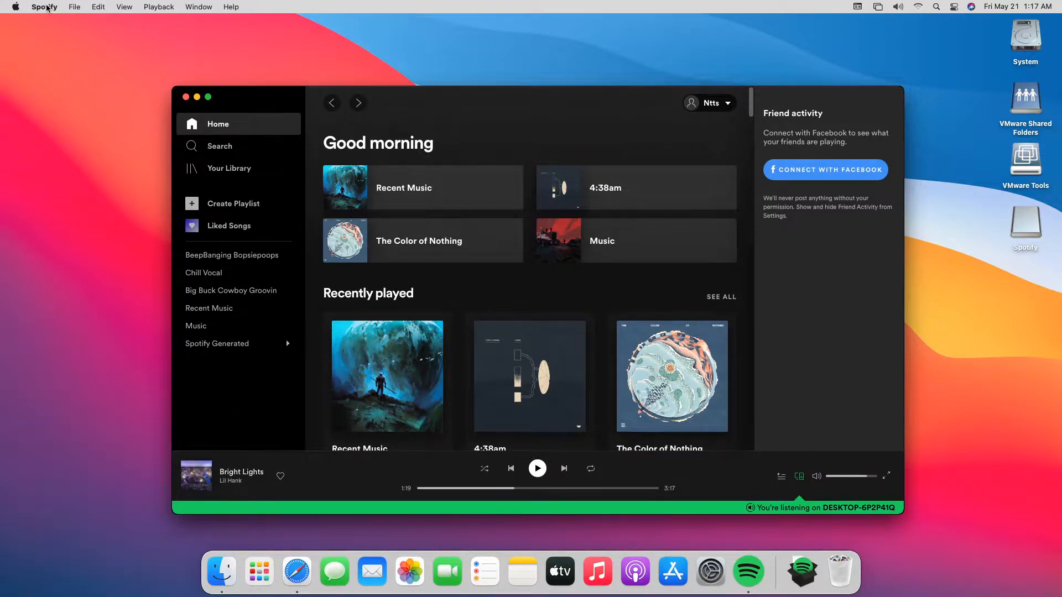
{"action": "left_click", "coordinate": [44, 6]}
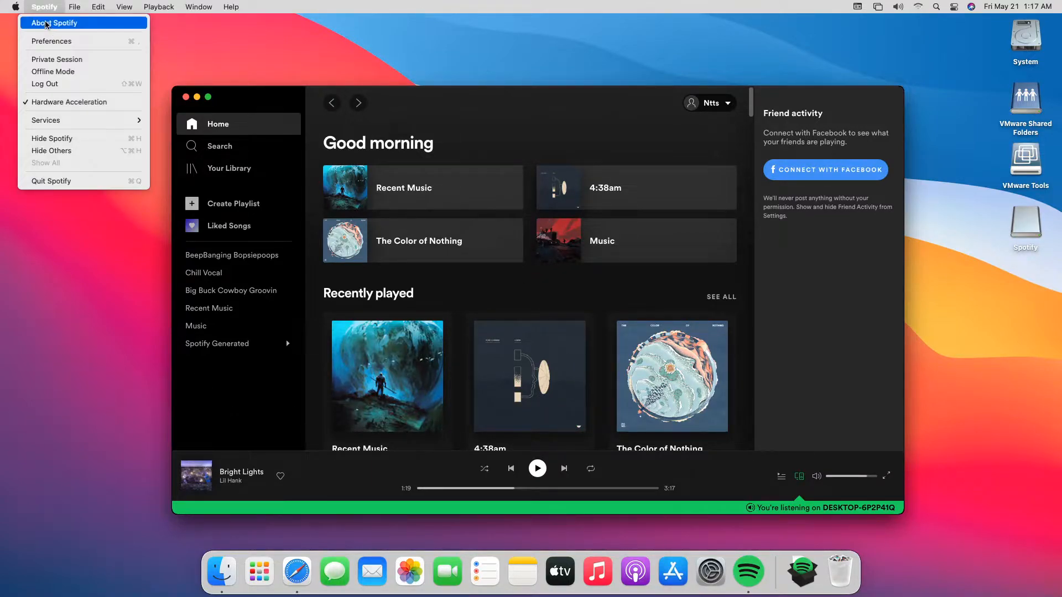
{"action": "left_click", "coordinate": [53, 22]}
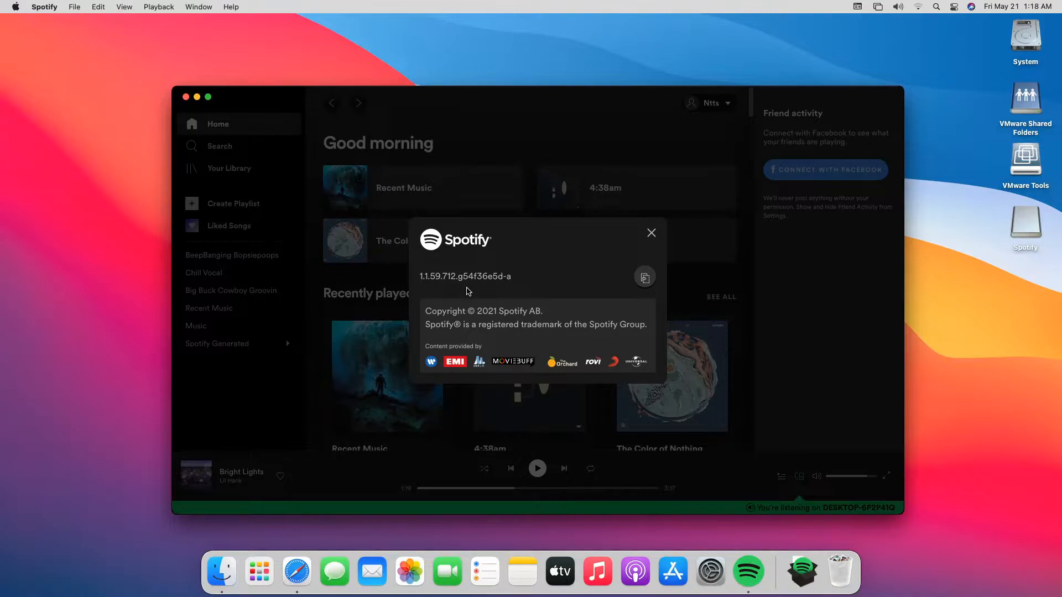
{"action": "left_click", "coordinate": [651, 232]}
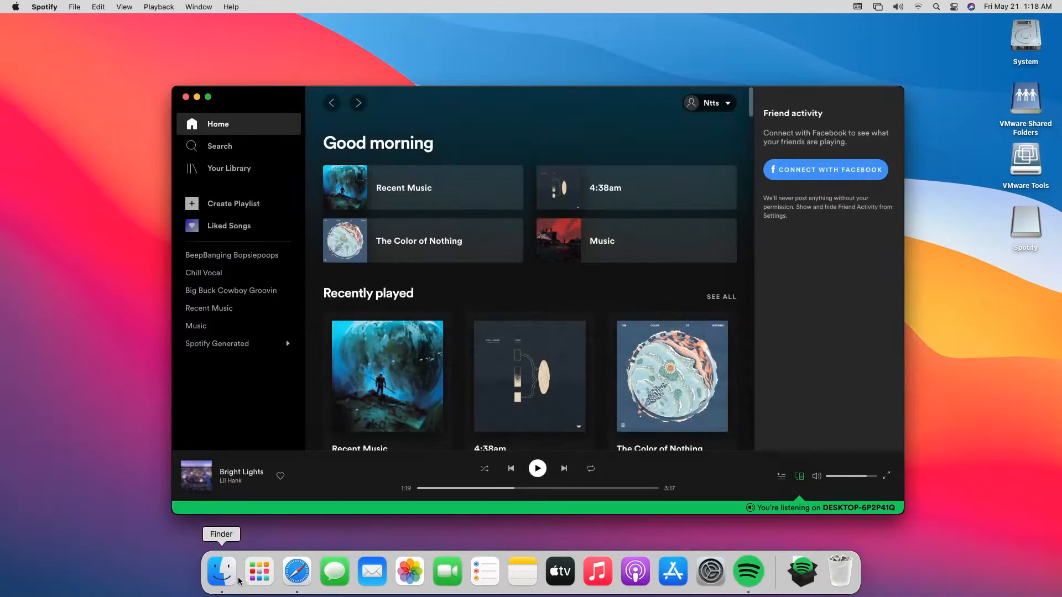
- Move the Spotify app from Applications to Trash
{"action": "left_click", "coordinate": [221, 570]}
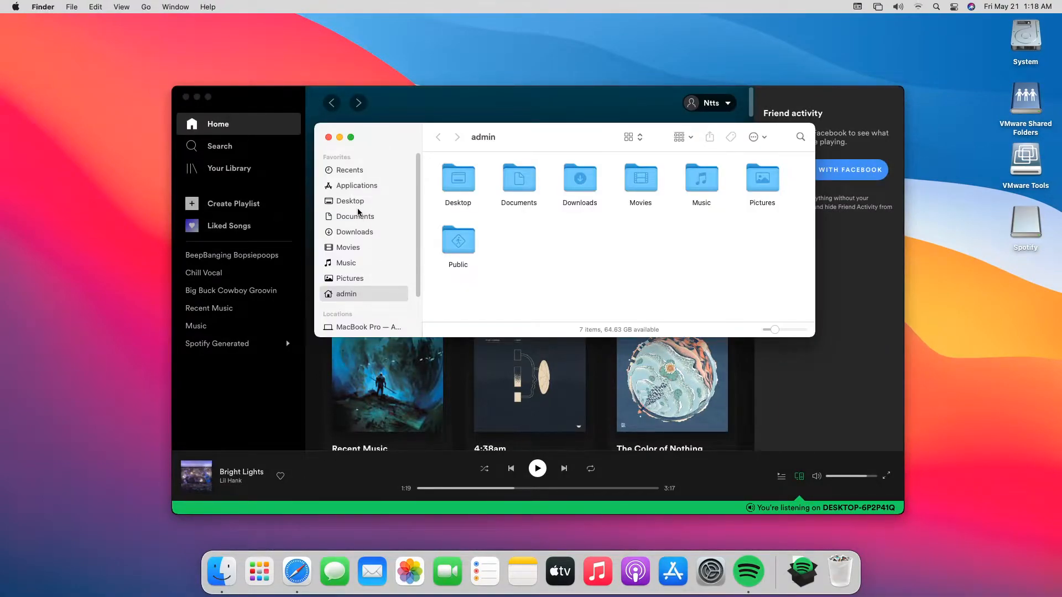
{"action": "left_click", "coordinate": [356, 186]}
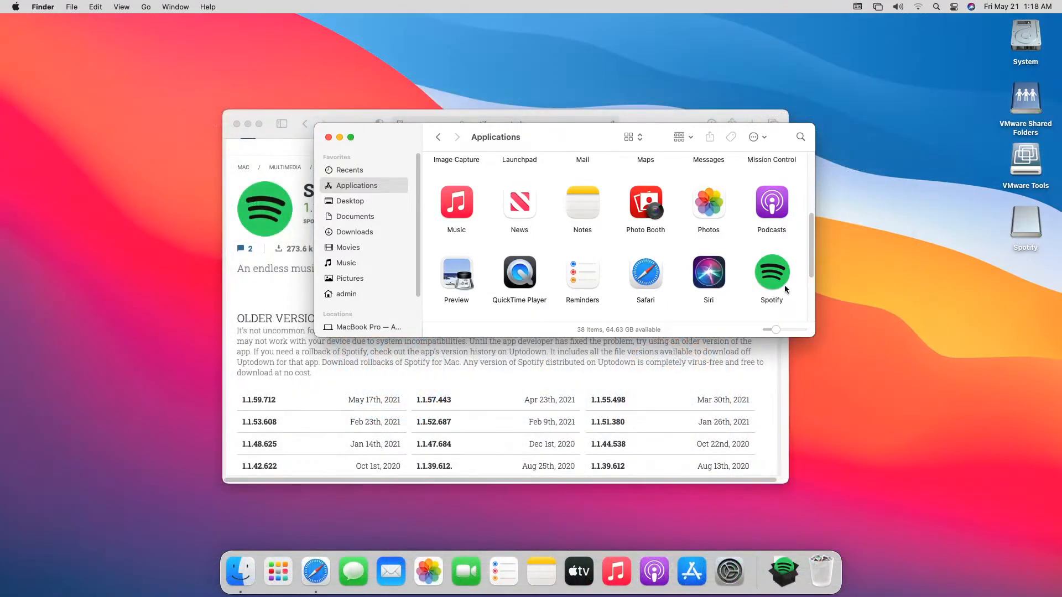
{"action": "left_click", "coordinate": [772, 272]}
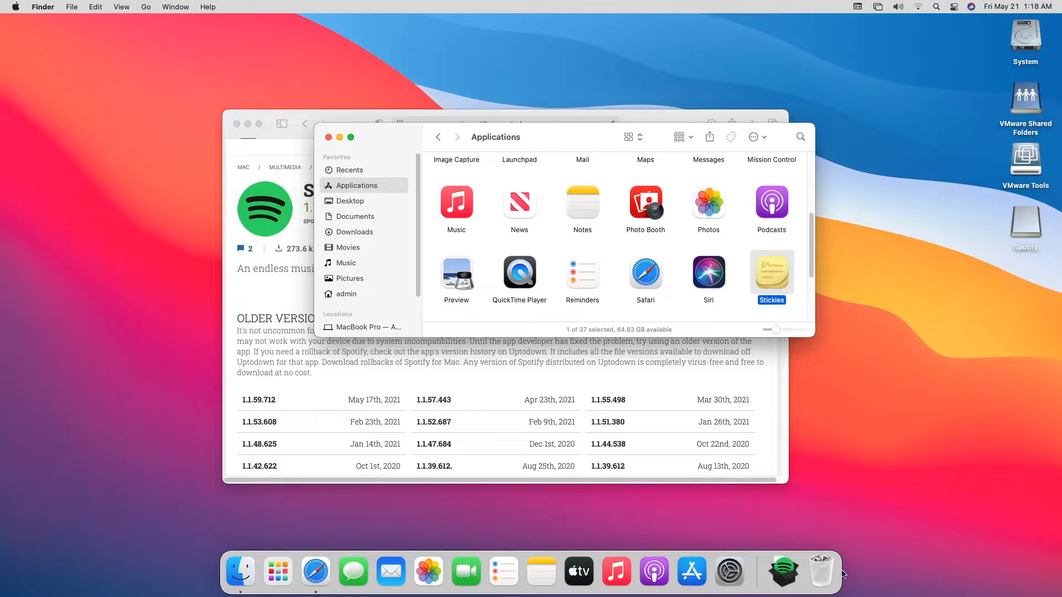
- Empty the Trash and mount the Spotify installer disk image from the desktop
{"action": "right_click", "coordinate": [821, 571]}
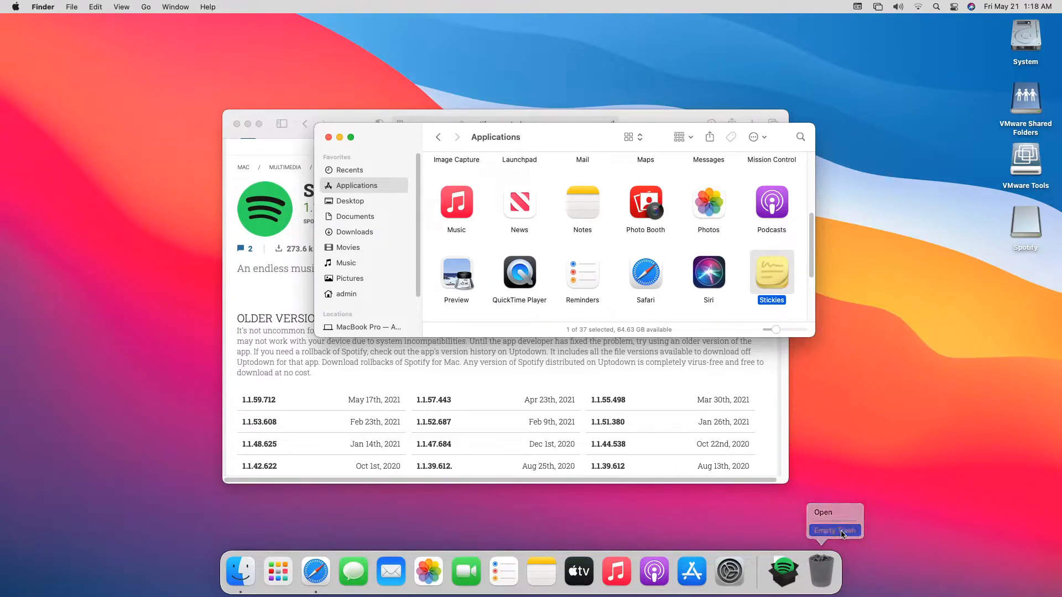
{"action": "left_click", "coordinate": [833, 530]}
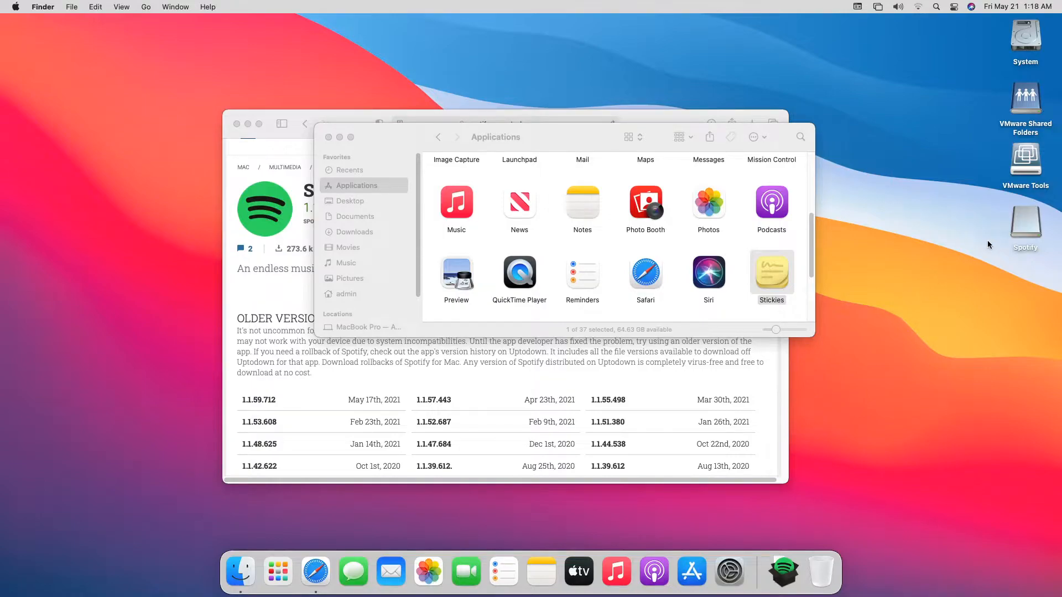
{"action": "mouse_move", "coordinate": [1048, 221]}
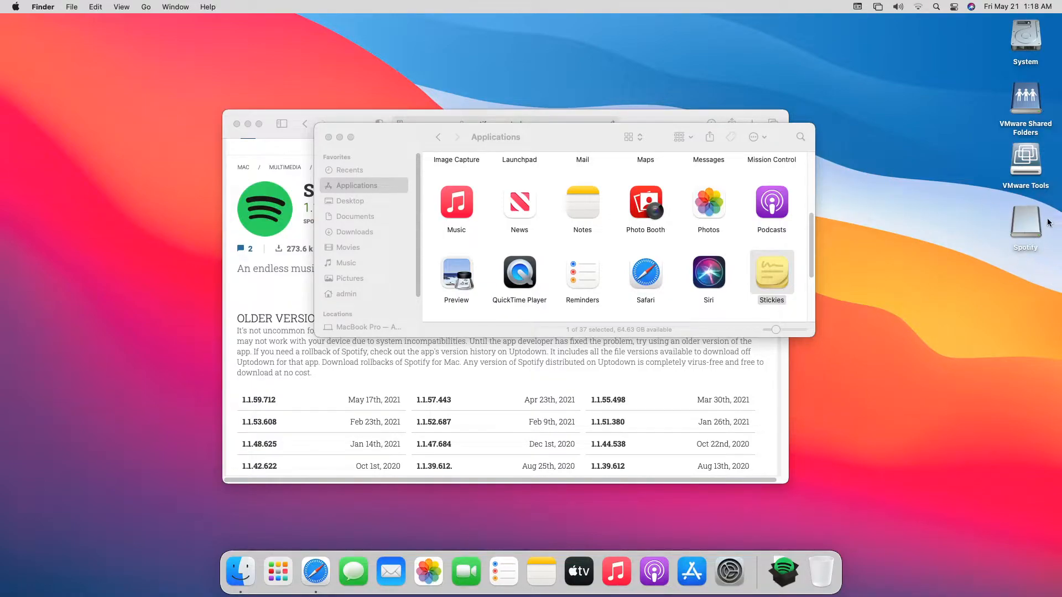
{"action": "double_click", "coordinate": [1025, 221]}
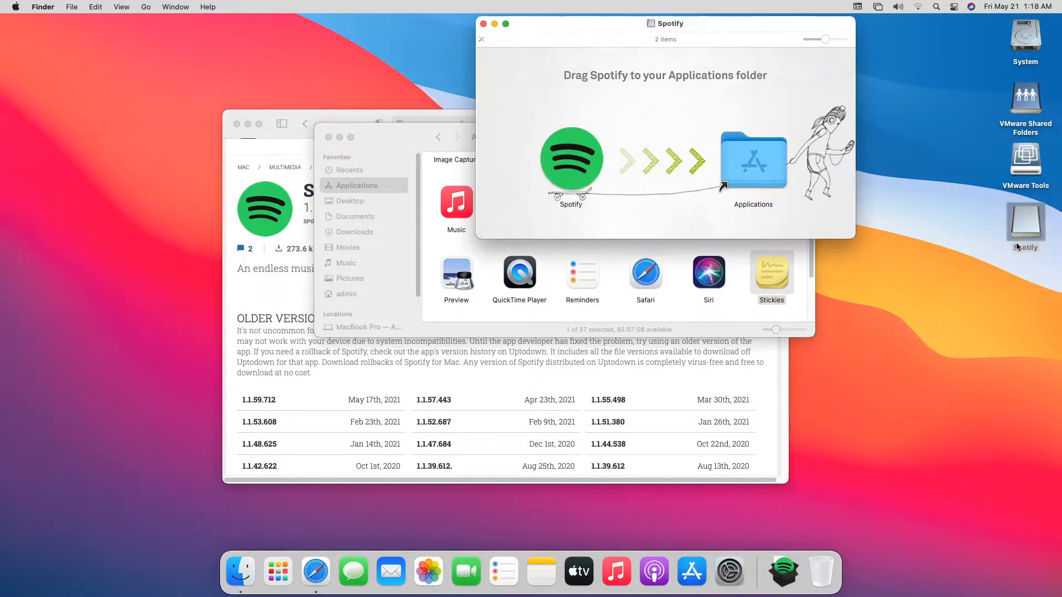
- Drag Spotify into Applications and launch it, approving the downloaded-app warning
{"action": "left_click_drag", "start_coordinate": [571, 161], "coordinate": [752, 160]}
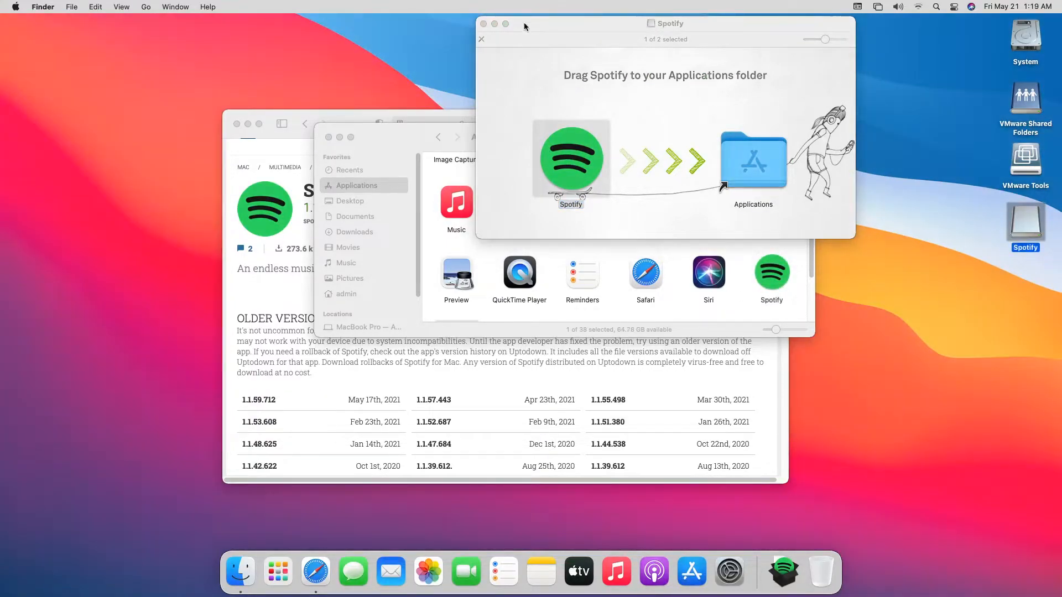
{"action": "mouse_move", "coordinate": [482, 24]}
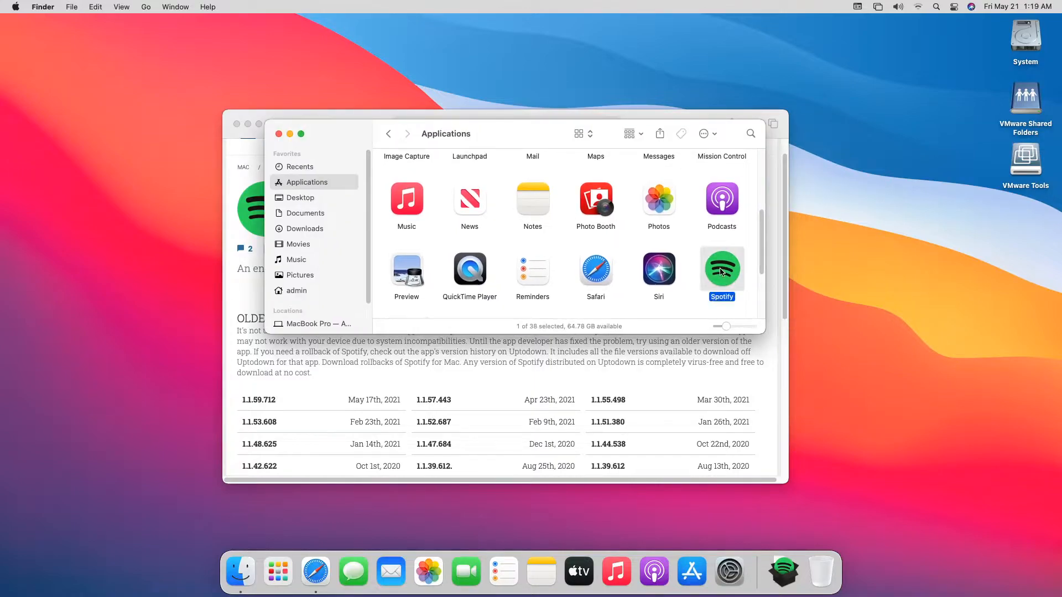
{"action": "double_click", "coordinate": [721, 269]}
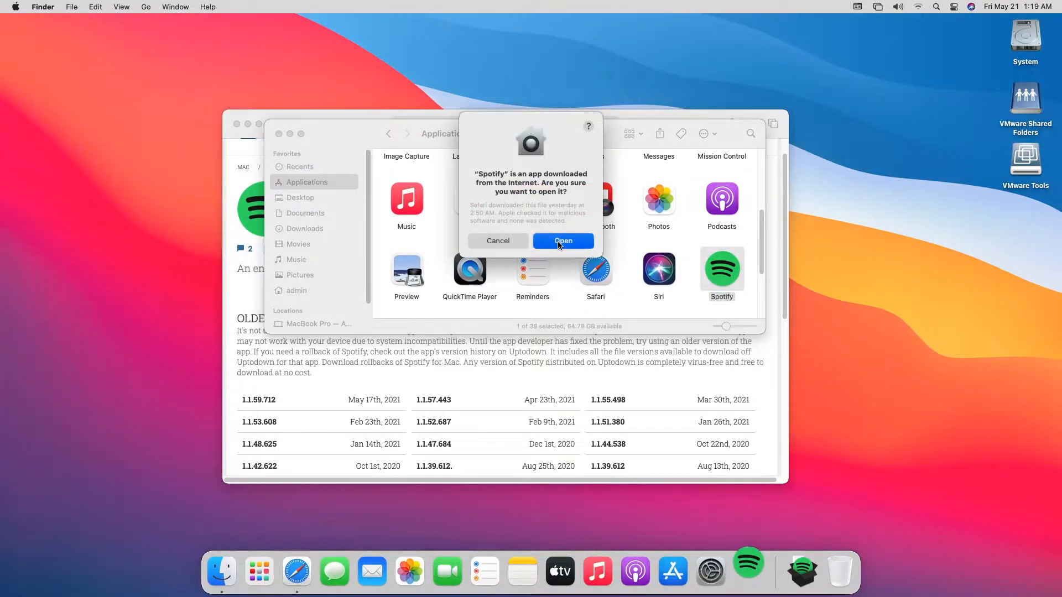
{"action": "left_click", "coordinate": [562, 242]}
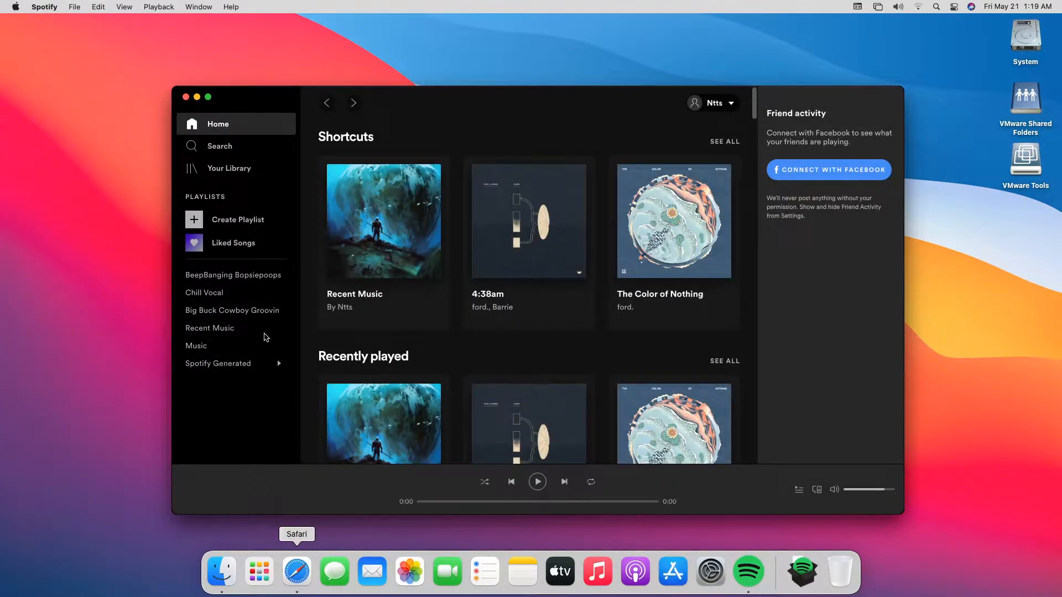
{"action": "mouse_move", "coordinate": [159, 368]}
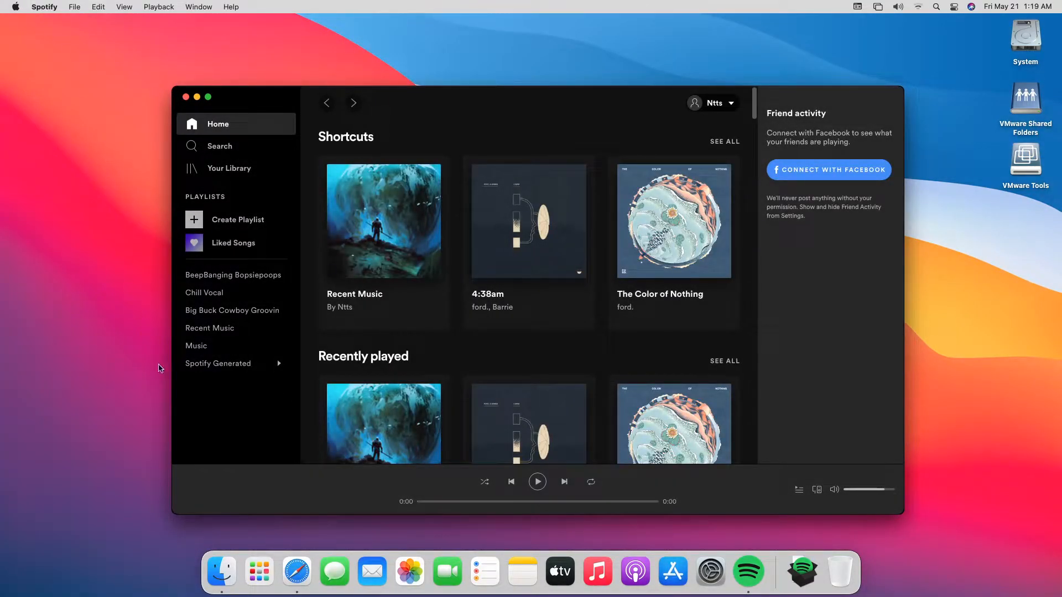
- Show About Spotify reporting 1.1.47.684 installed with 1.1.59.712 available
{"action": "left_click", "coordinate": [44, 7]}
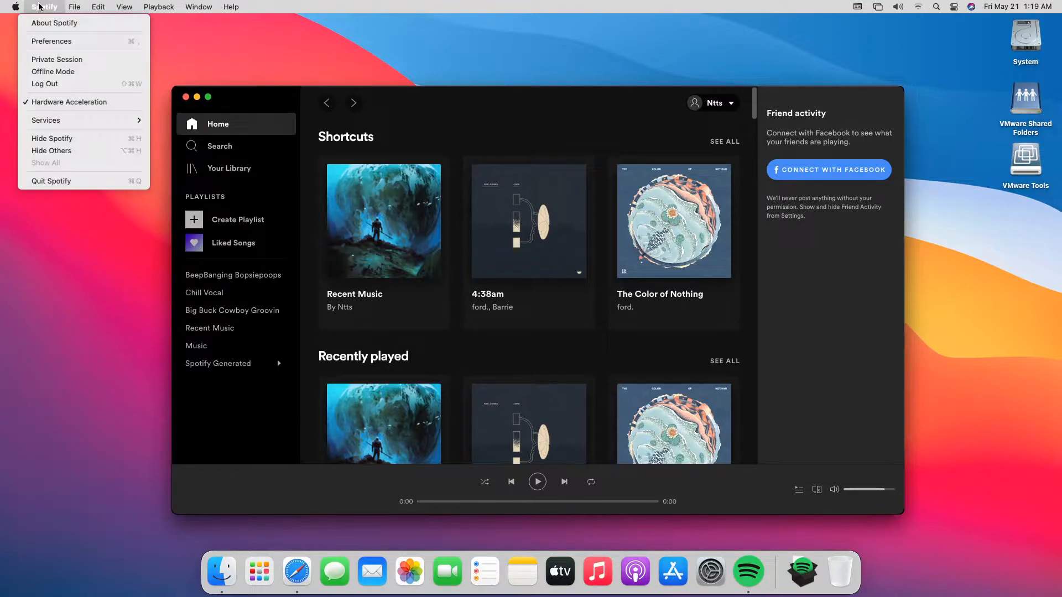
{"action": "left_click", "coordinate": [419, 260]}
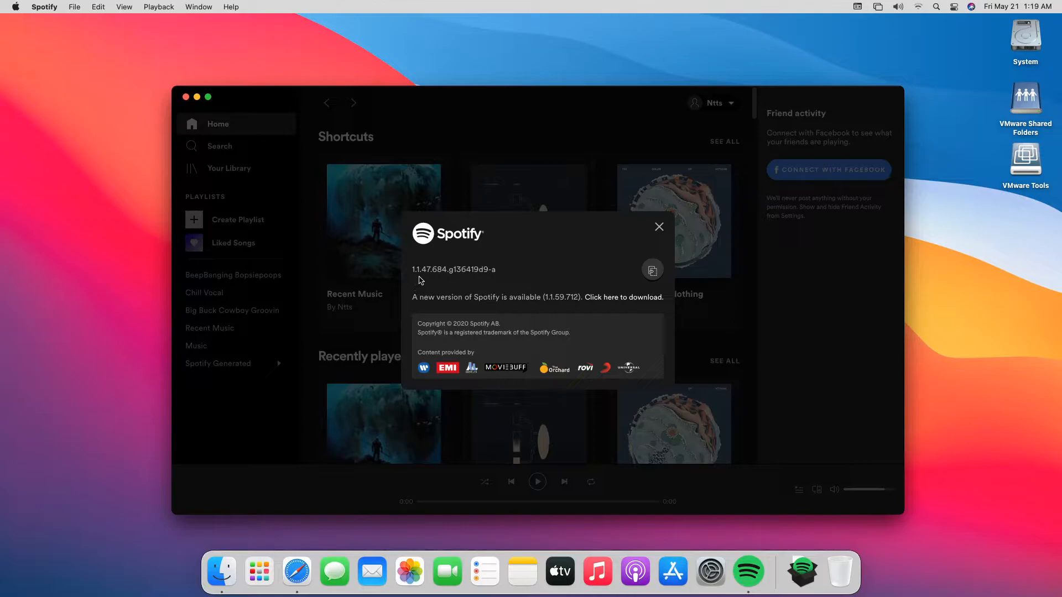
{"action": "mouse_move", "coordinate": [409, 284]}
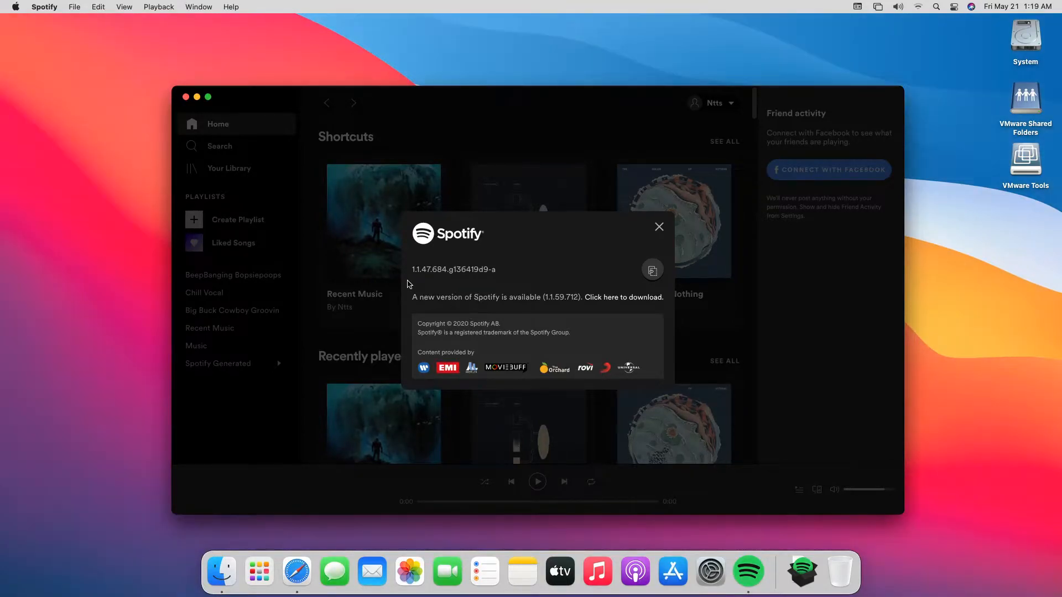
{"action": "mouse_move", "coordinate": [447, 284]}
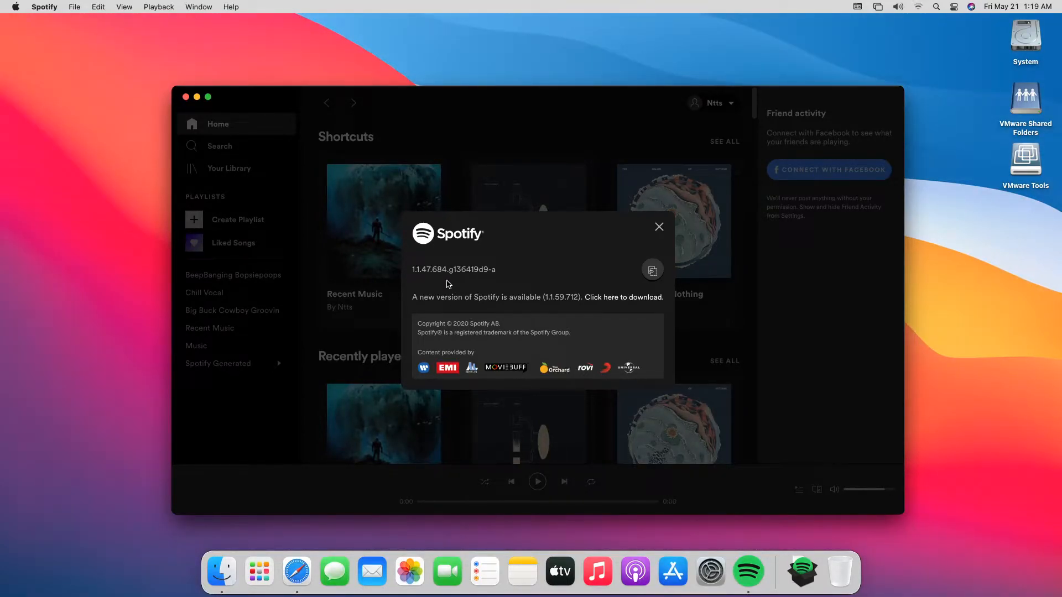
{"action": "mouse_move", "coordinate": [657, 237]}
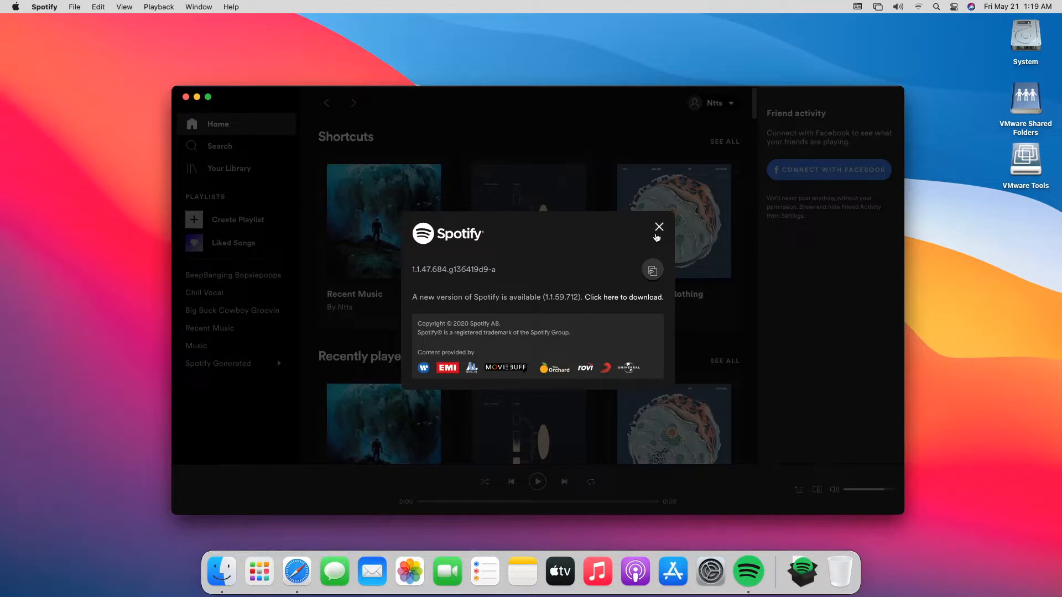
{"action": "mouse_move", "coordinate": [660, 236]}
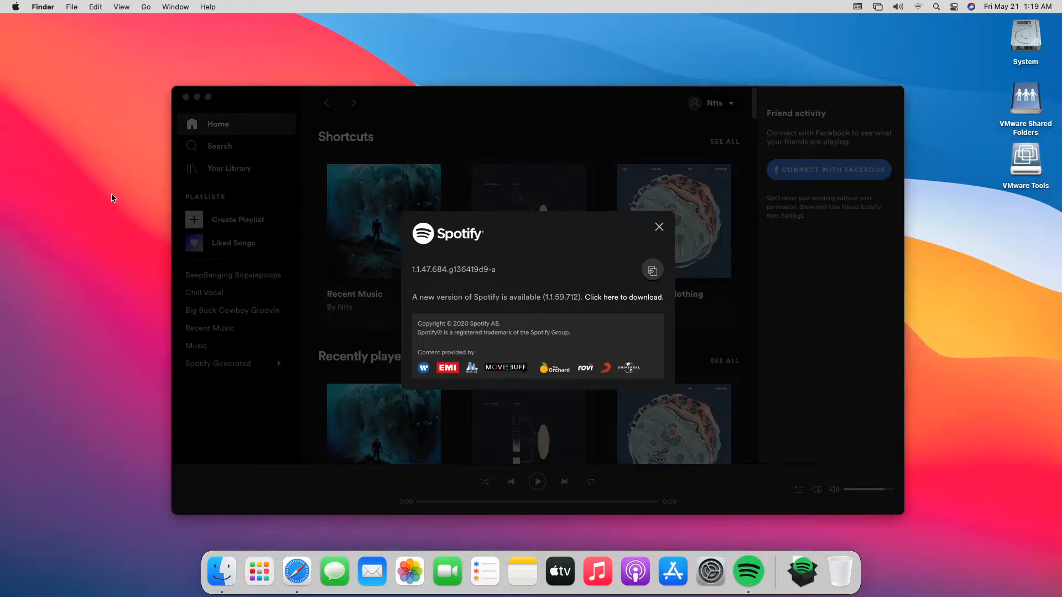
{"action": "mouse_move", "coordinate": [146, 9]}
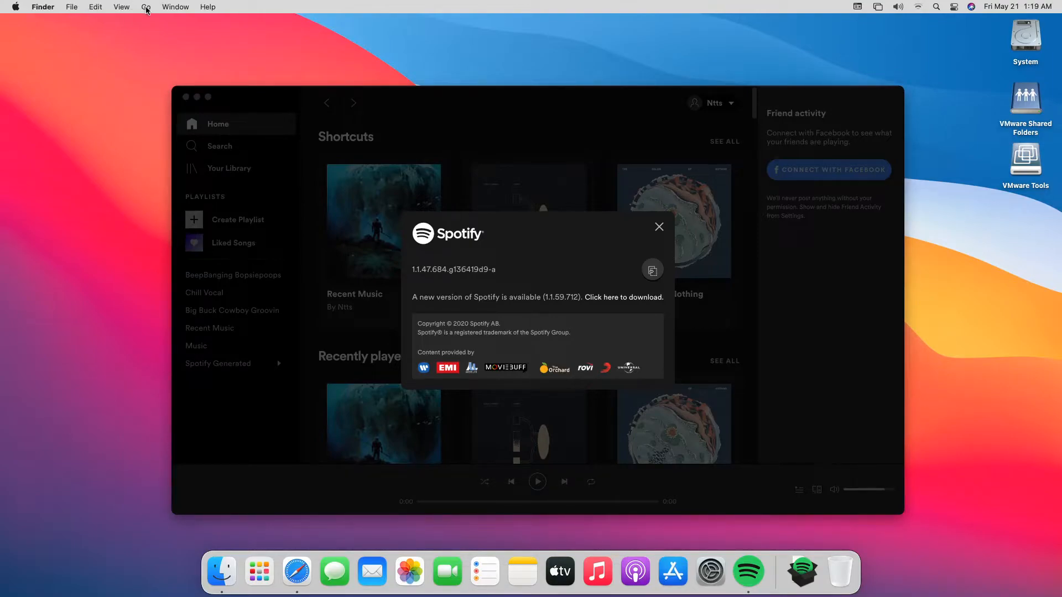
- Navigate from the Library into Application Support and then Spotify's folder
{"action": "left_click", "coordinate": [146, 7]}
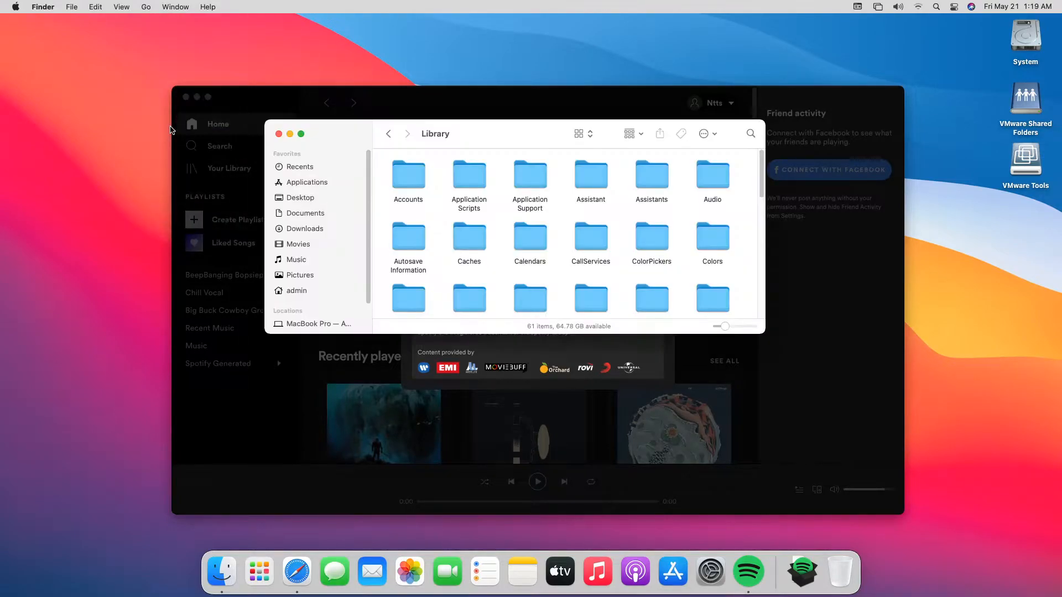
{"action": "mouse_move", "coordinate": [526, 180]}
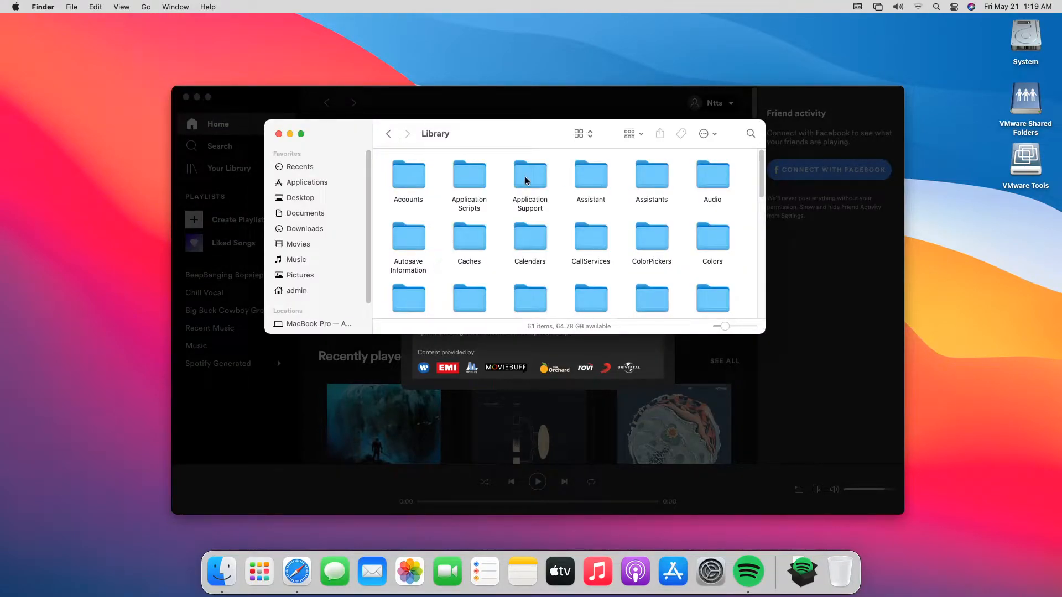
{"action": "double_click", "coordinate": [530, 175]}
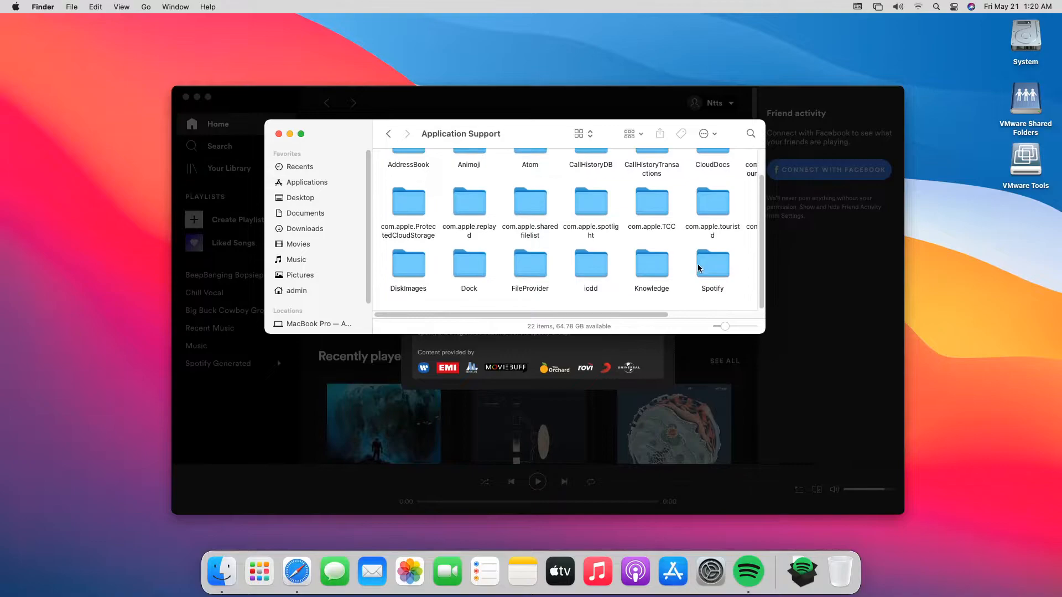
{"action": "double_click", "coordinate": [712, 263]}
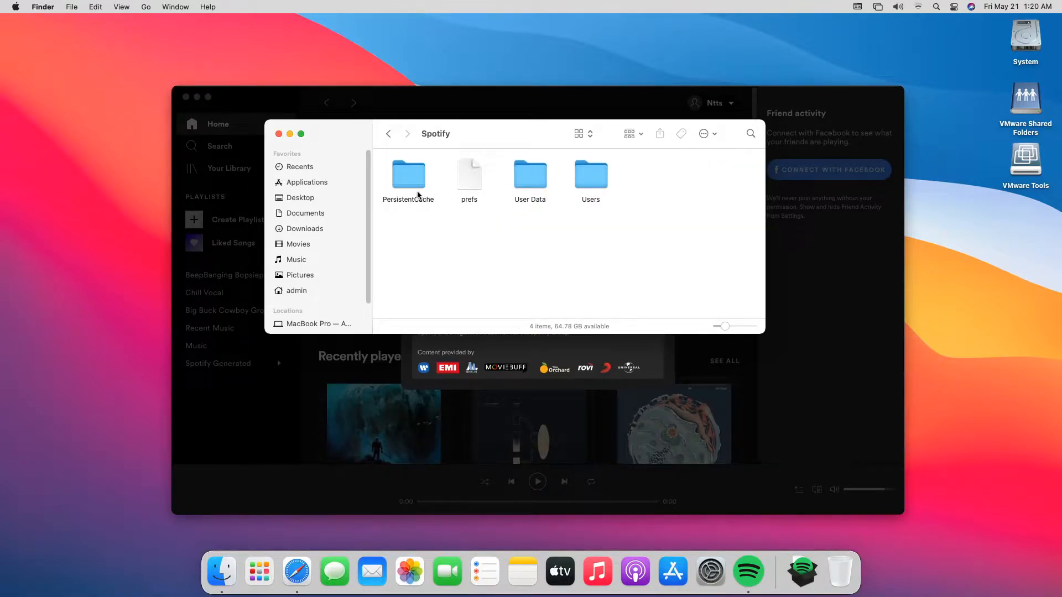
- Look inside the PersistentCache folder, then return to the Spotify folder
{"action": "left_click", "coordinate": [408, 175]}
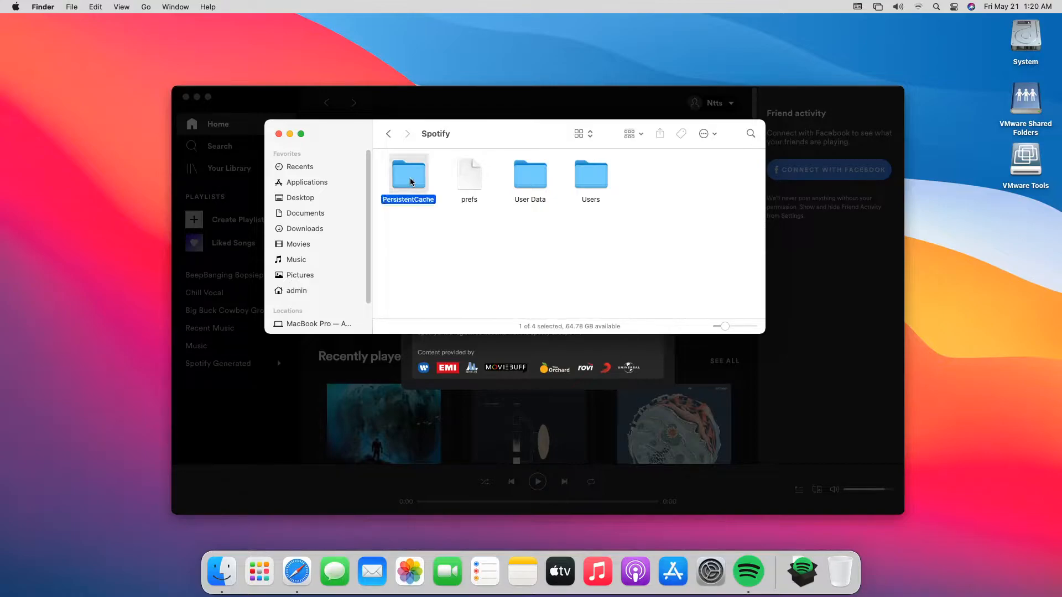
{"action": "double_click", "coordinate": [408, 175]}
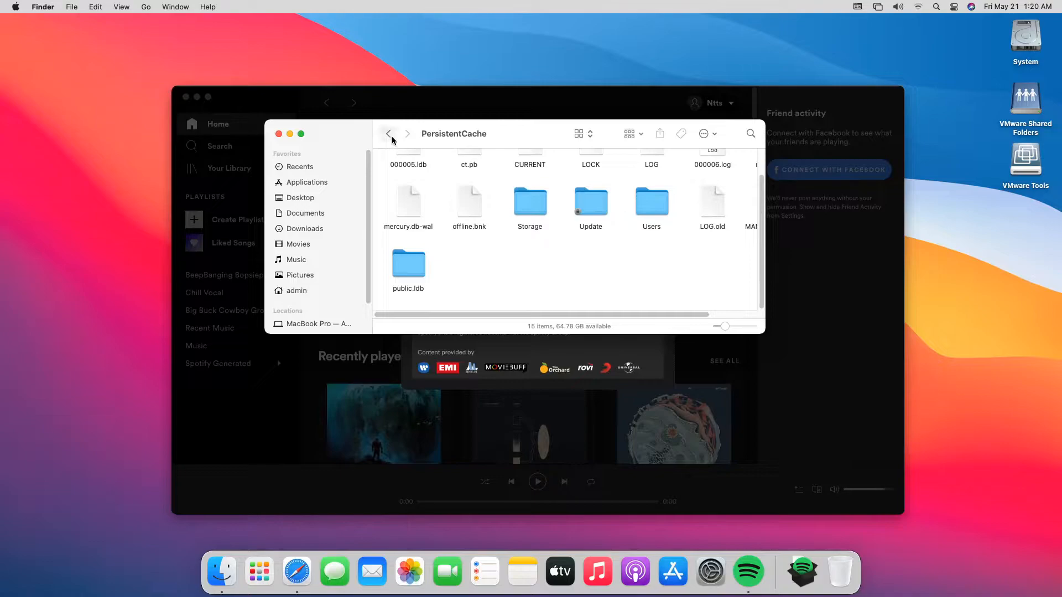
{"action": "left_click", "coordinate": [389, 134]}
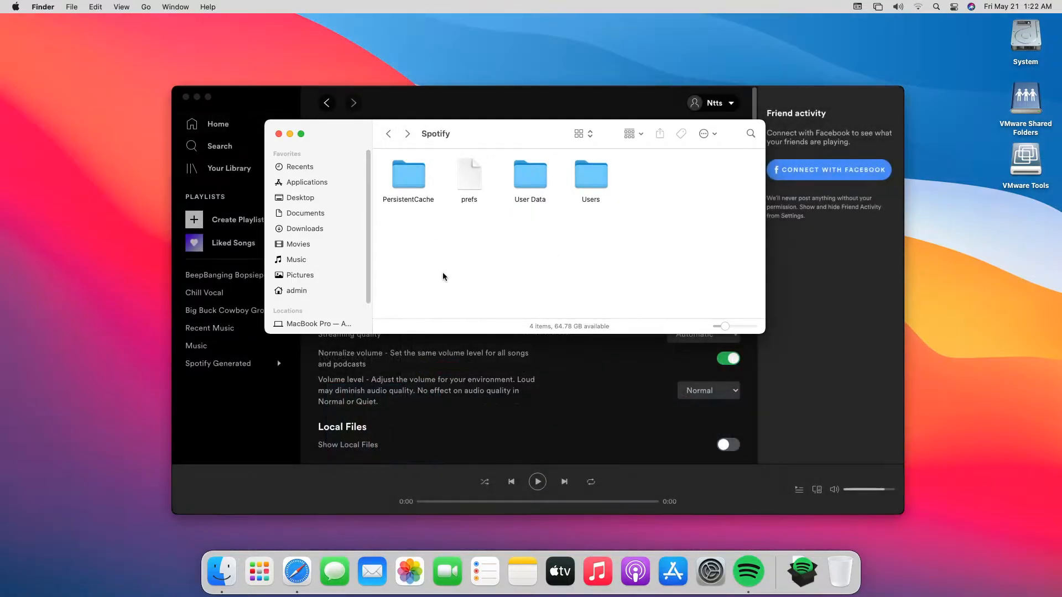
{"action": "mouse_move", "coordinate": [411, 247]}
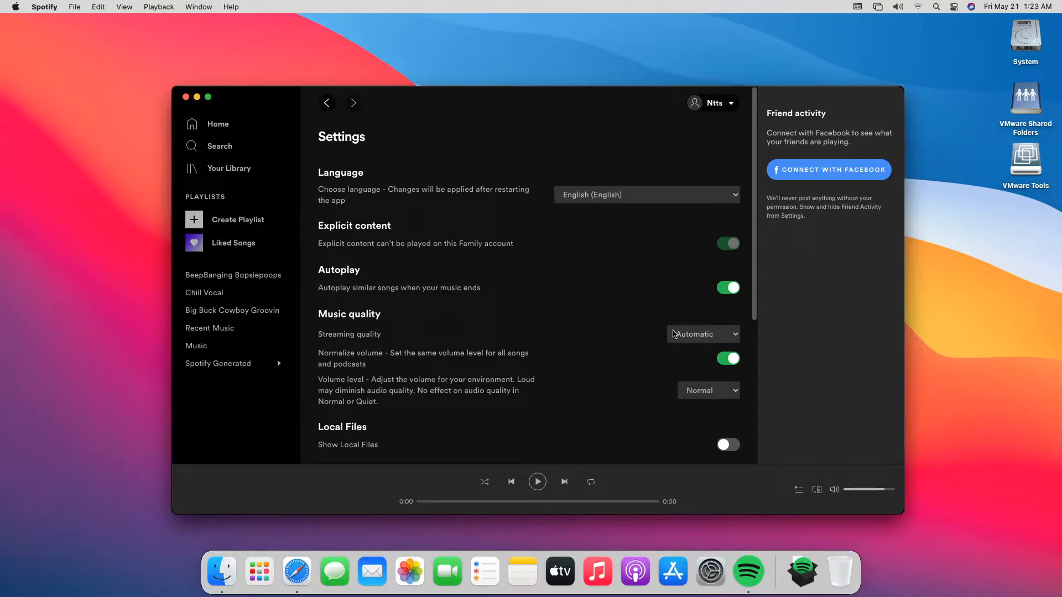
{"action": "scroll", "scroll_direction": "down", "scroll_amount": 3}
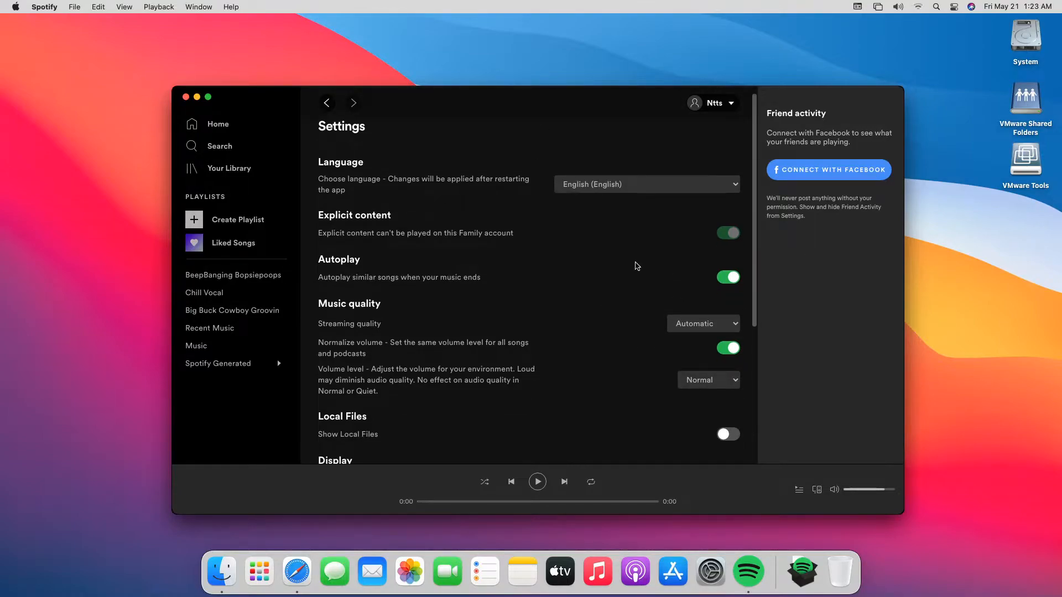
{"action": "left_click", "coordinate": [221, 571]}
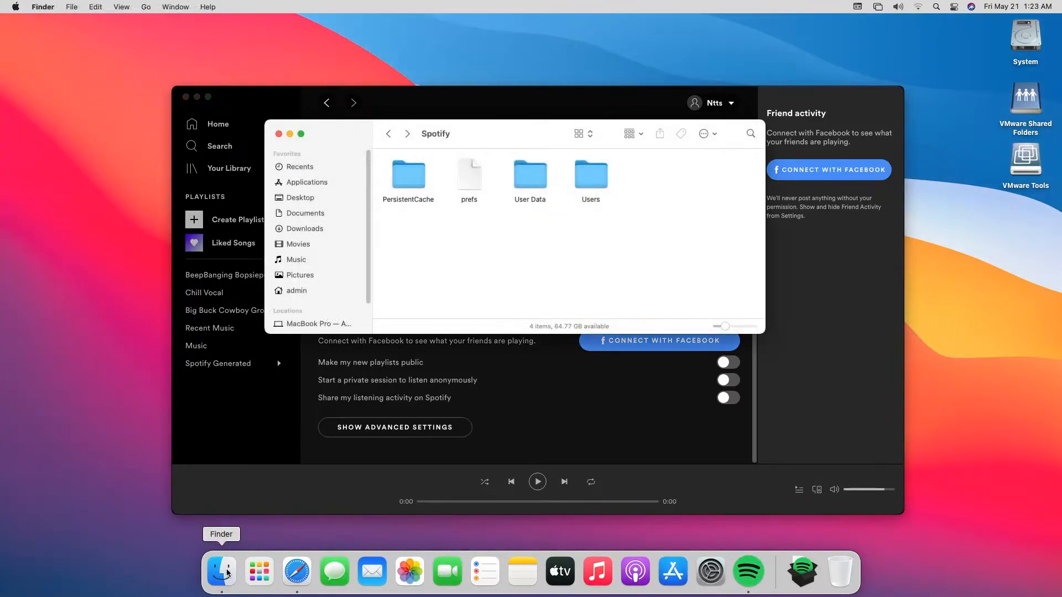
{"action": "mouse_move", "coordinate": [499, 382]}
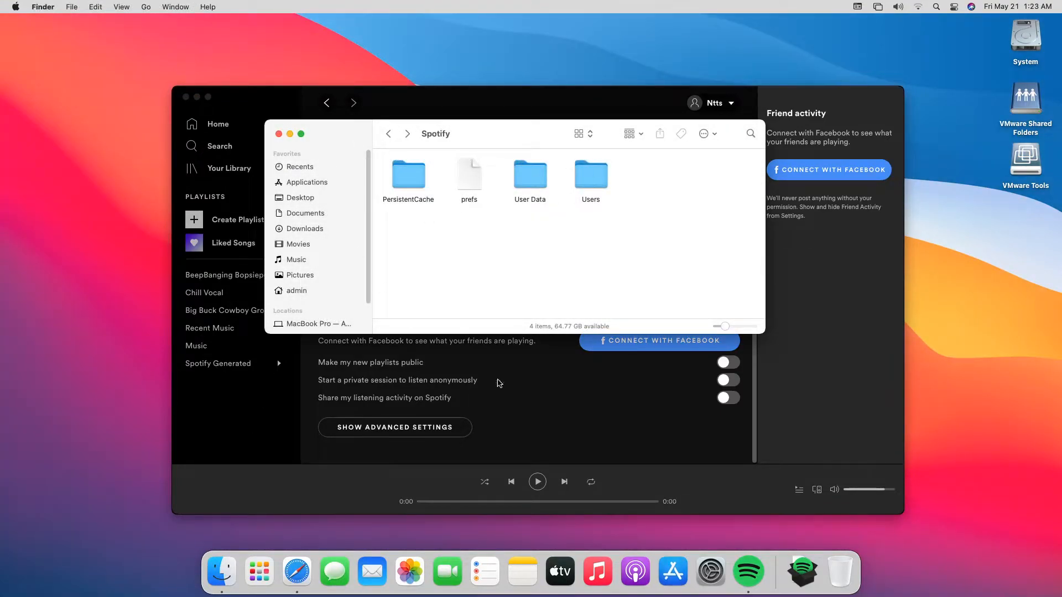
{"action": "mouse_move", "coordinate": [471, 188]}
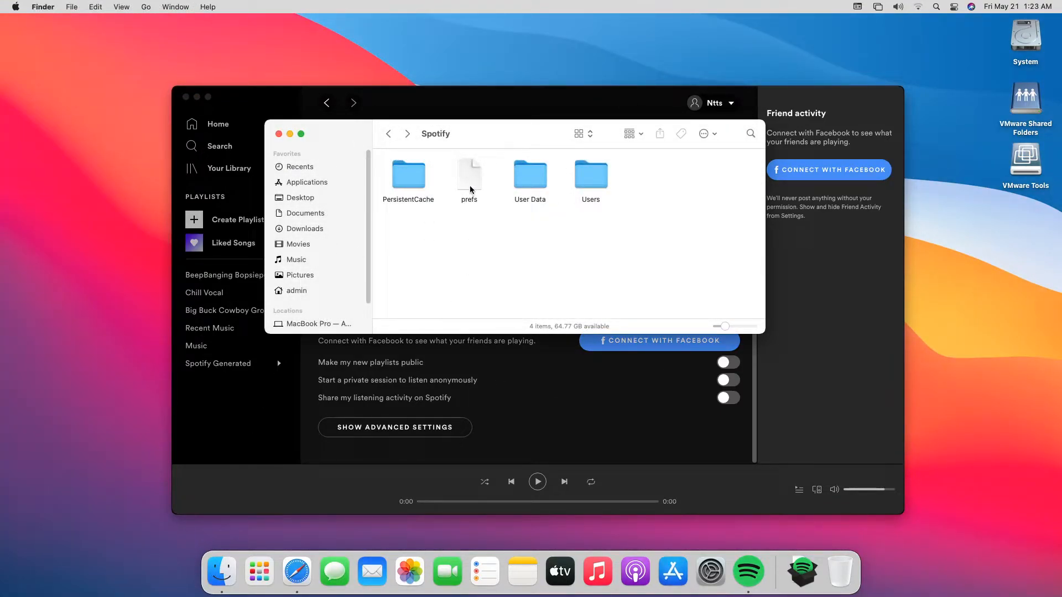
- Edit prefs in TextEdit to append ui.experience_override="classic", then close it
{"action": "left_click", "coordinate": [469, 174]}
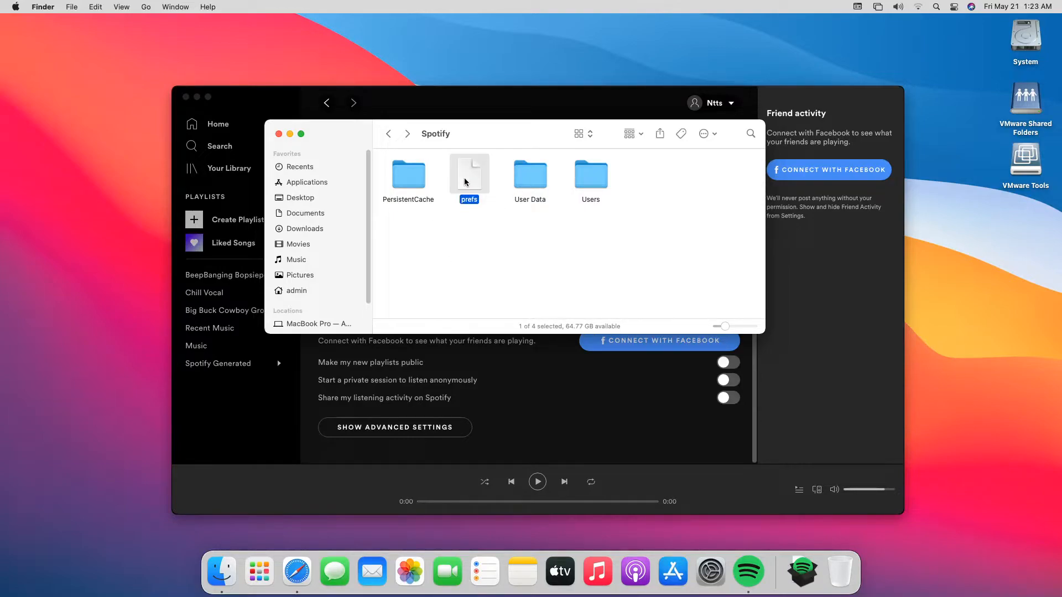
{"action": "right_click", "coordinate": [466, 177]}
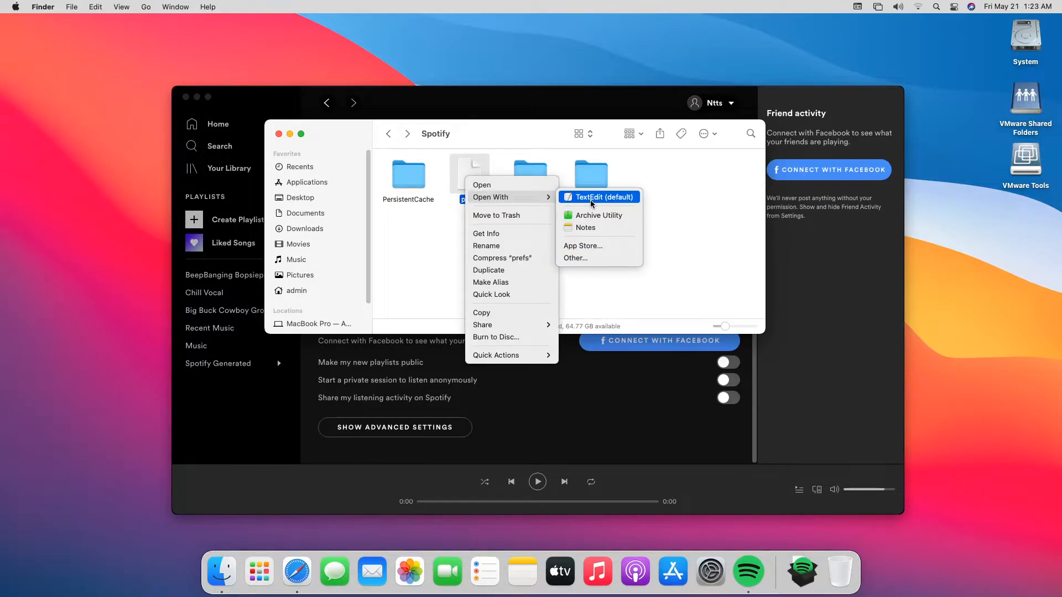
{"action": "left_click", "coordinate": [598, 197]}
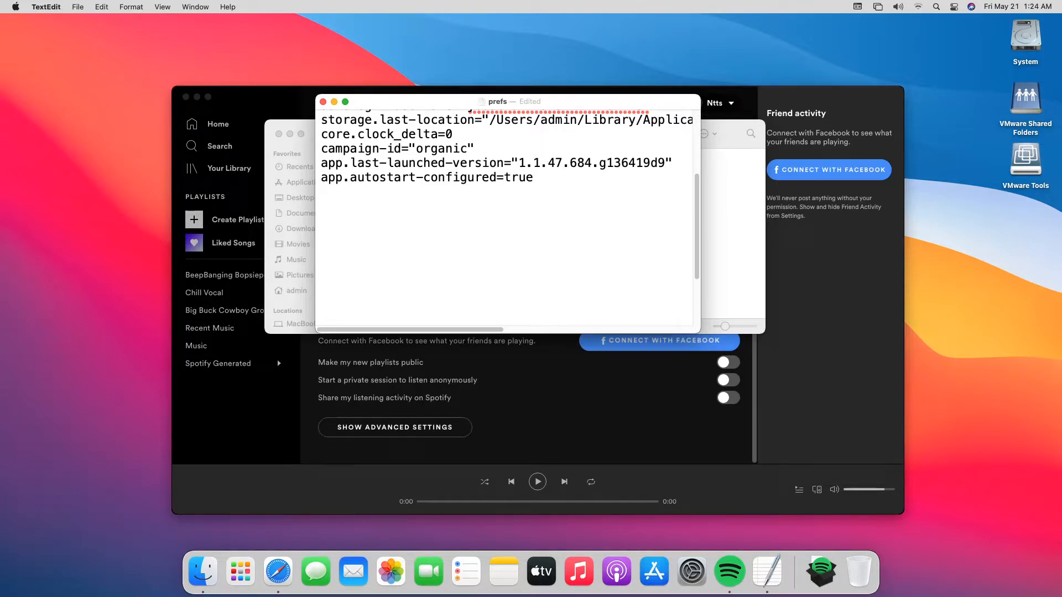
{"action": "type", "text": "ui.experience_override=\"classic\""}
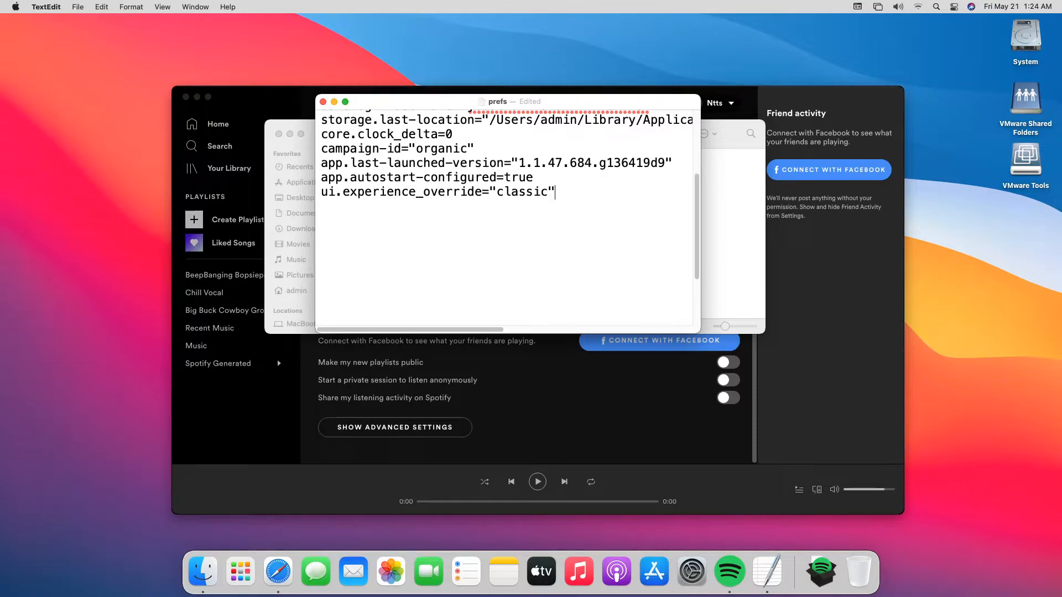
{"action": "left_click", "coordinate": [77, 6]}
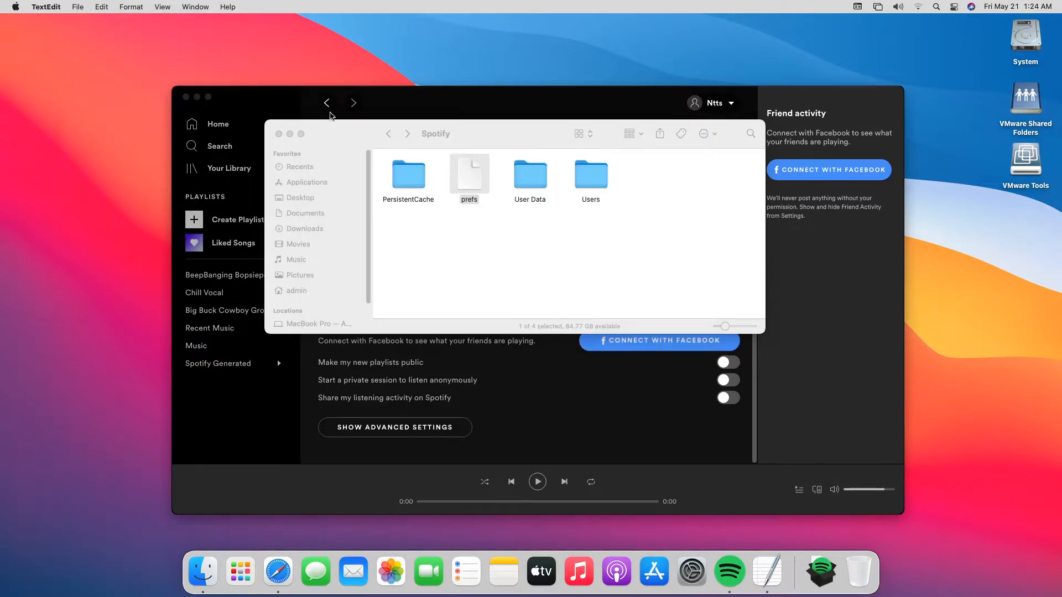
- In the prefs Get Info panel, set your account's privilege to Read only and close it
{"action": "right_click", "coordinate": [469, 175]}
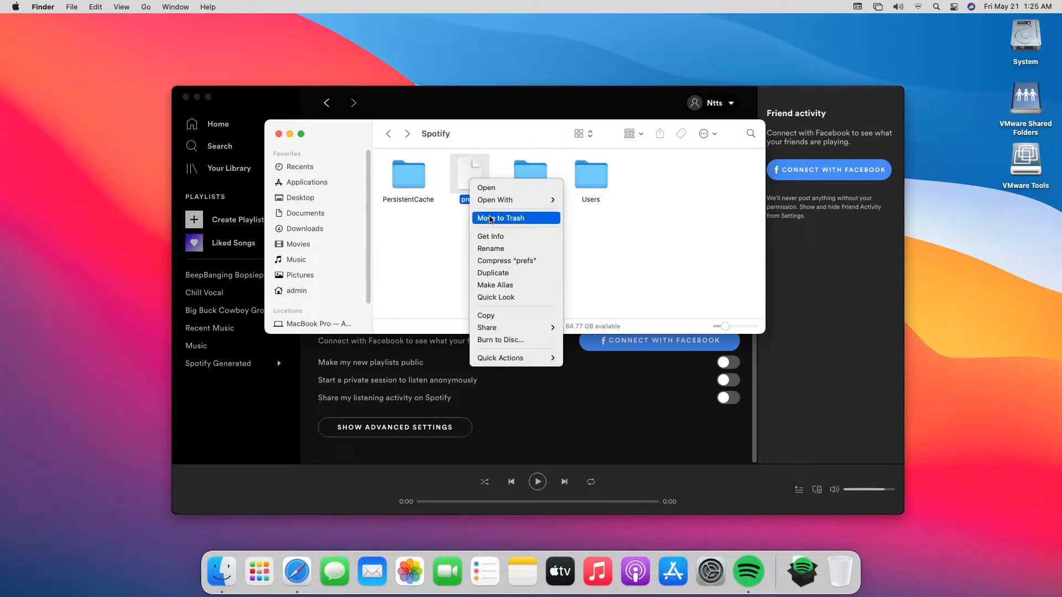
{"action": "left_click", "coordinate": [491, 248]}
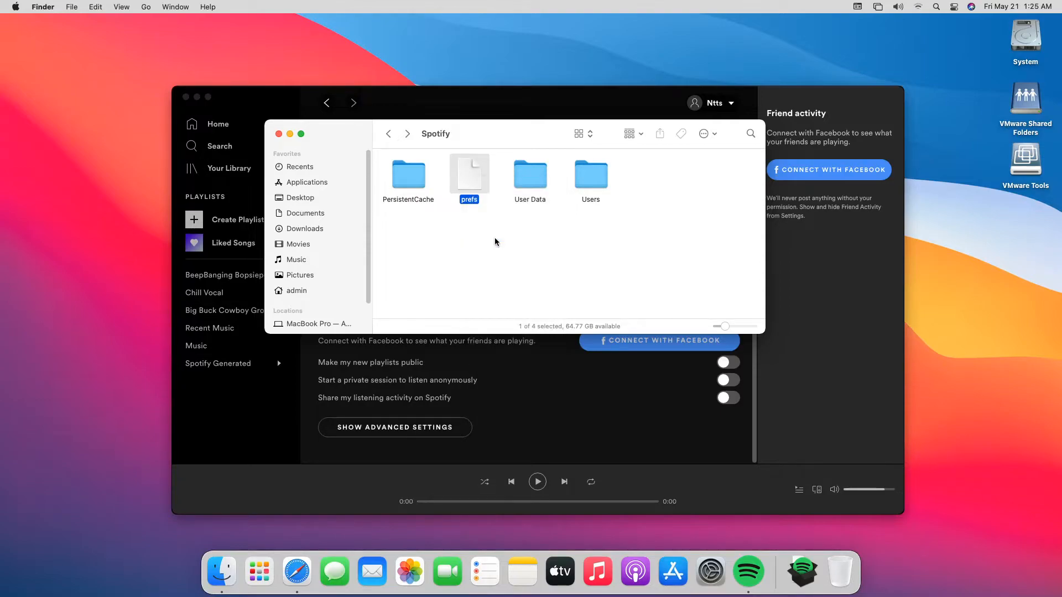
{"action": "key", "text": "cmd+i"}
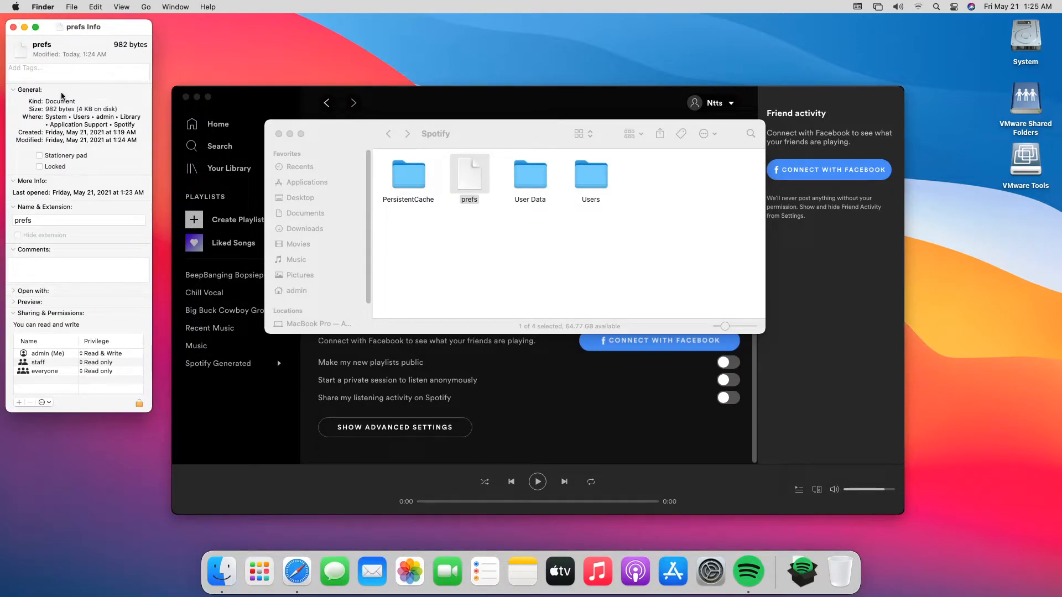
{"action": "mouse_move", "coordinate": [107, 354]}
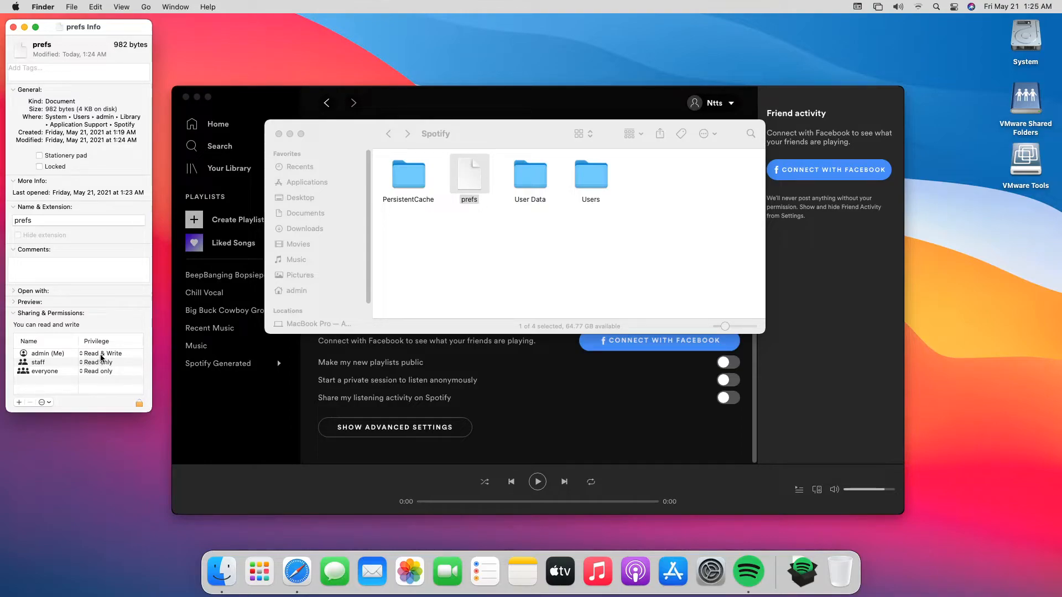
{"action": "left_click", "coordinate": [102, 354]}
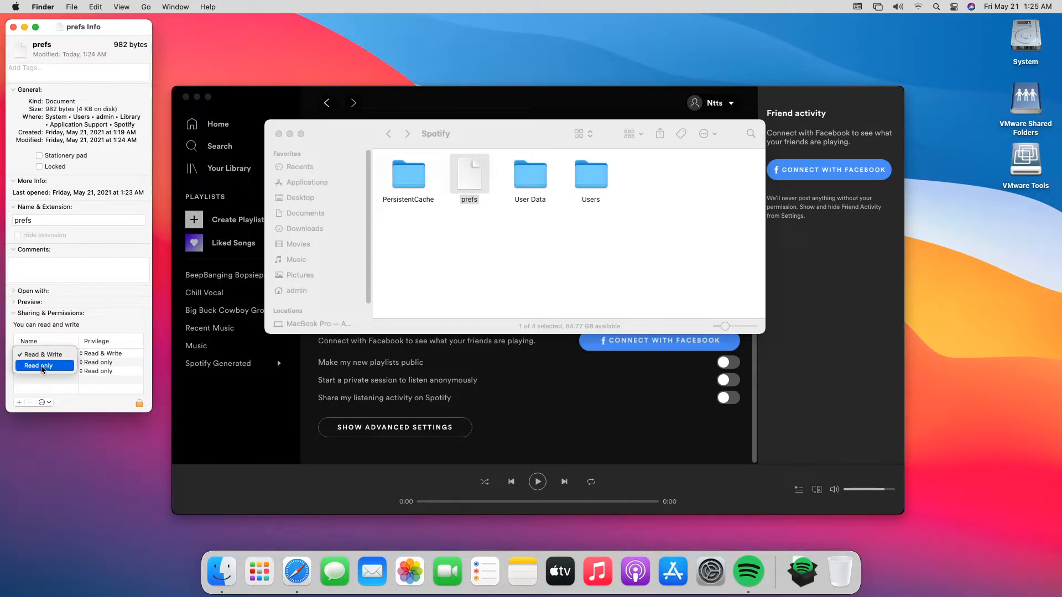
{"action": "left_click", "coordinate": [39, 365]}
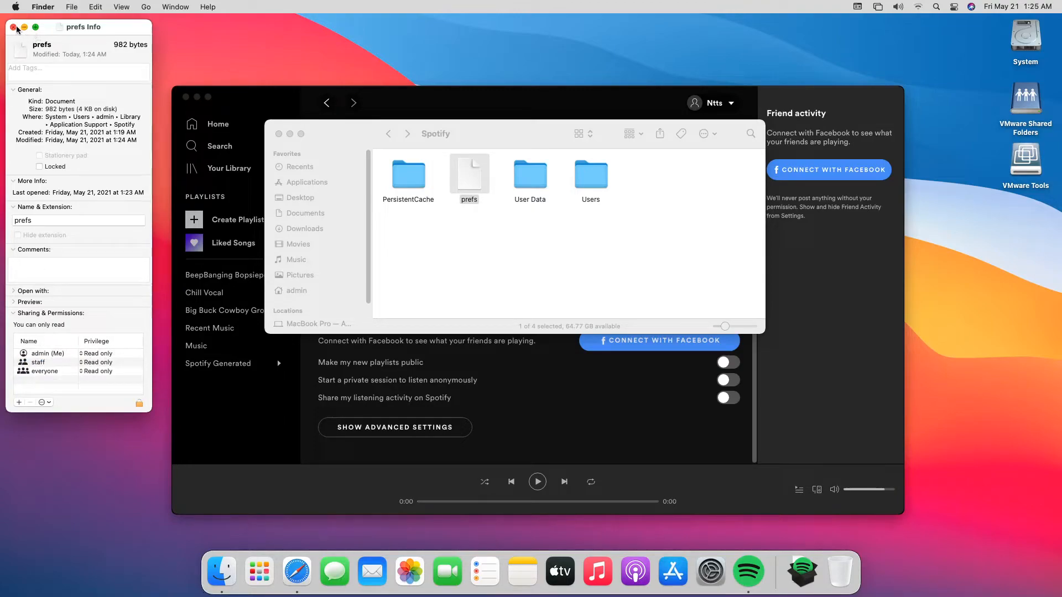
{"action": "left_click", "coordinate": [13, 27]}
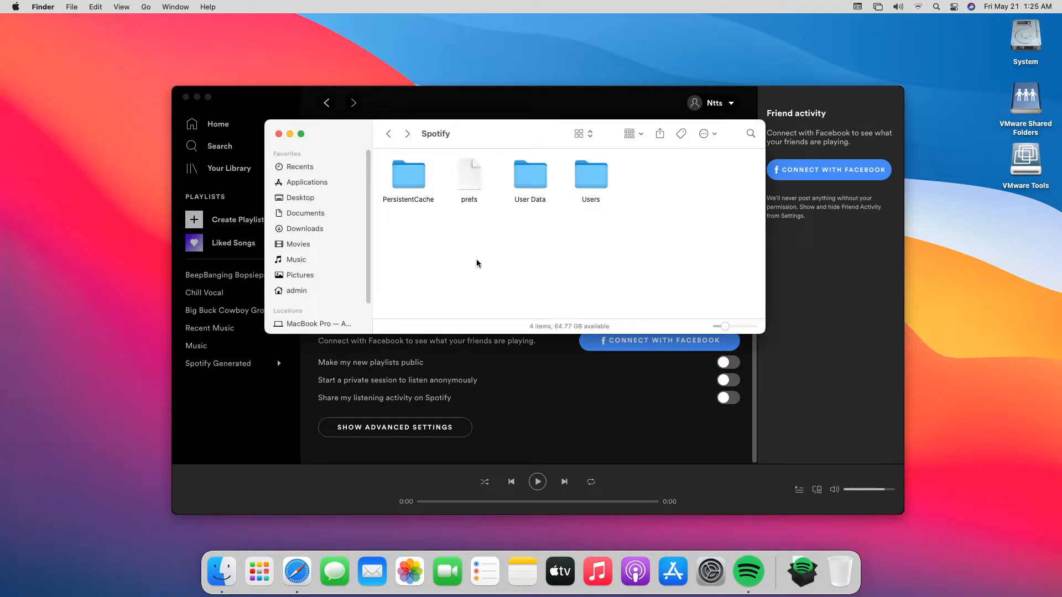
{"action": "mouse_move", "coordinate": [489, 142]}
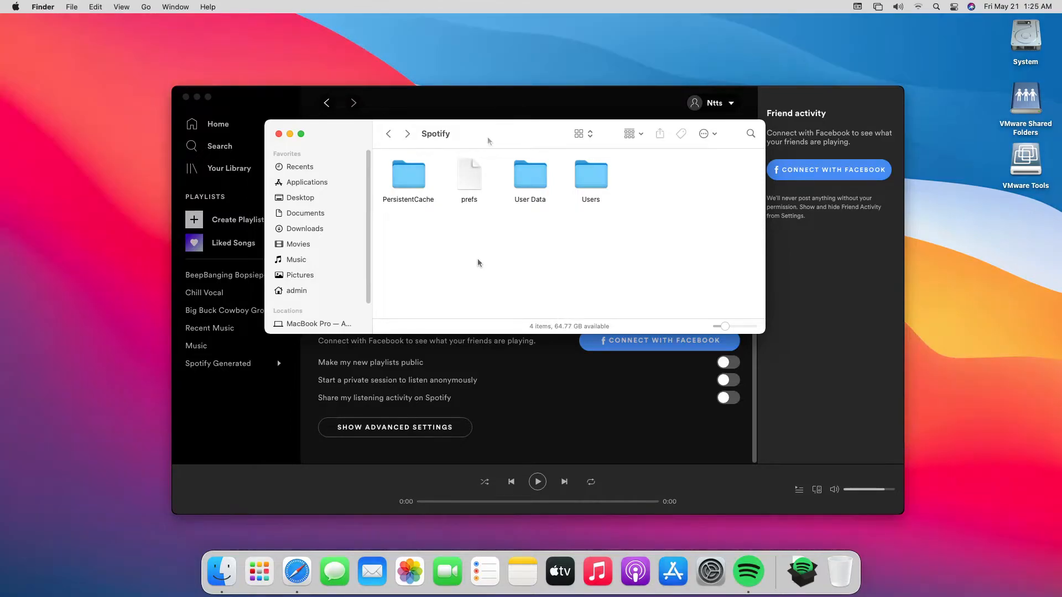
{"action": "mouse_move", "coordinate": [502, 101]}
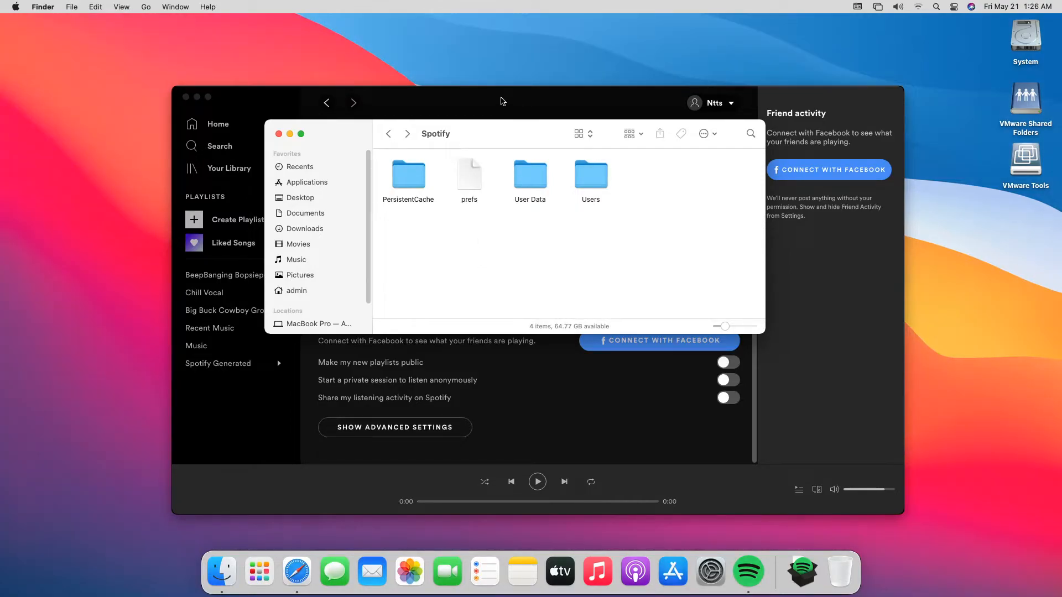
- Quit and relaunch Spotify so it loads the classic interface
{"action": "left_click", "coordinate": [747, 571]}
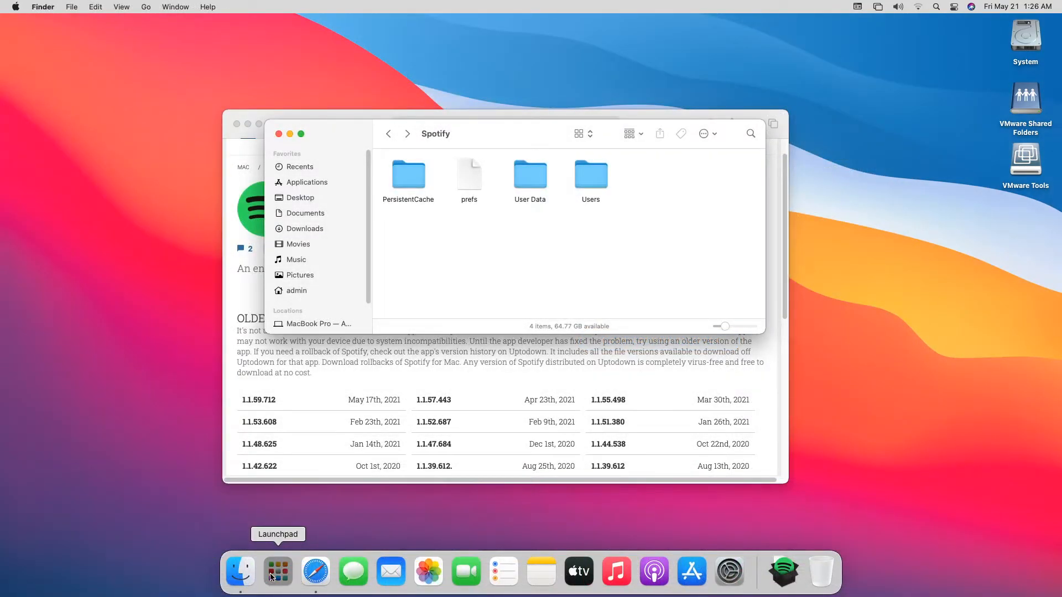
{"action": "left_click", "coordinate": [783, 572]}
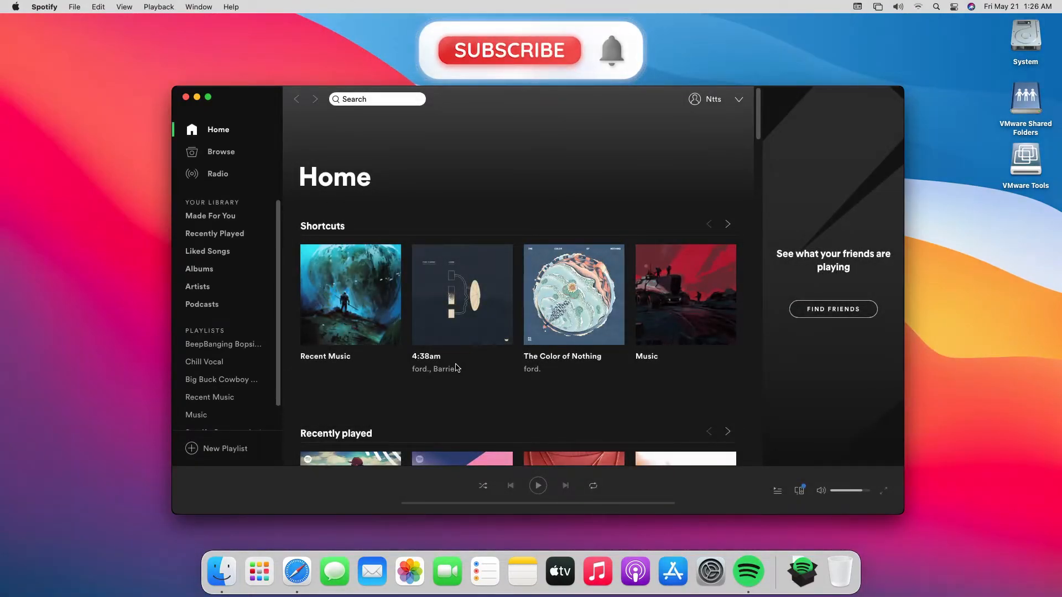
{"action": "left_click", "coordinate": [509, 51]}
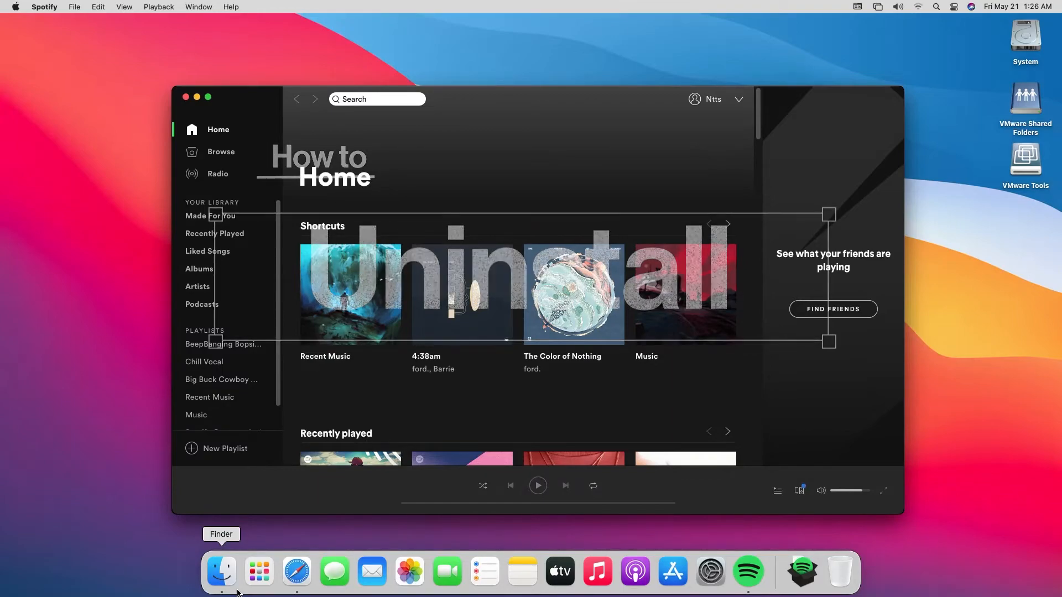
- Bring Finder forward and navigate Library > Application Support > Spotify
{"action": "left_click", "coordinate": [221, 571]}
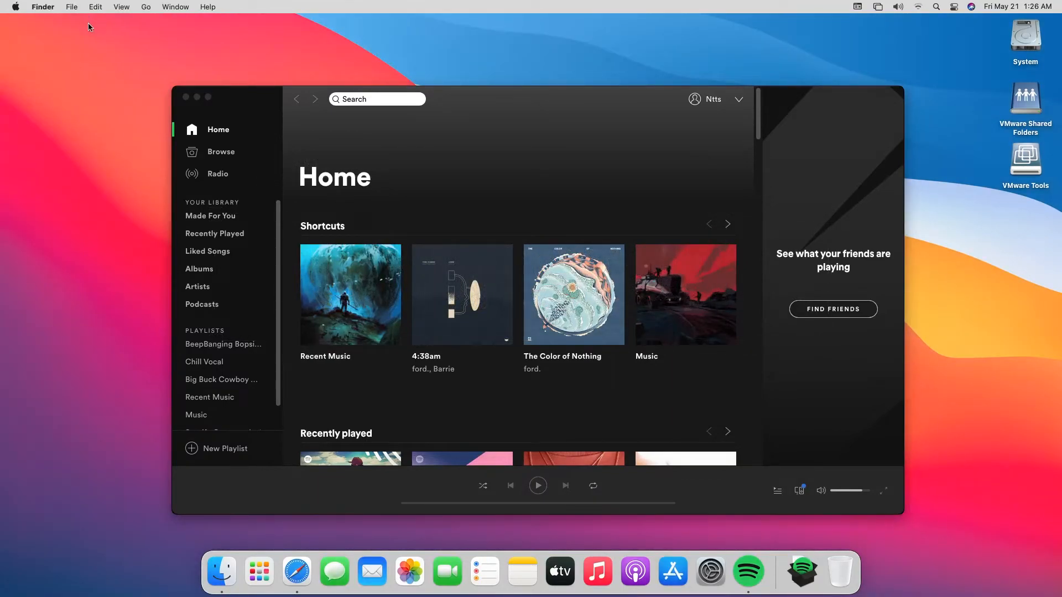
{"action": "left_click", "coordinate": [146, 7]}
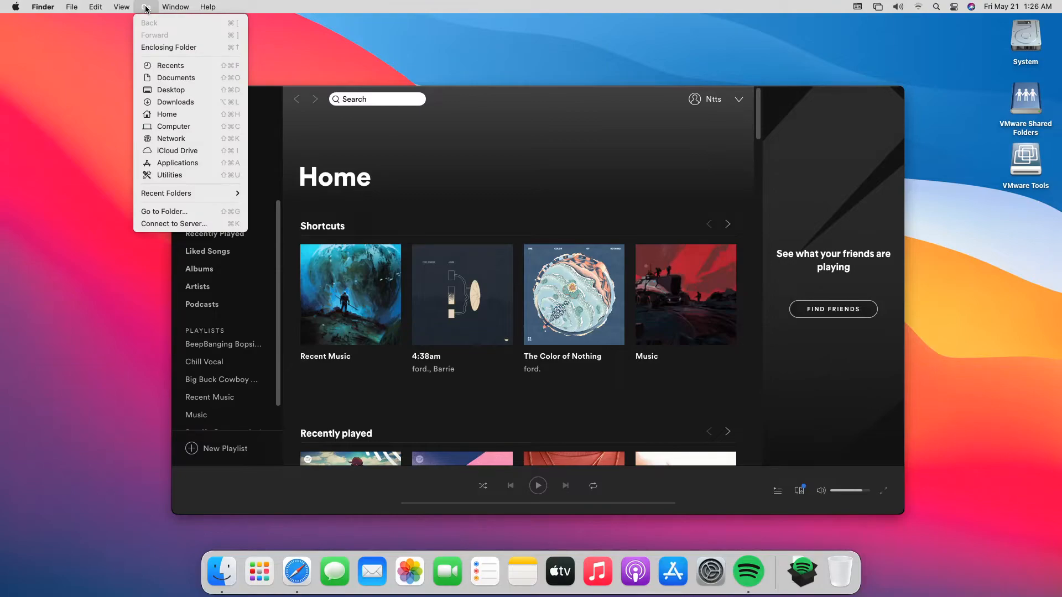
{"action": "left_click", "coordinate": [146, 6]}
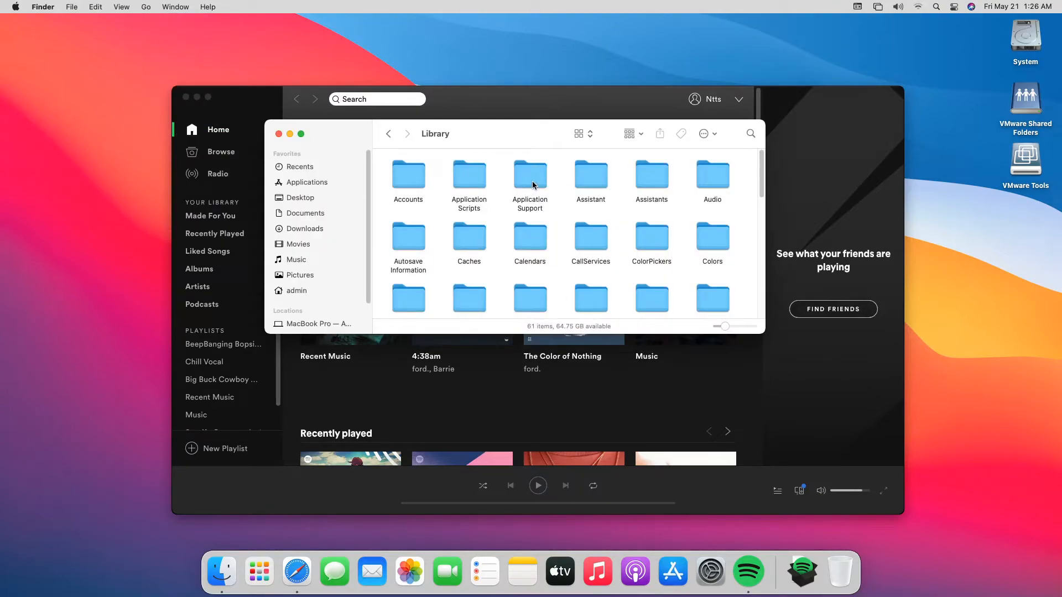
{"action": "double_click", "coordinate": [530, 174]}
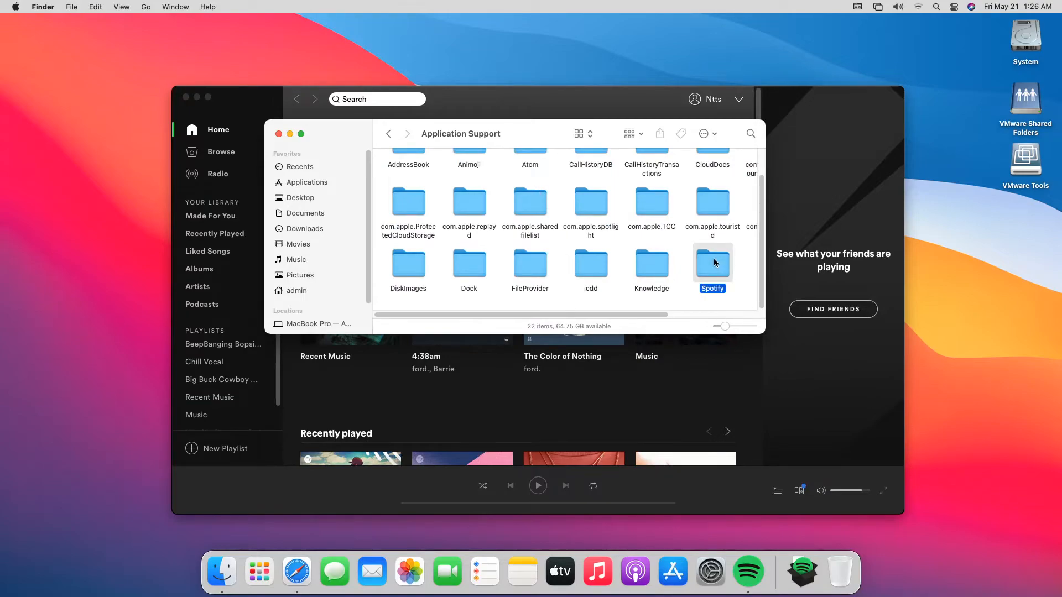
{"action": "double_click", "coordinate": [713, 263]}
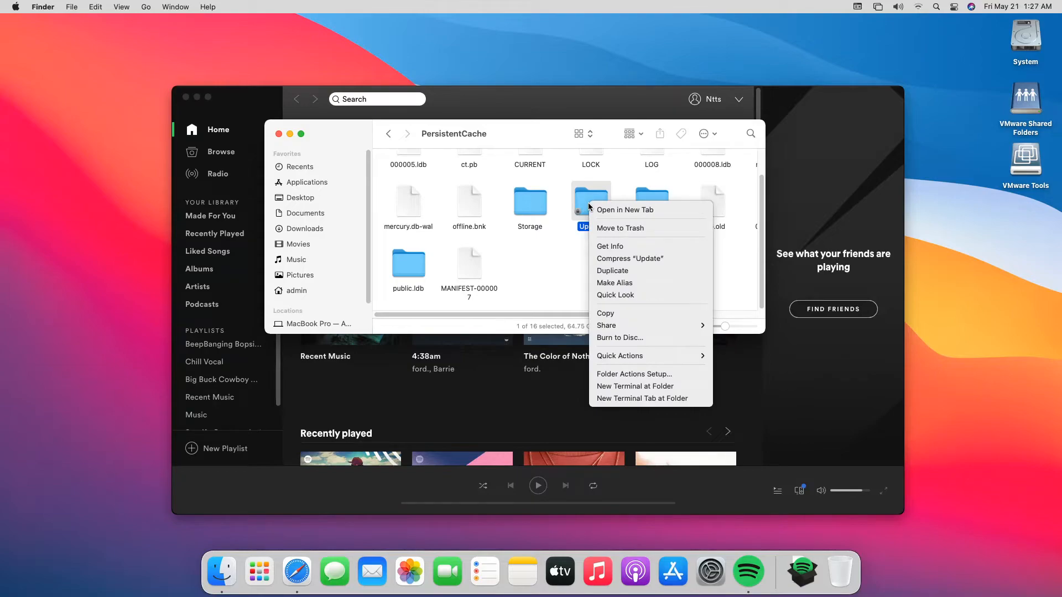
{"action": "mouse_move", "coordinate": [613, 245]}
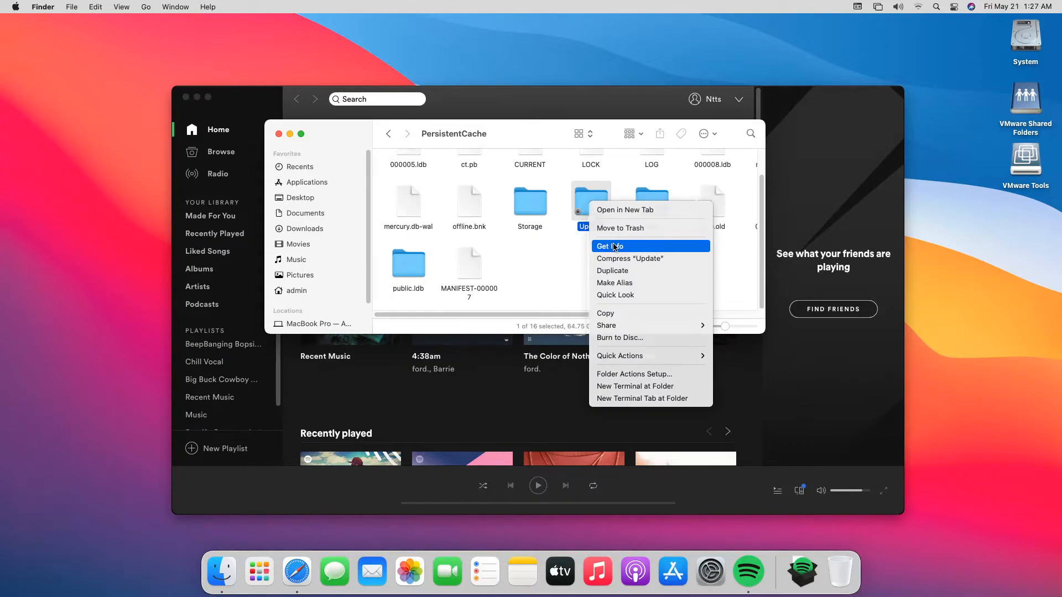
- Unlock the Update folder and give your account Read & Write access
{"action": "left_click", "coordinate": [609, 246]}
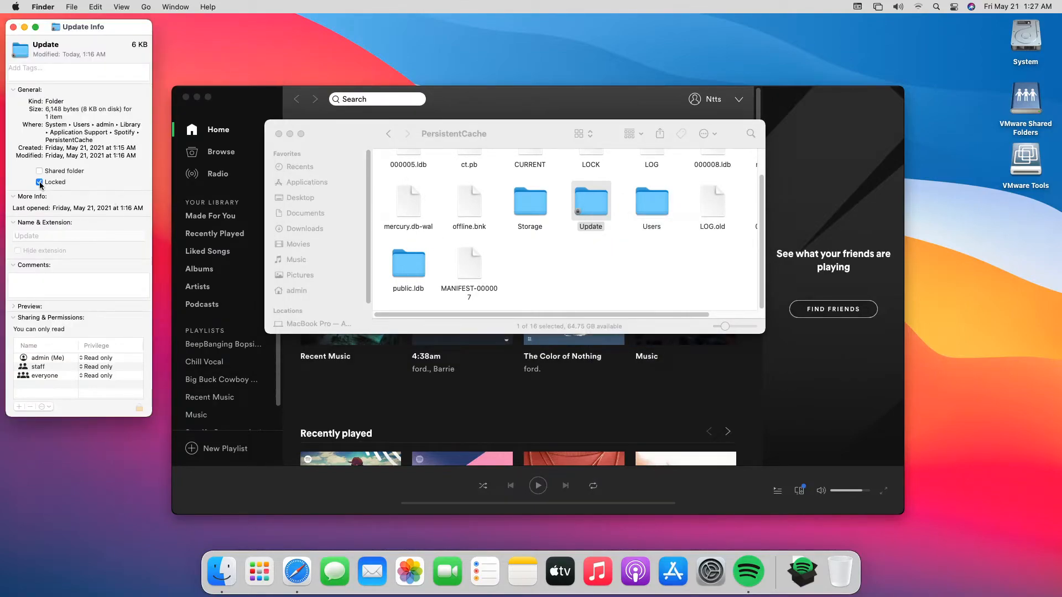
{"action": "left_click", "coordinate": [39, 181]}
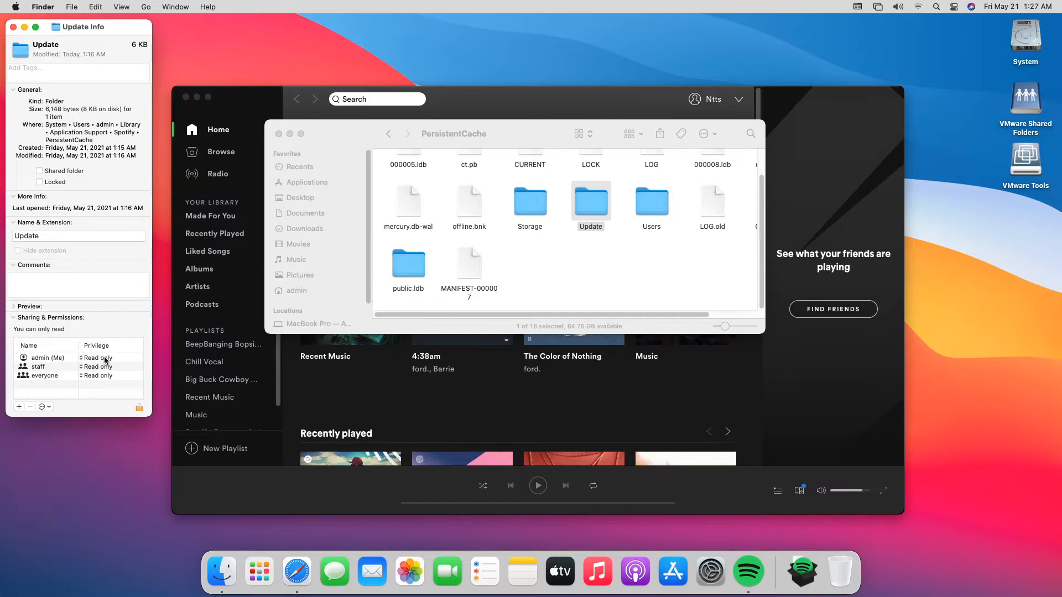
{"action": "left_click", "coordinate": [102, 358]}
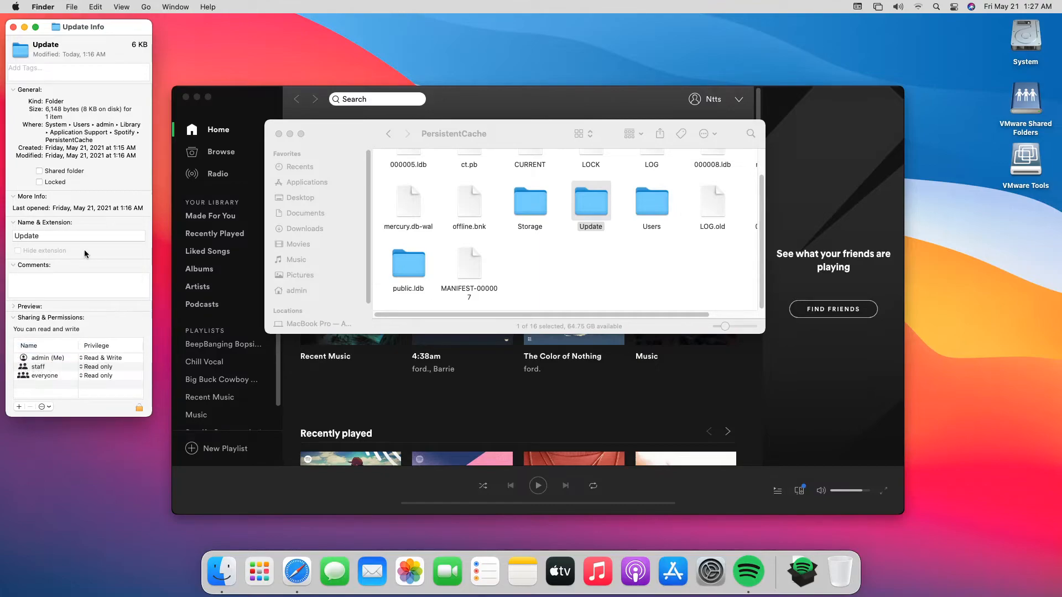
{"action": "left_click", "coordinate": [24, 32]}
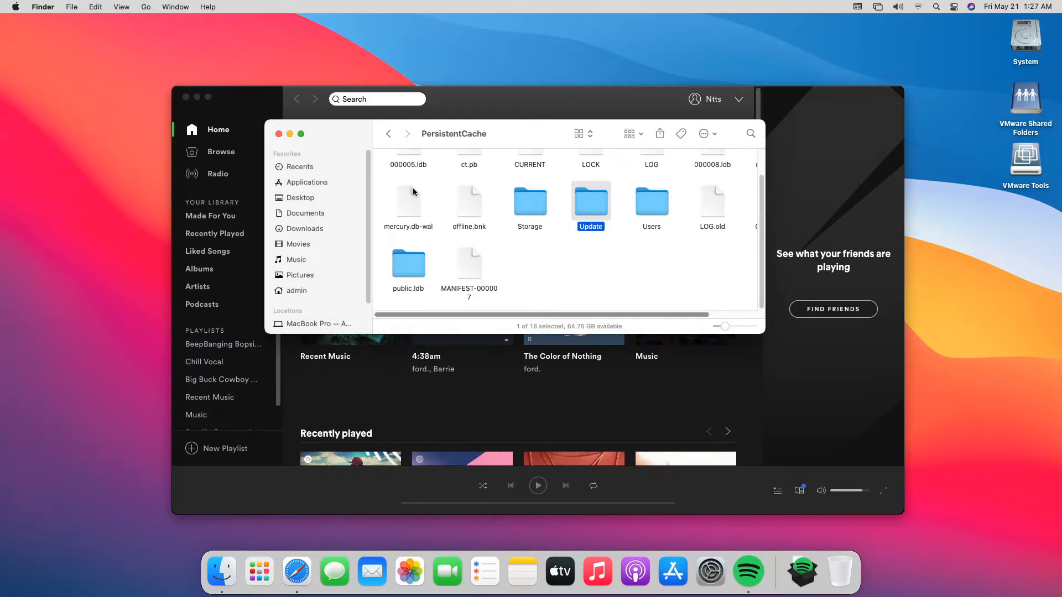
- Back in the Spotify folder, check the prefs file's info to confirm it is writable
{"action": "left_click", "coordinate": [387, 133]}
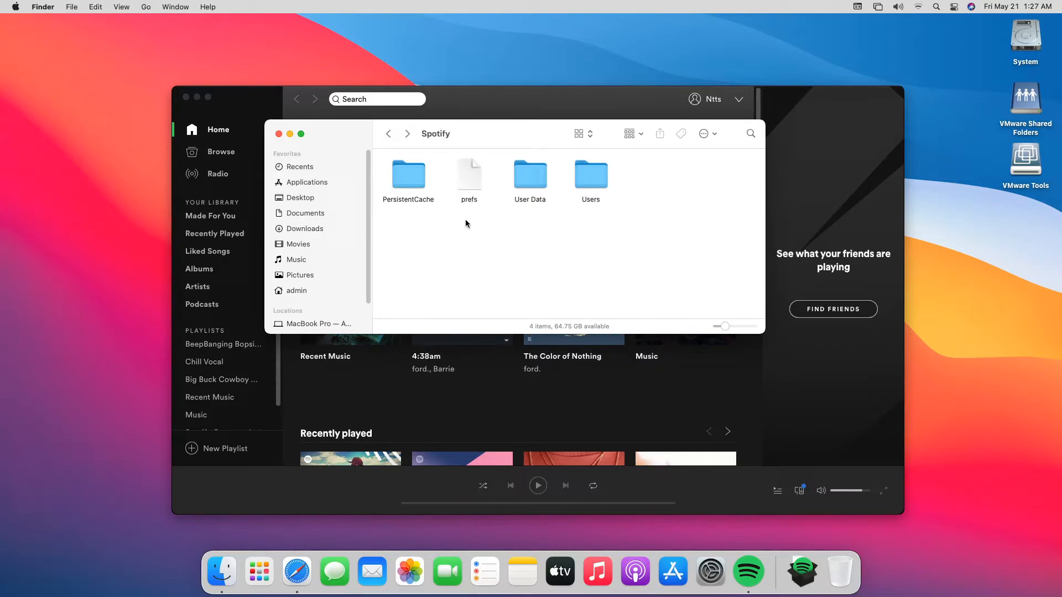
{"action": "right_click", "coordinate": [469, 174]}
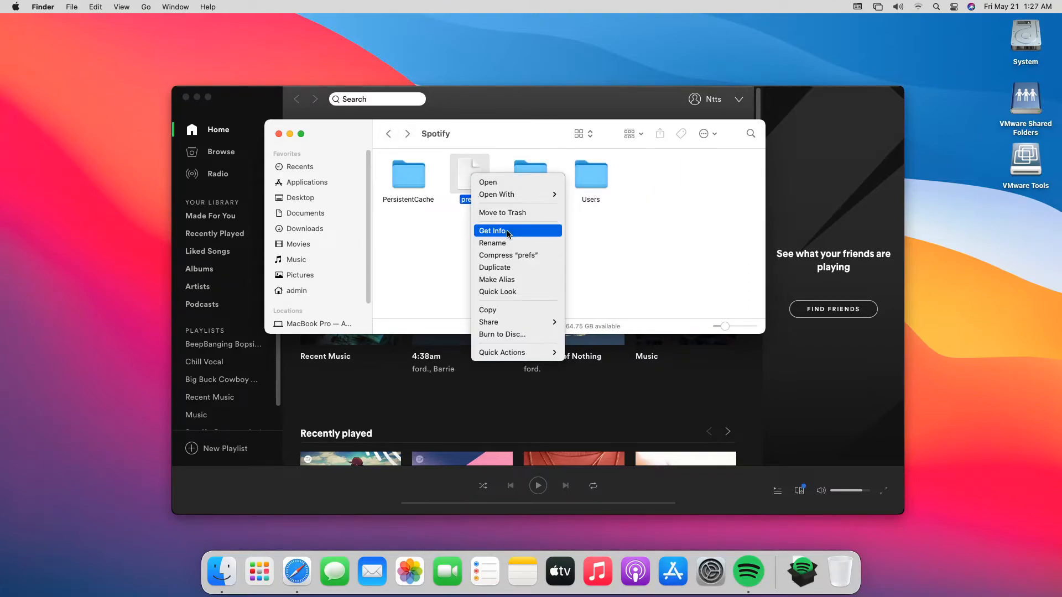
{"action": "left_click", "coordinate": [493, 230]}
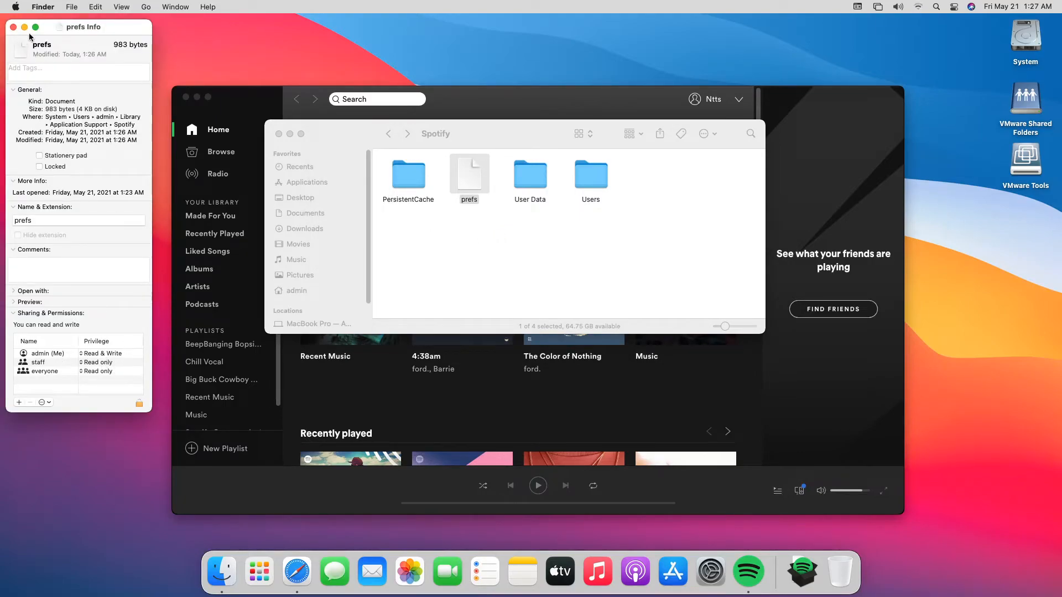
{"action": "left_click", "coordinate": [24, 27]}
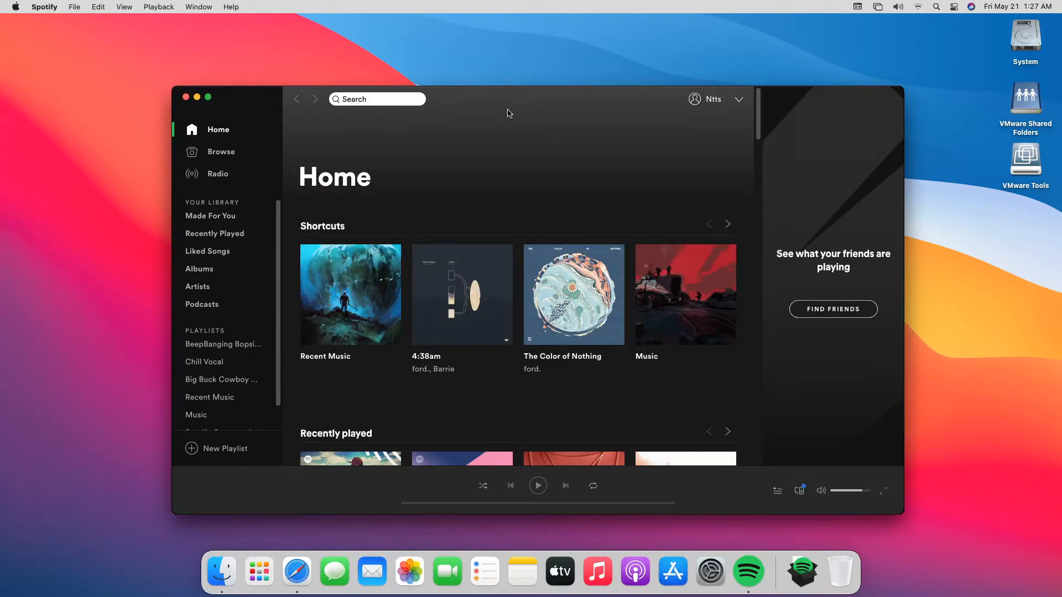
- From About Spotify, start downloading the available update
{"action": "left_click", "coordinate": [45, 6]}
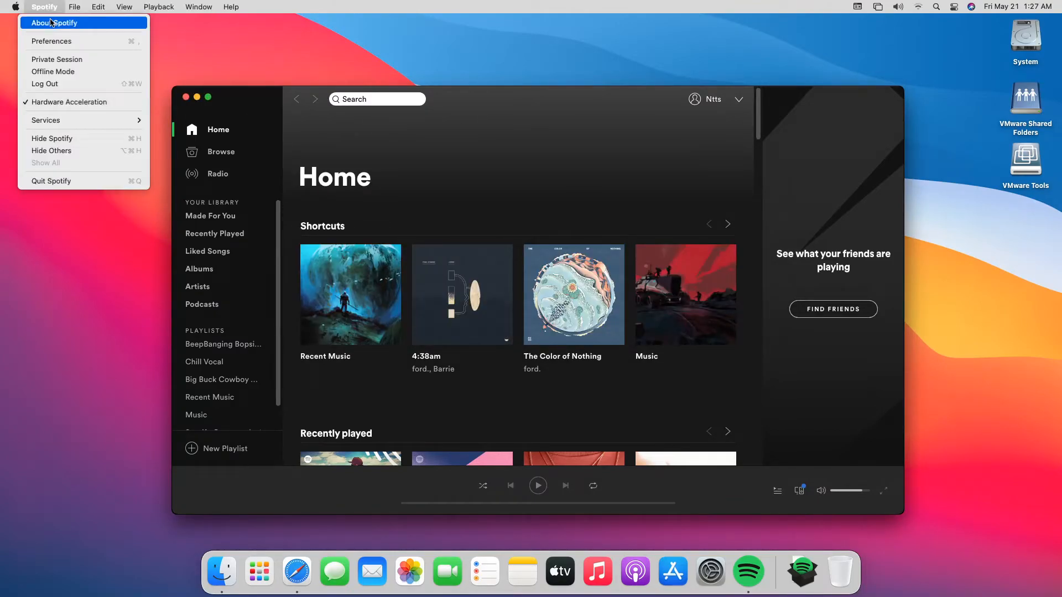
{"action": "left_click", "coordinate": [55, 22]}
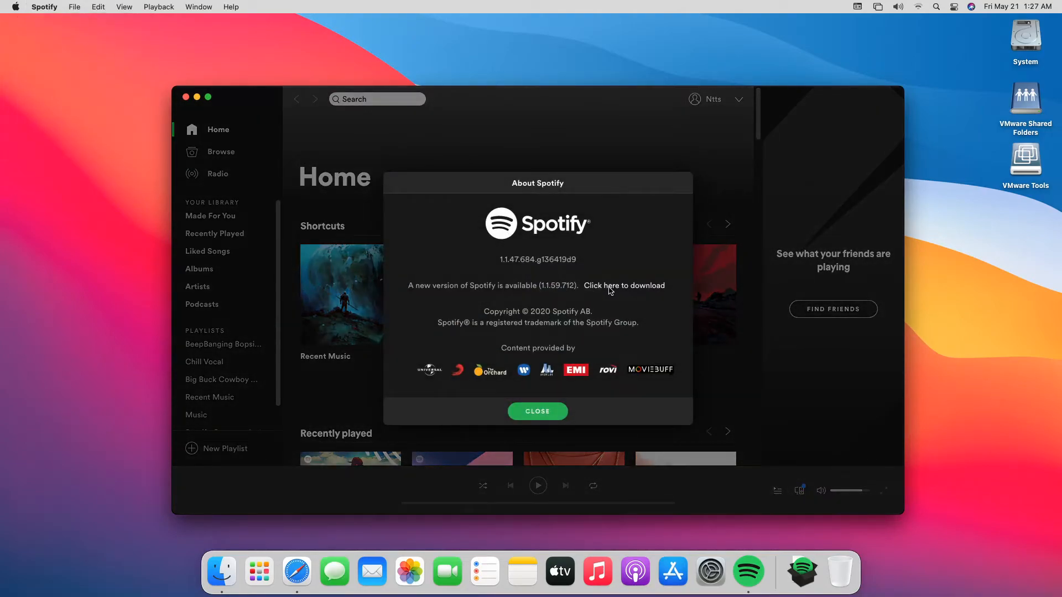
{"action": "left_click", "coordinate": [623, 286]}
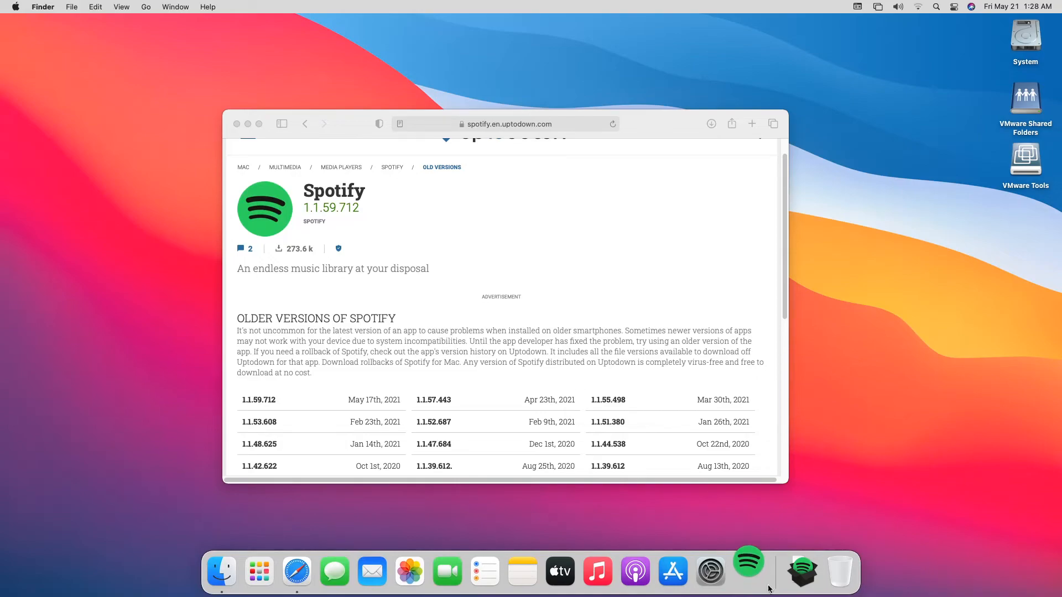
- Relaunch Spotify and confirm About Spotify reports version 1.1.59.712
{"action": "left_click", "coordinate": [748, 562]}
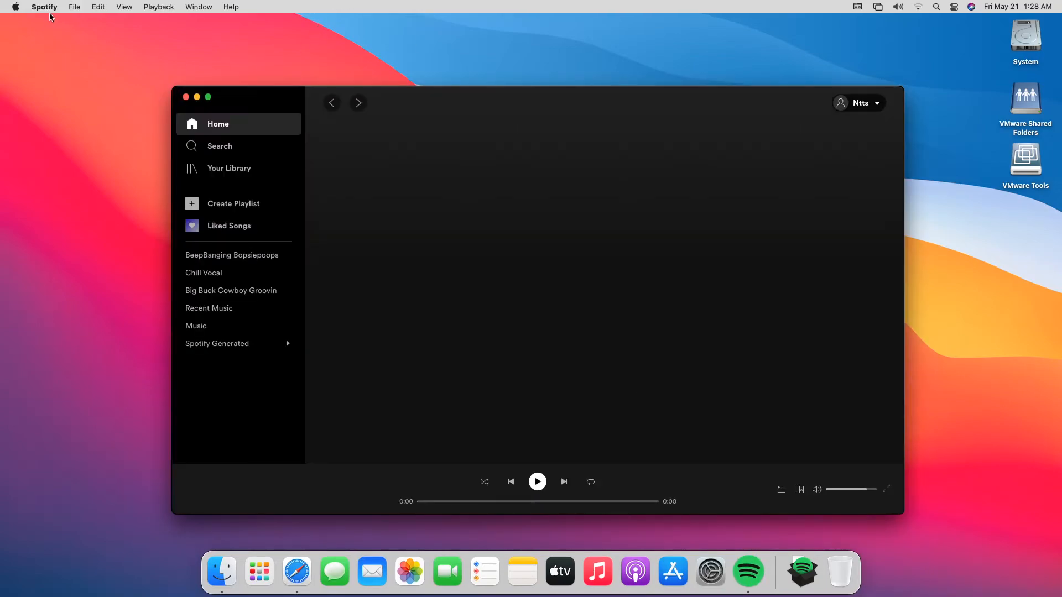
{"action": "left_click", "coordinate": [44, 7]}
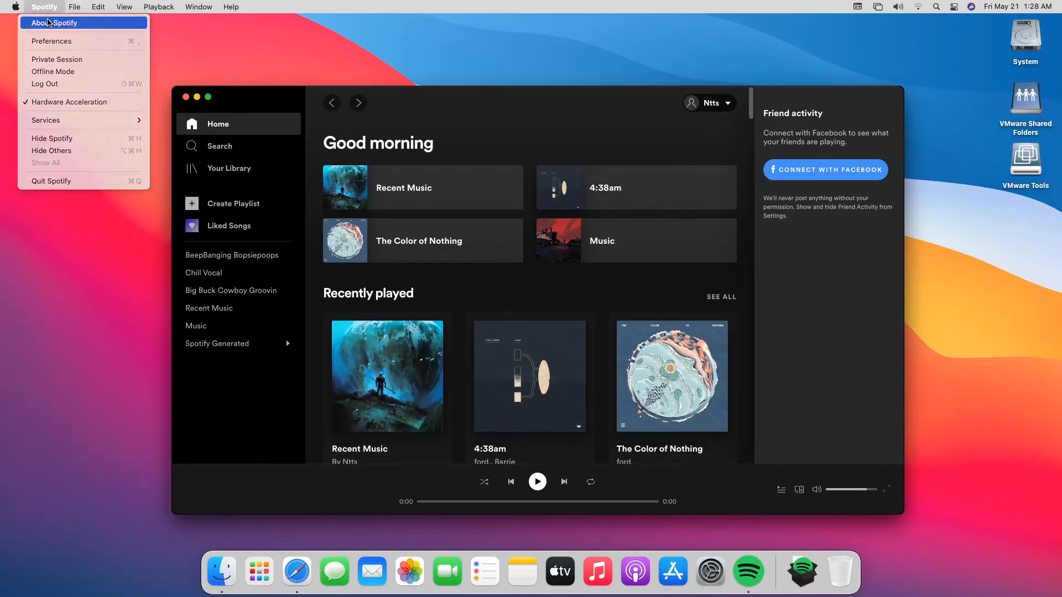
{"action": "left_click", "coordinate": [53, 23]}
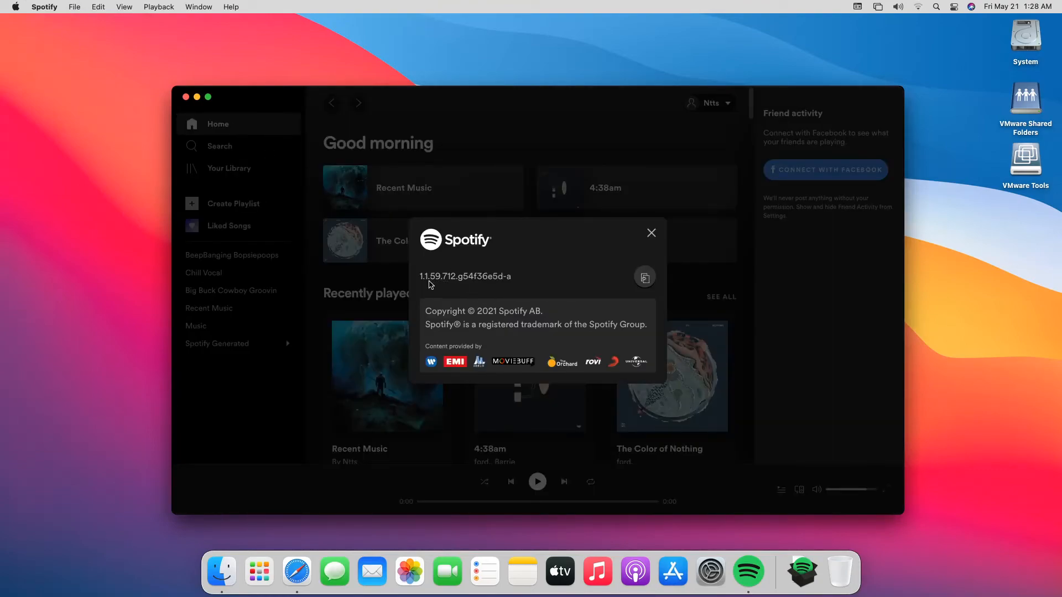